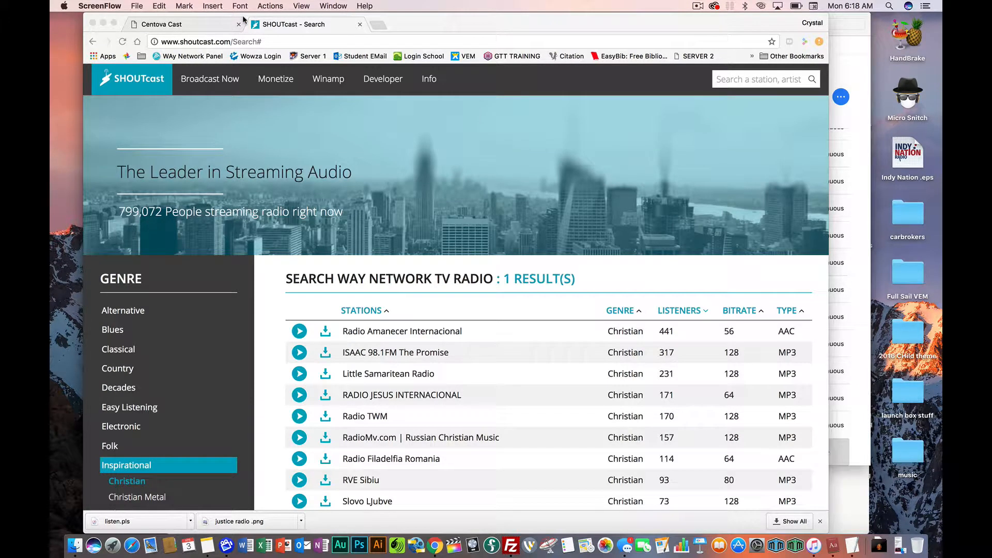
mouse_move(281, 15)
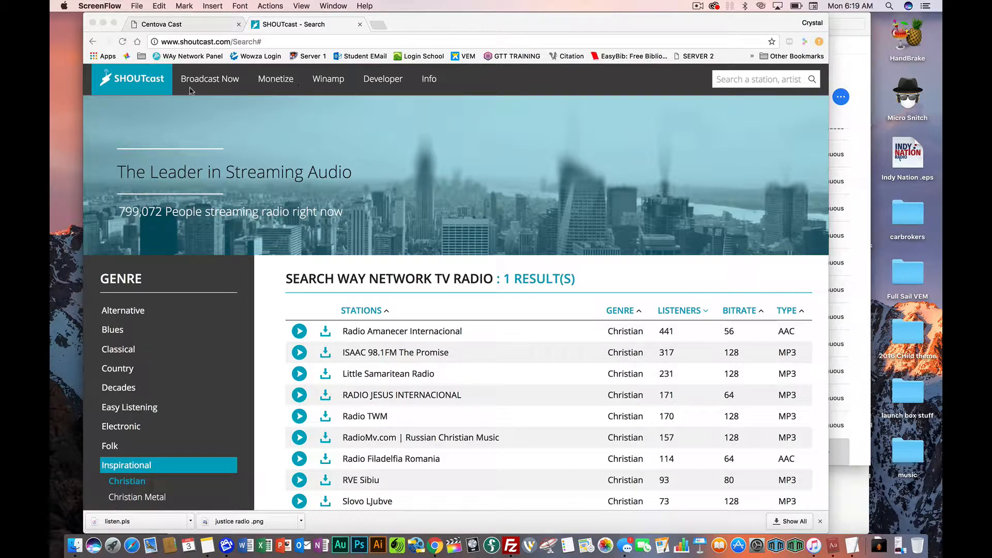
mouse_move(285, 103)
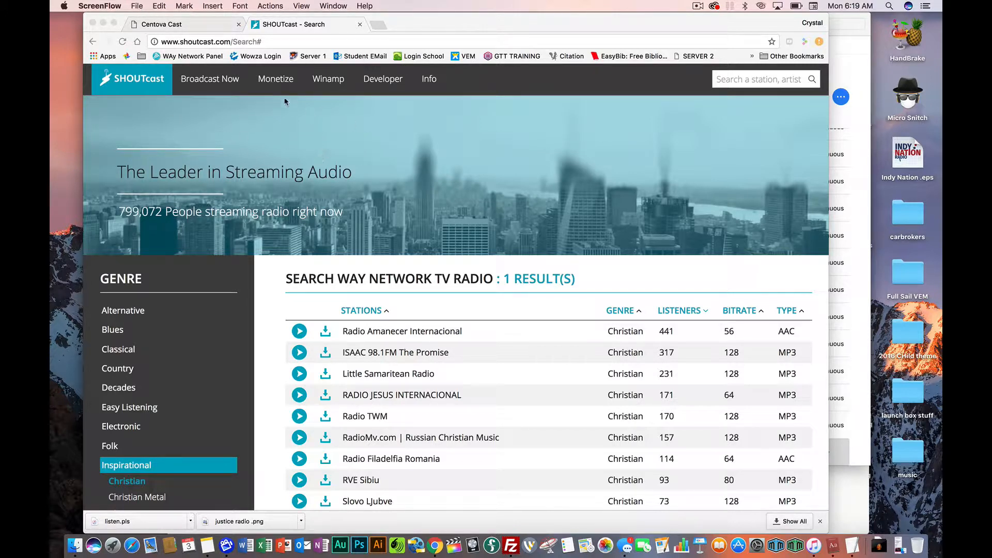
mouse_move(259, 83)
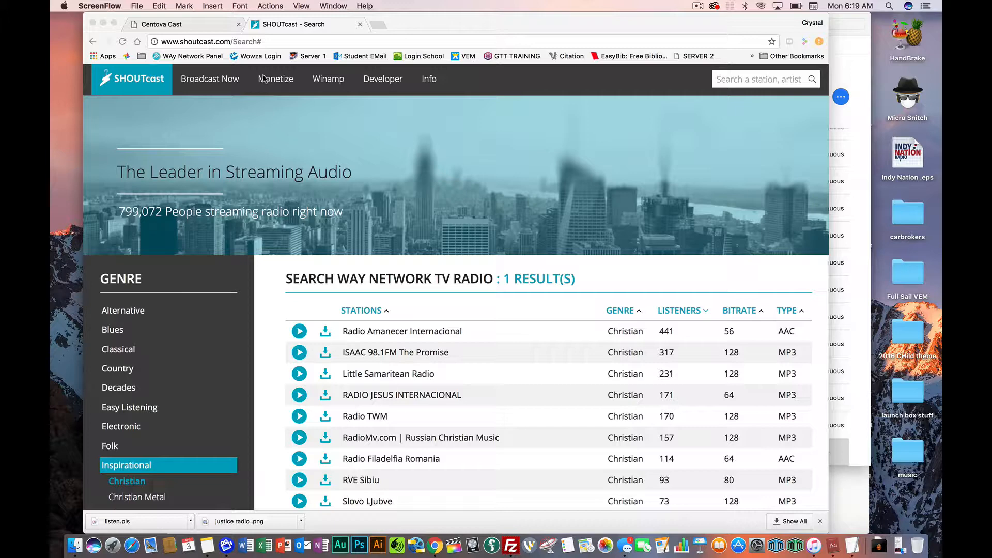
mouse_move(281, 76)
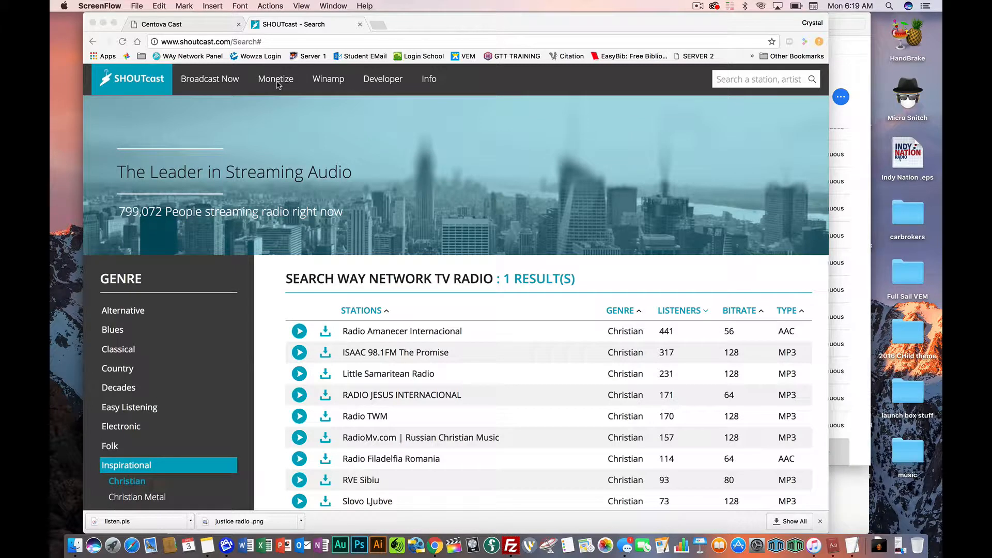
mouse_move(275, 83)
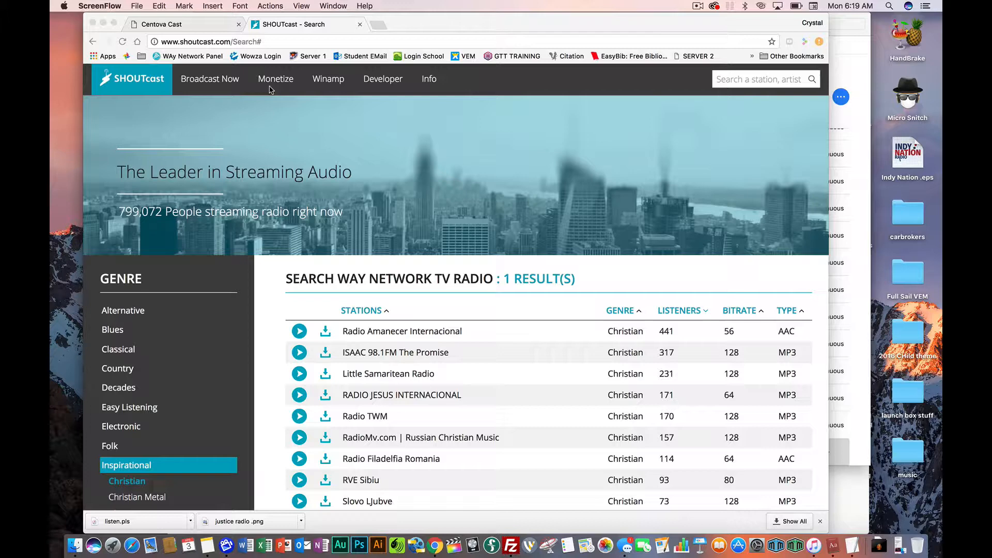
mouse_move(188, 444)
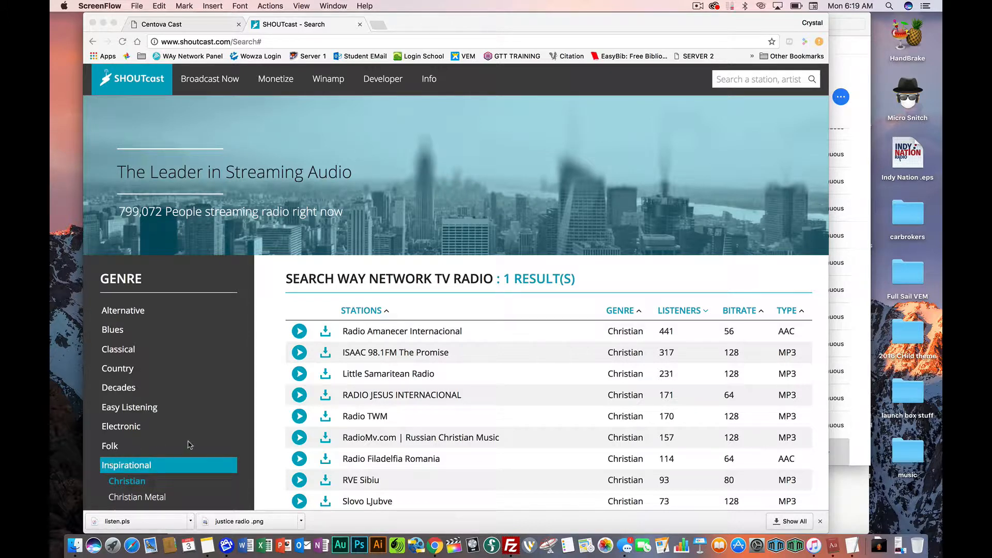
mouse_move(276, 377)
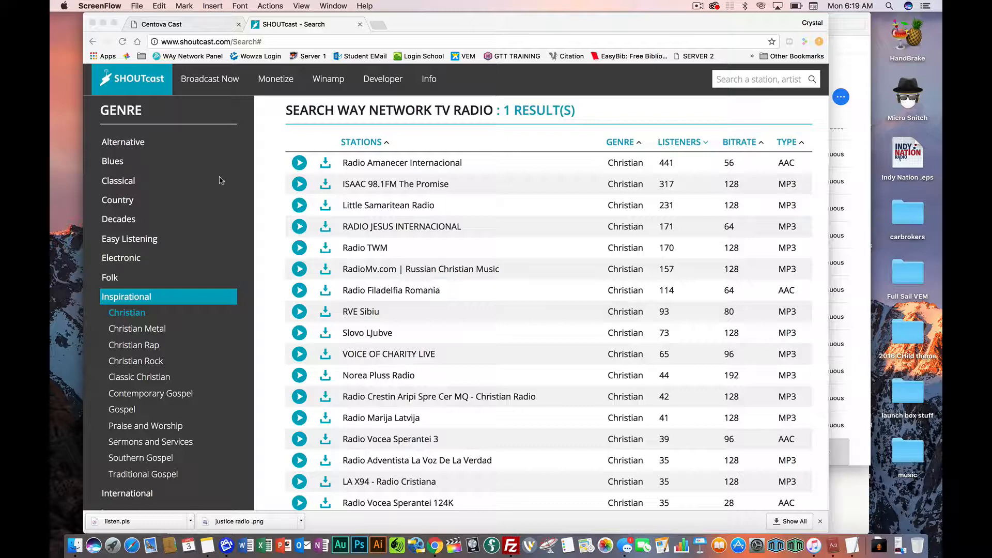
mouse_move(232, 316)
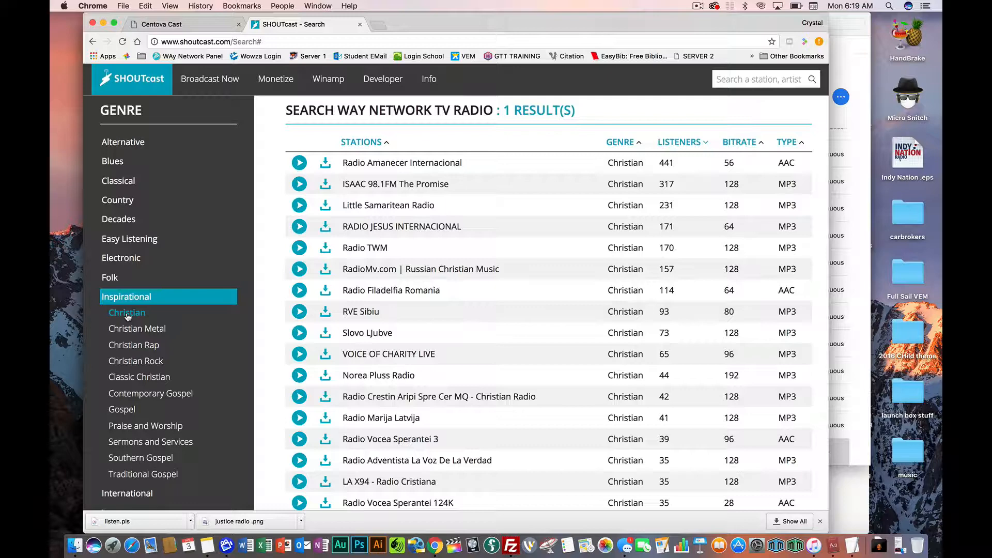
mouse_move(126, 302)
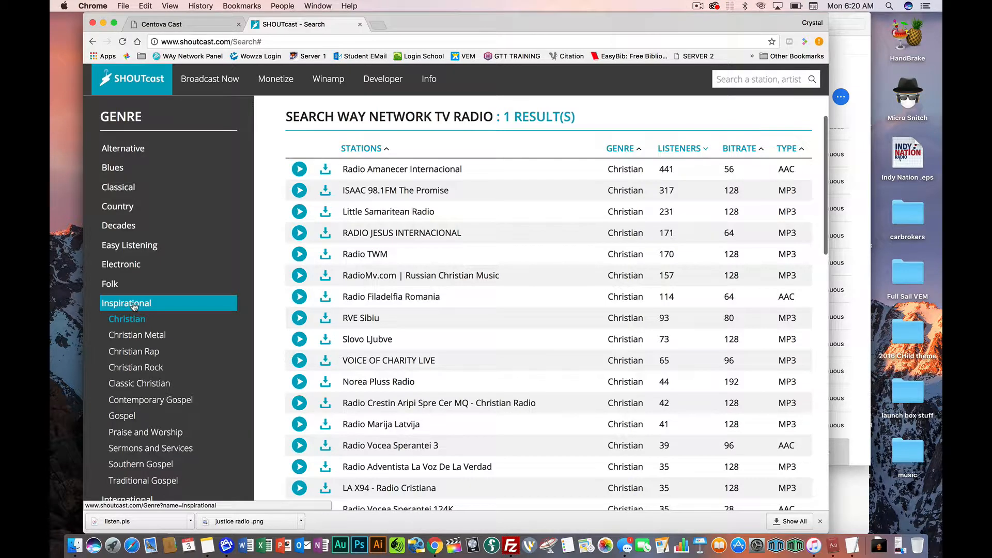
- Browse the Inspirational genre and return to the Christian stations listing
left_click(126, 302)
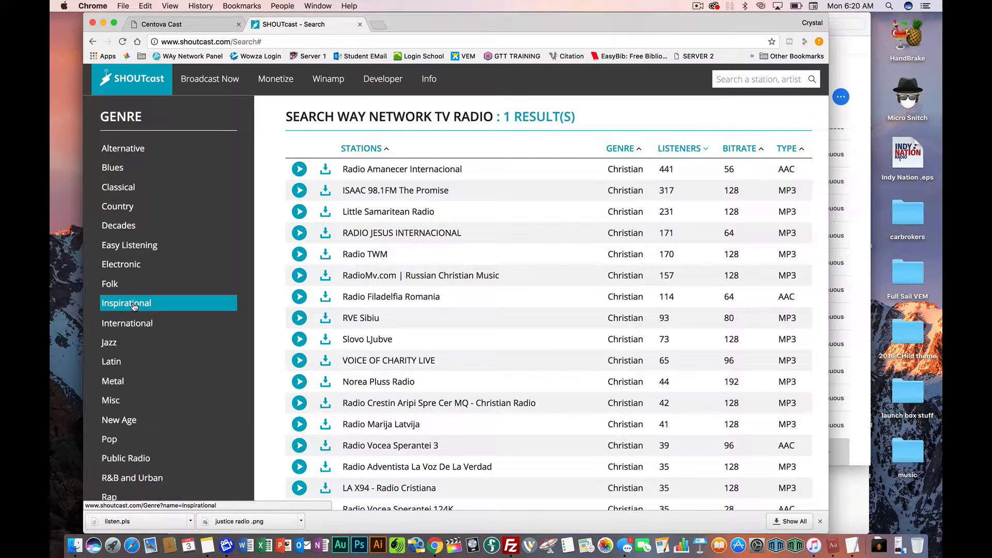
left_click(126, 303)
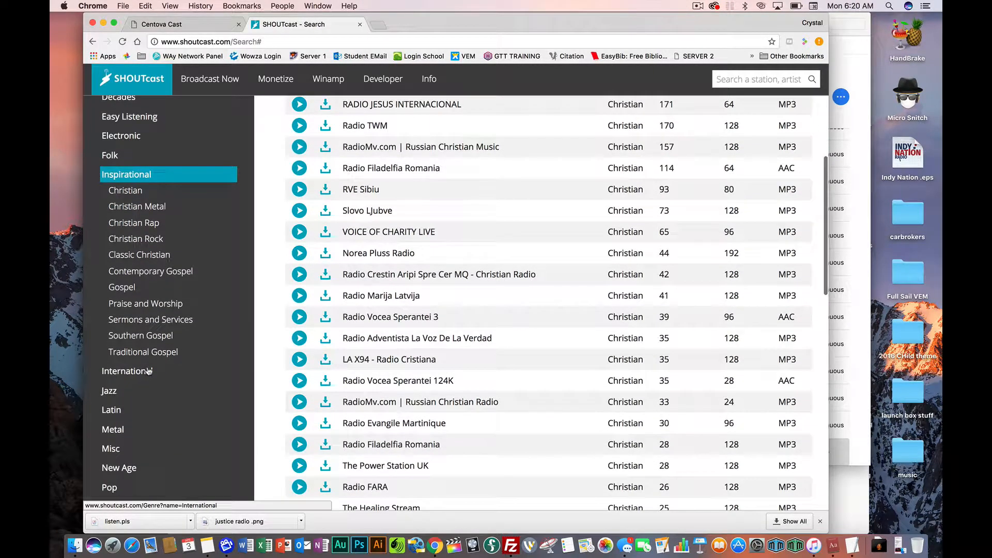
mouse_move(125, 190)
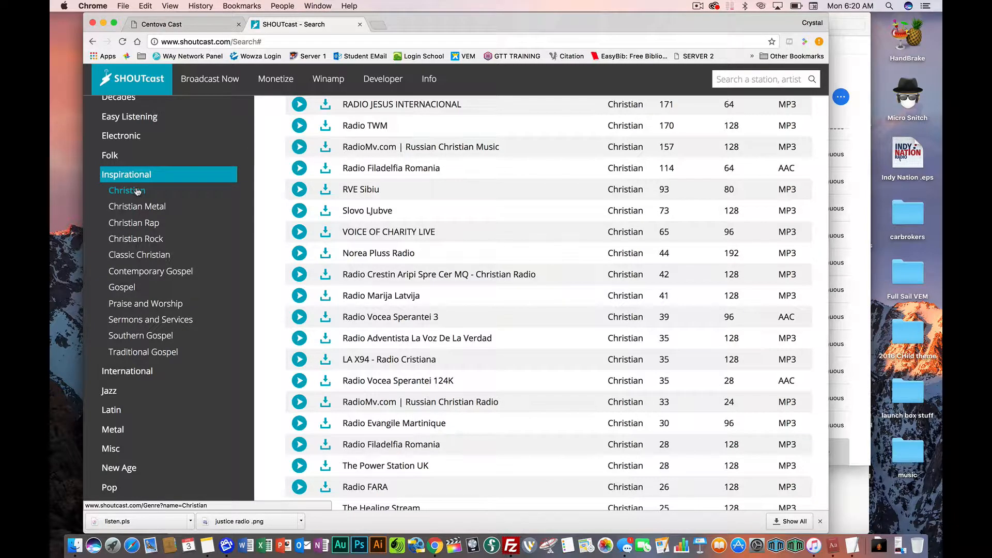
left_click(126, 173)
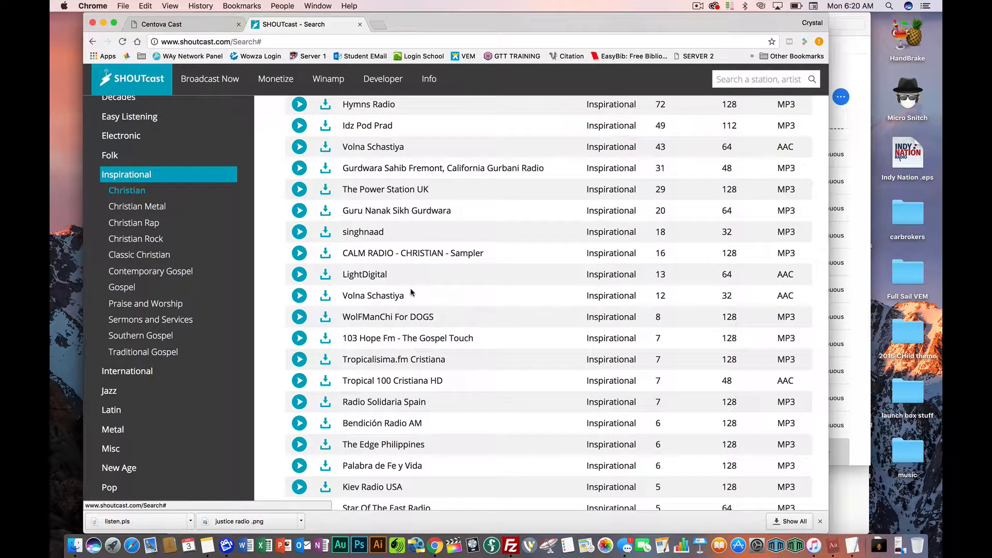
scroll("down", 3)
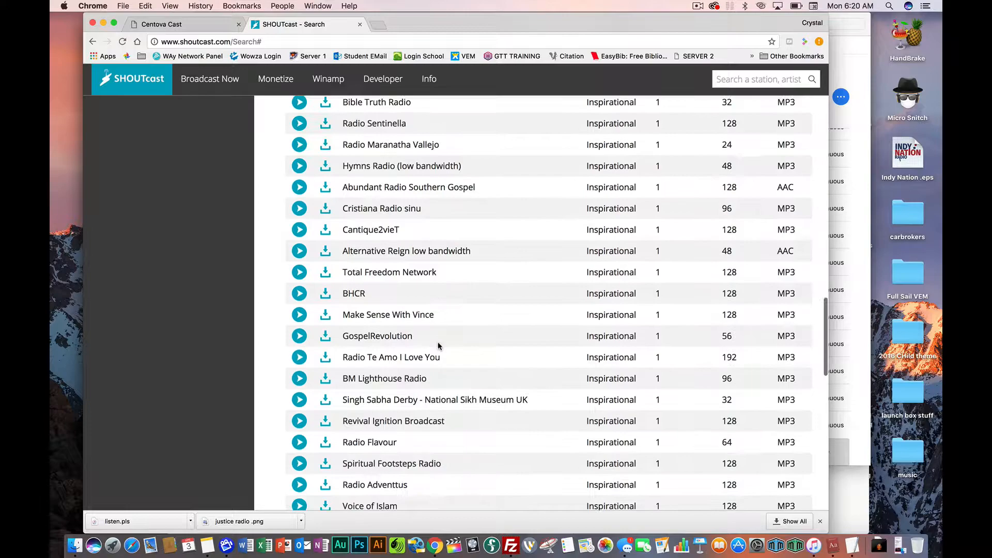
scroll("down", 3)
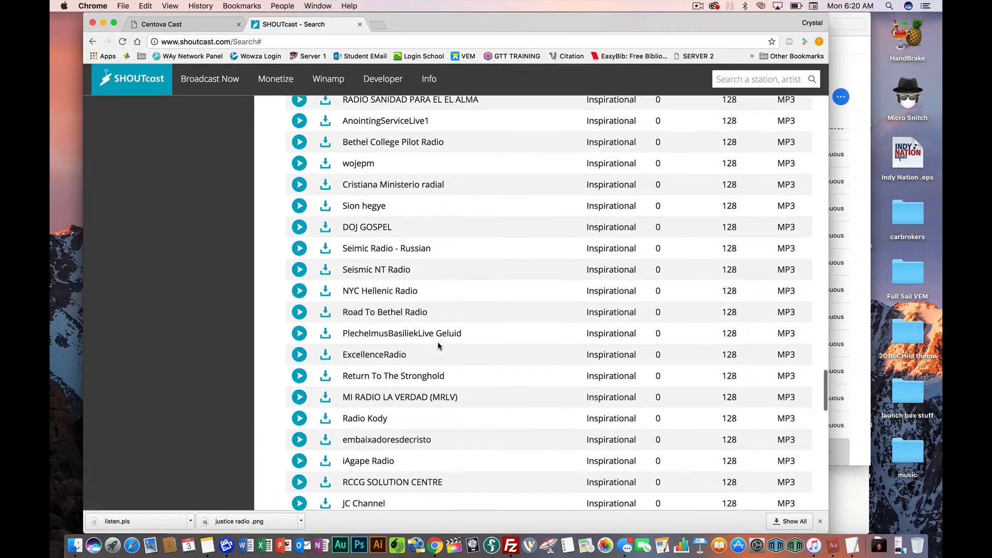
scroll("up", 3)
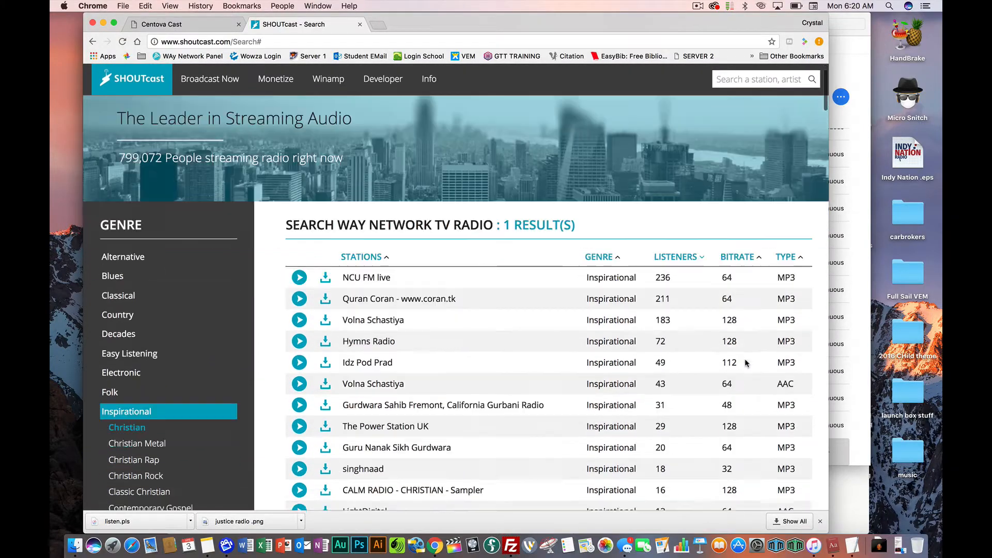
left_click(127, 427)
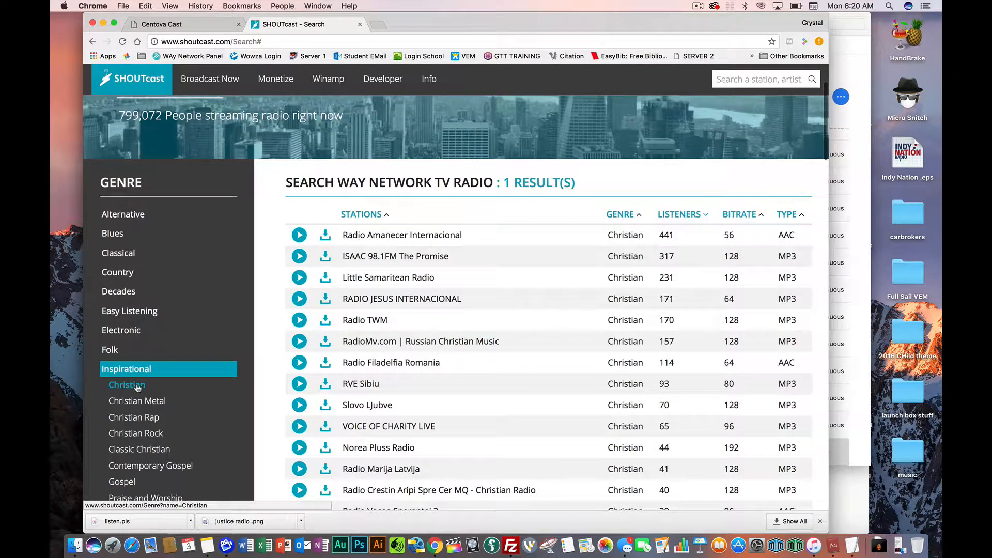
- List the Christian Metal stations, then the five Christian Rap stations
left_click(137, 401)
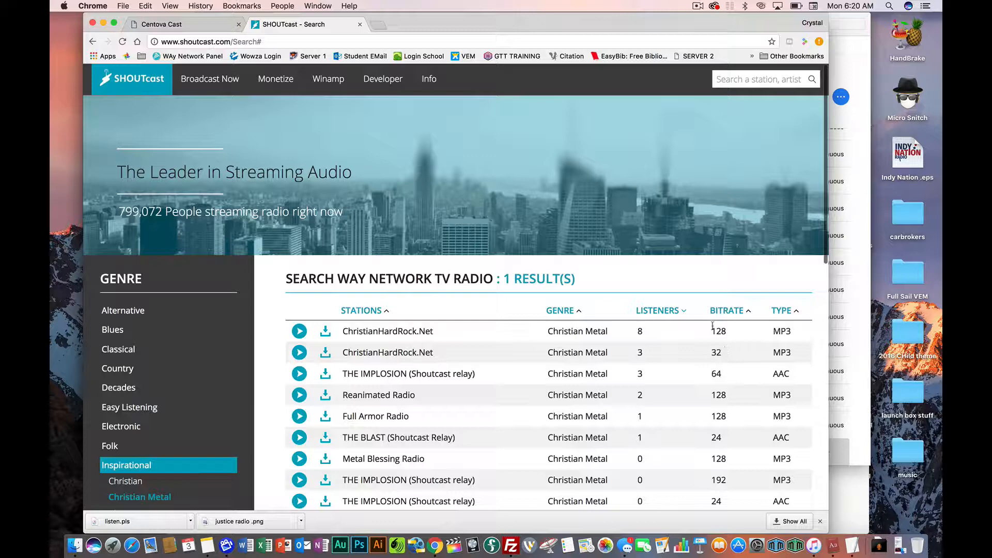
mouse_move(440, 364)
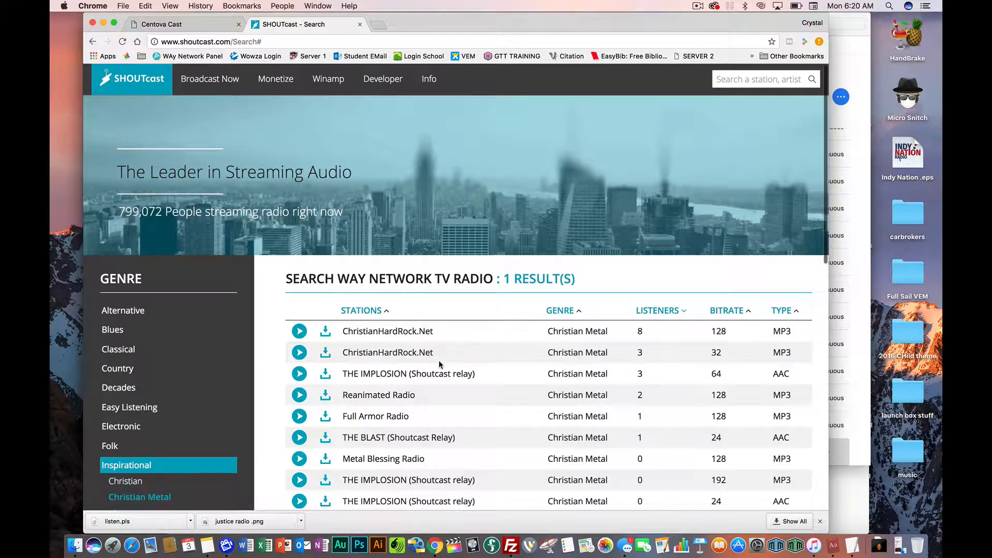
mouse_move(487, 349)
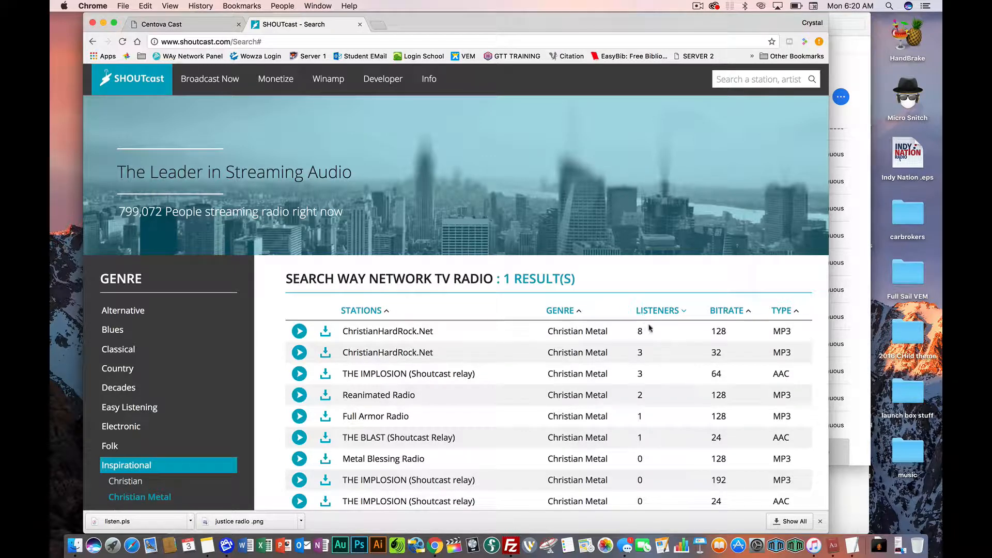
scroll("down", 3)
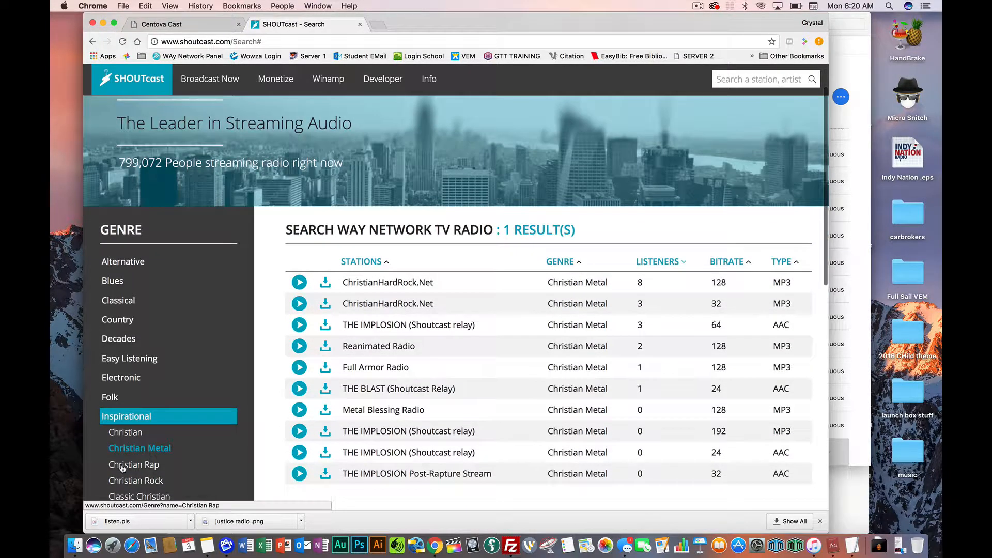
left_click(134, 464)
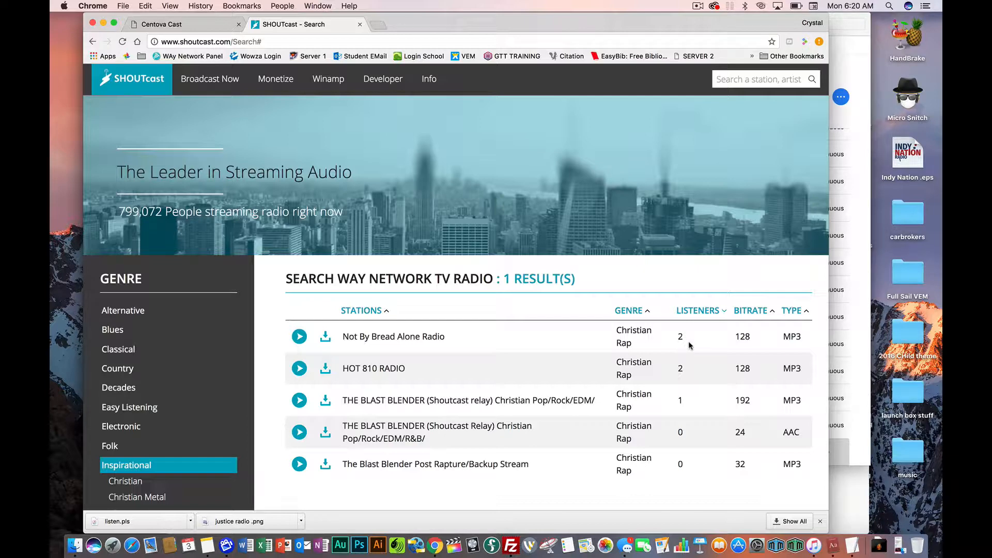
mouse_move(310, 343)
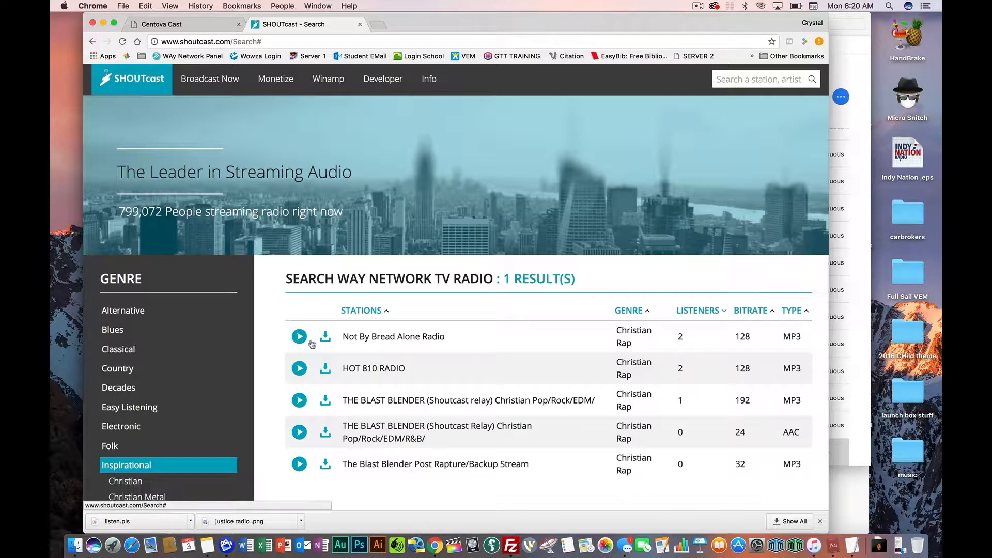
- Briefly play Not By Bread Alone Radio, stop it, and show its playlist download formats
left_click(299, 336)
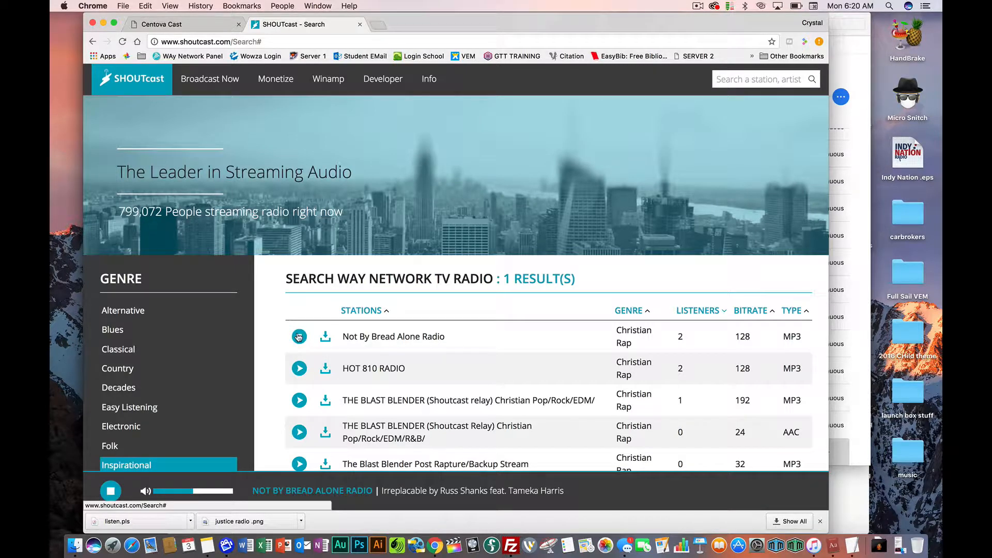
left_click(297, 336)
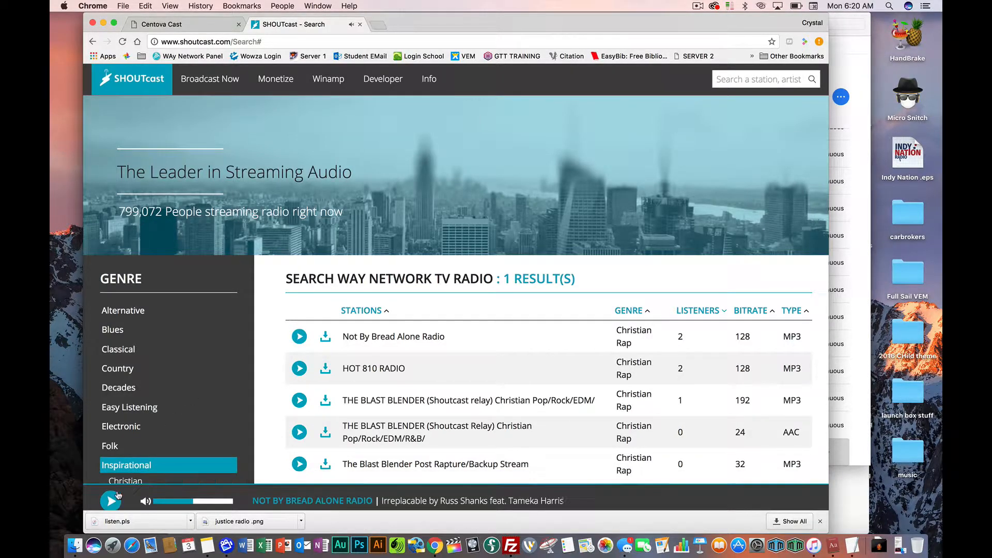
left_click(111, 500)
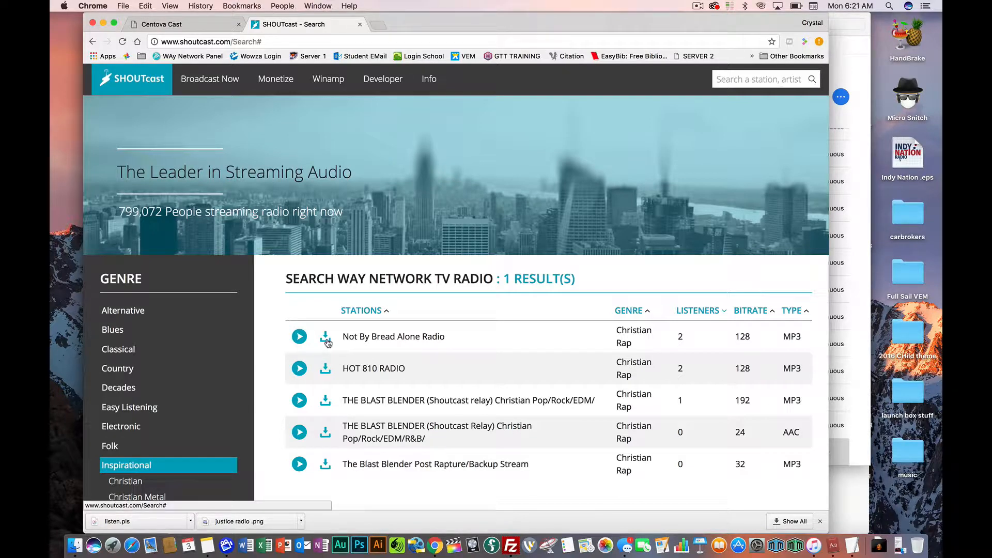
left_click(326, 336)
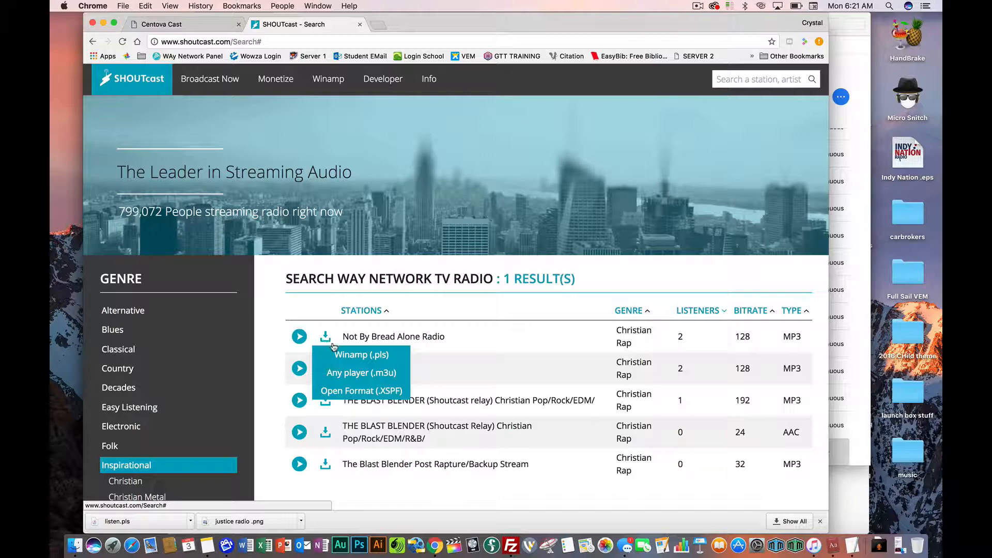
mouse_move(360, 373)
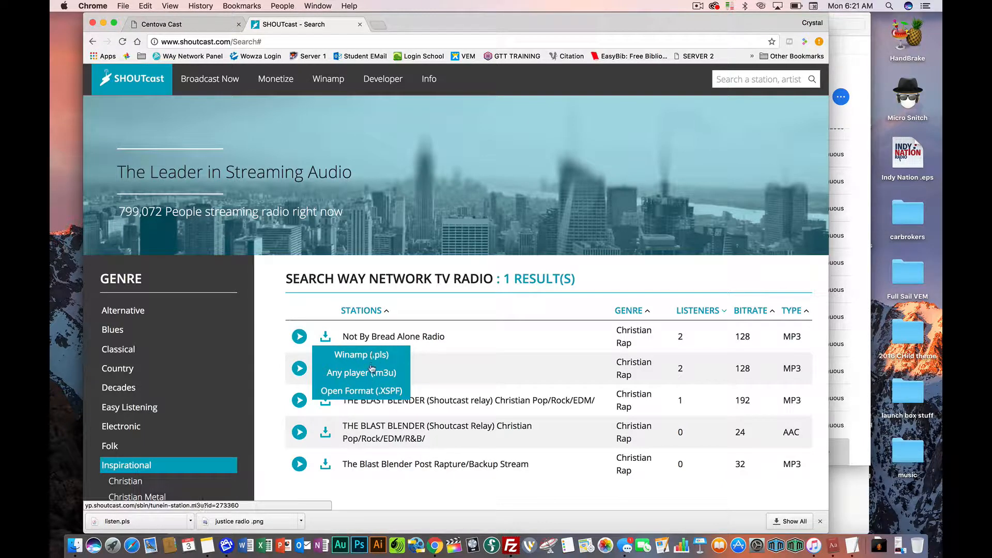
mouse_move(490, 327)
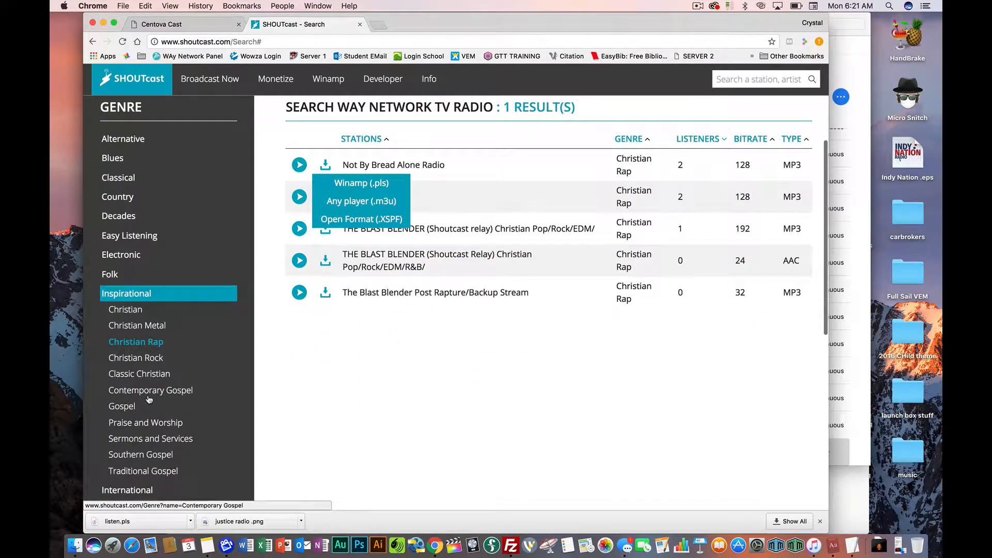
- Browse the Contemporary Gospel / Praise and Worship station listing under Inspirational
left_click(150, 390)
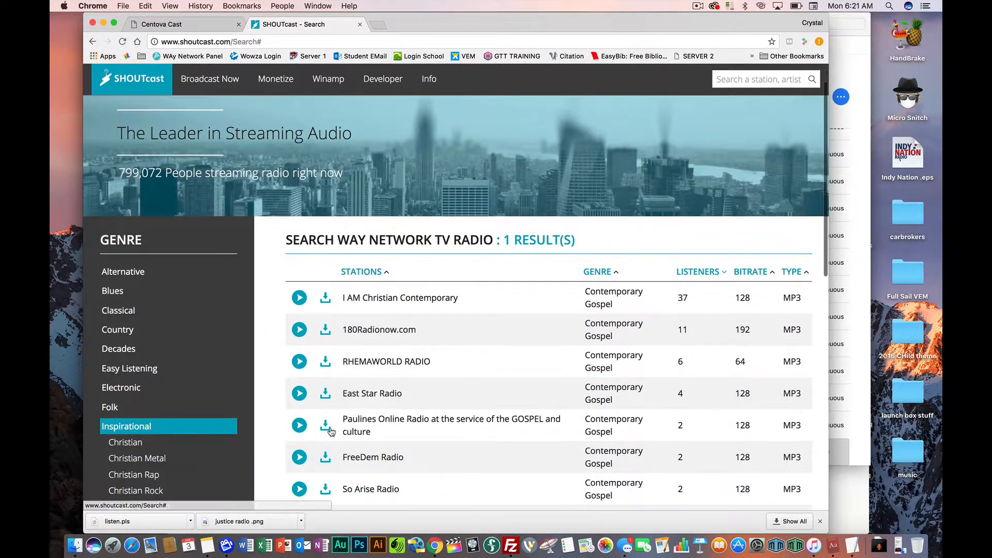
mouse_move(487, 312)
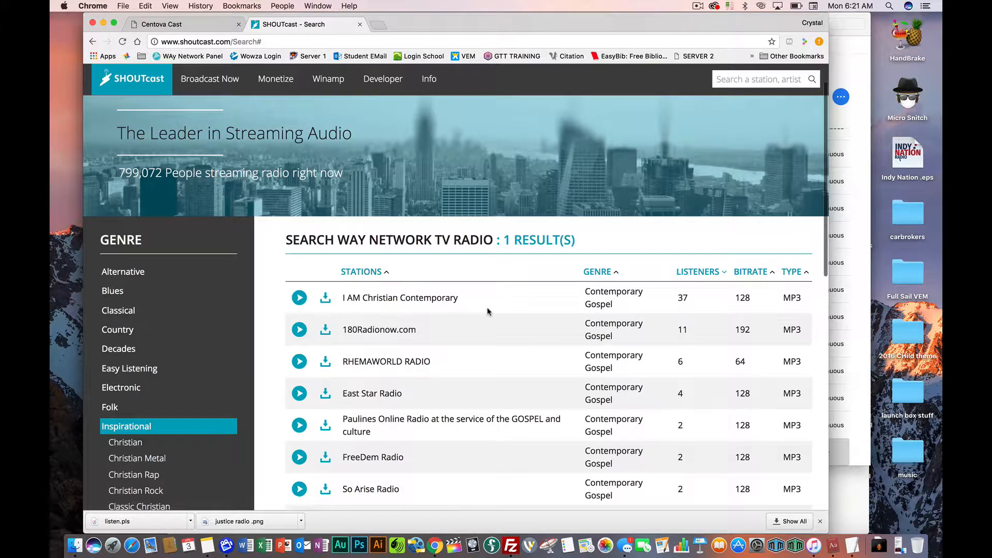
mouse_move(695, 303)
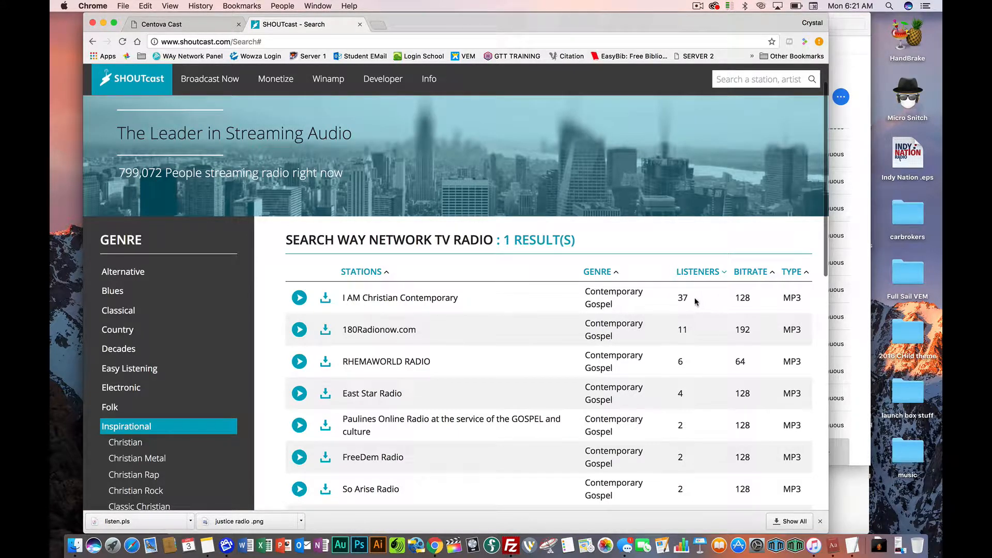
mouse_move(678, 292)
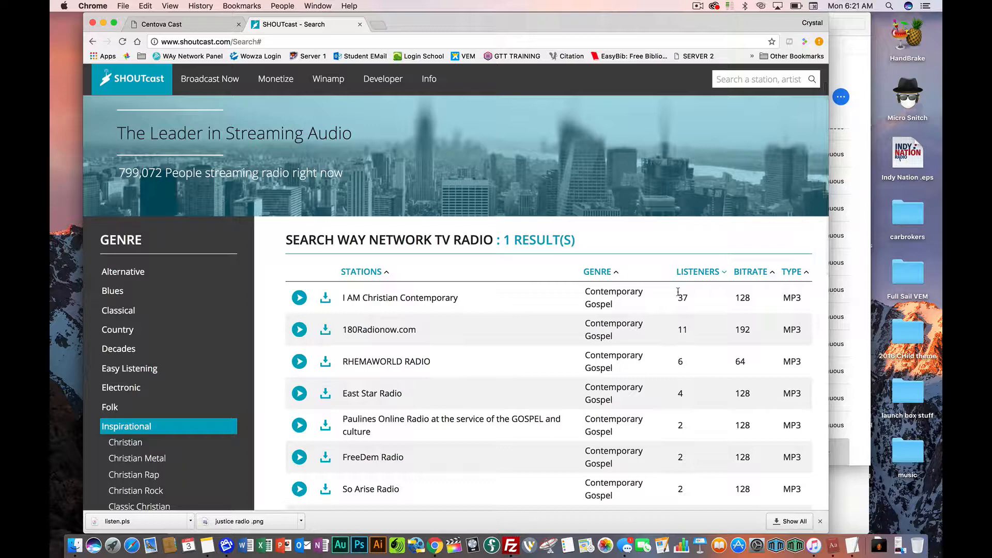
mouse_move(690, 316)
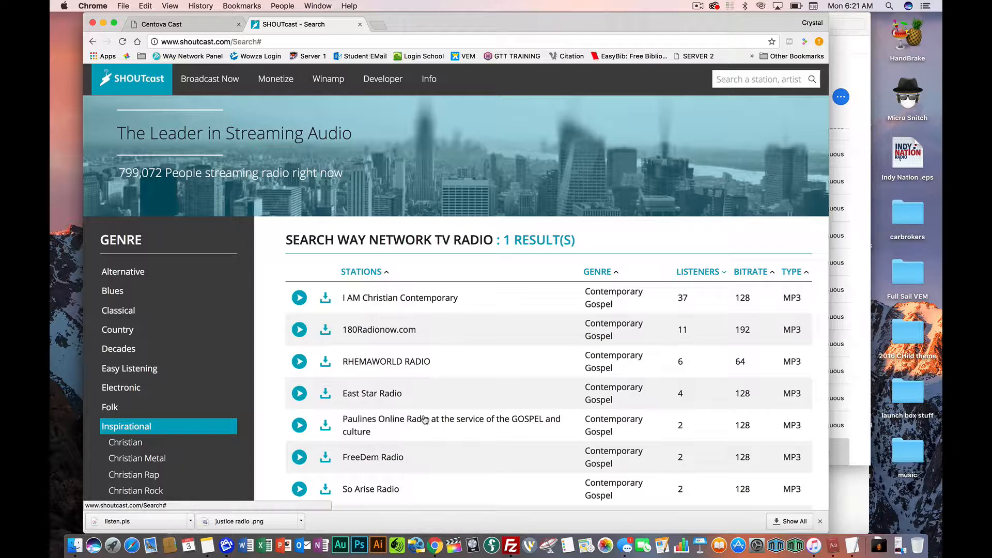
scroll("down", 3)
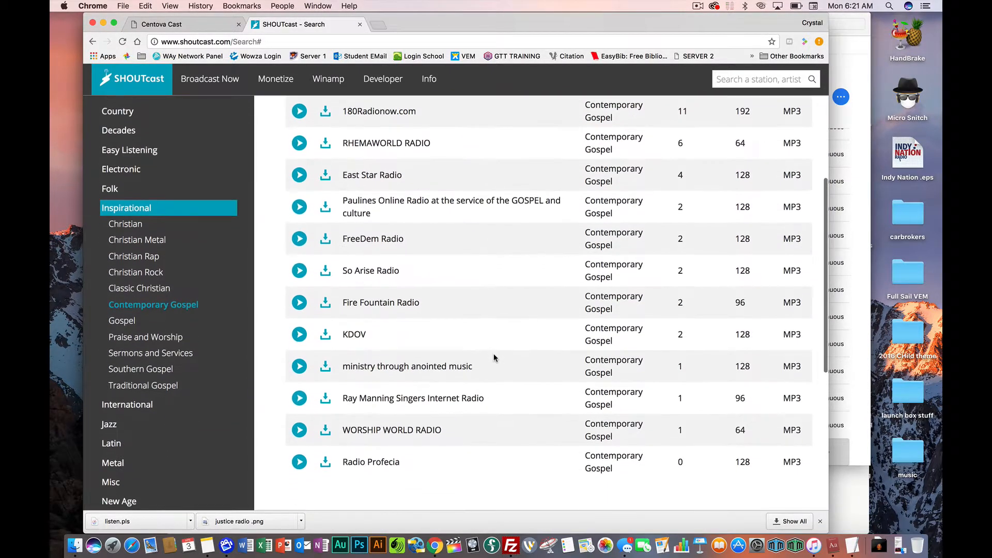
scroll("up", 3)
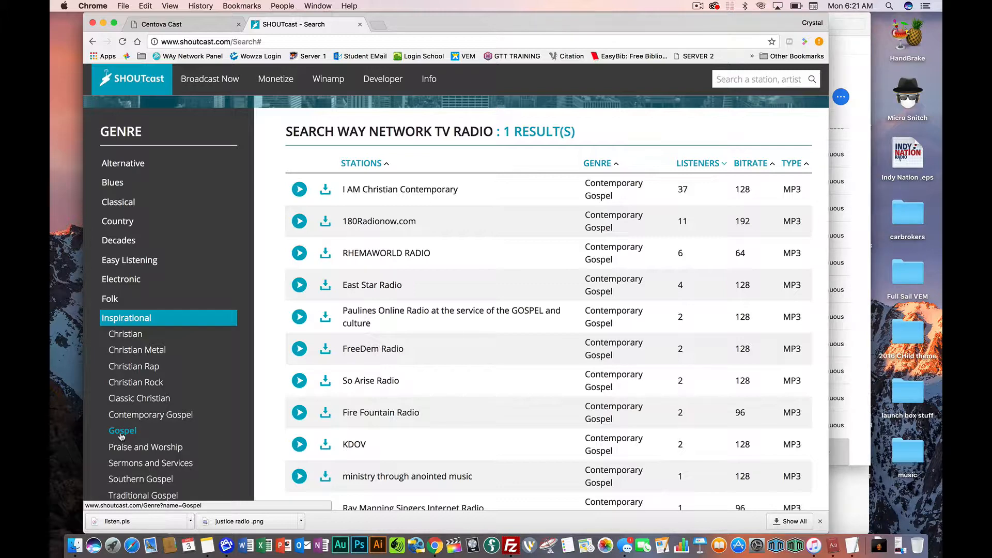
mouse_move(148, 446)
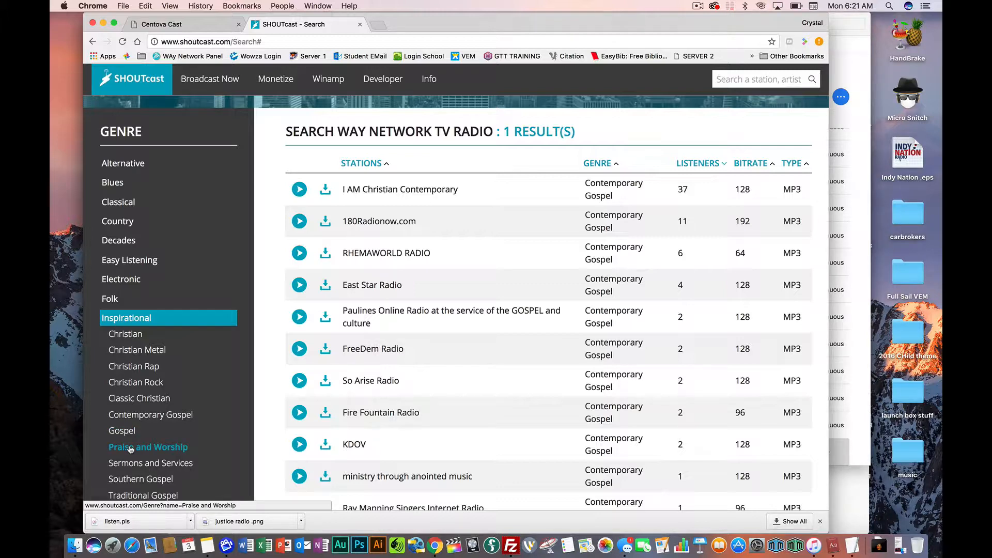
scroll("down", 3)
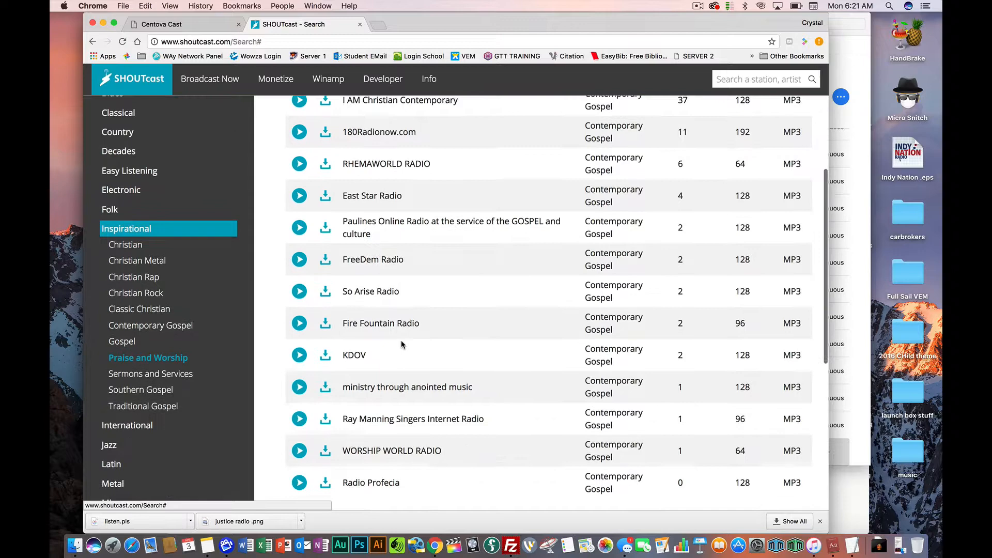
scroll("up", 3)
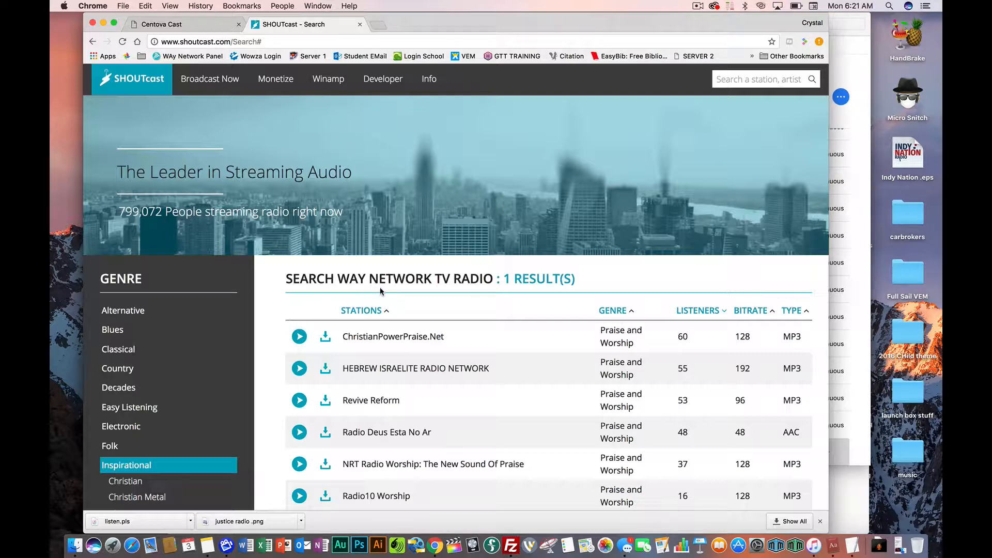
mouse_move(235, 66)
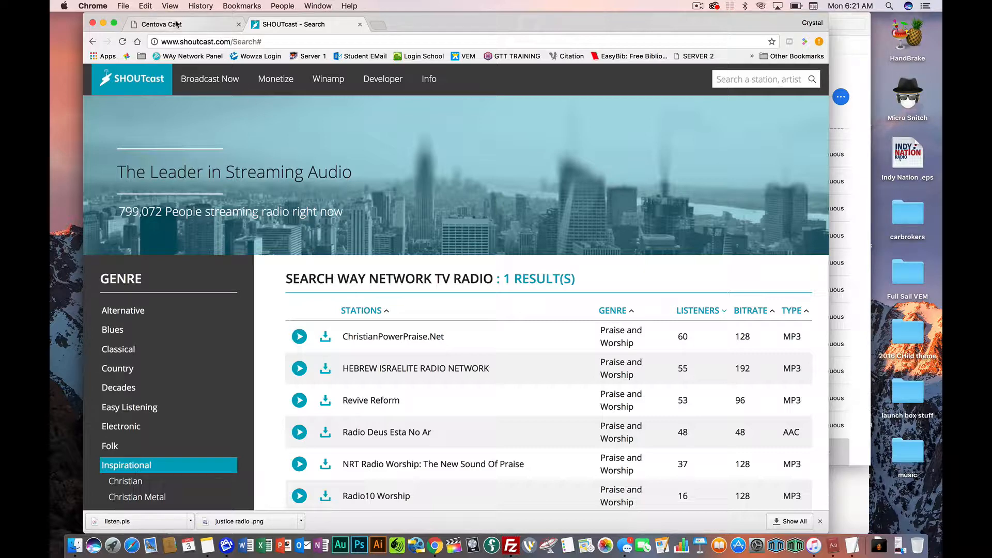
mouse_move(184, 24)
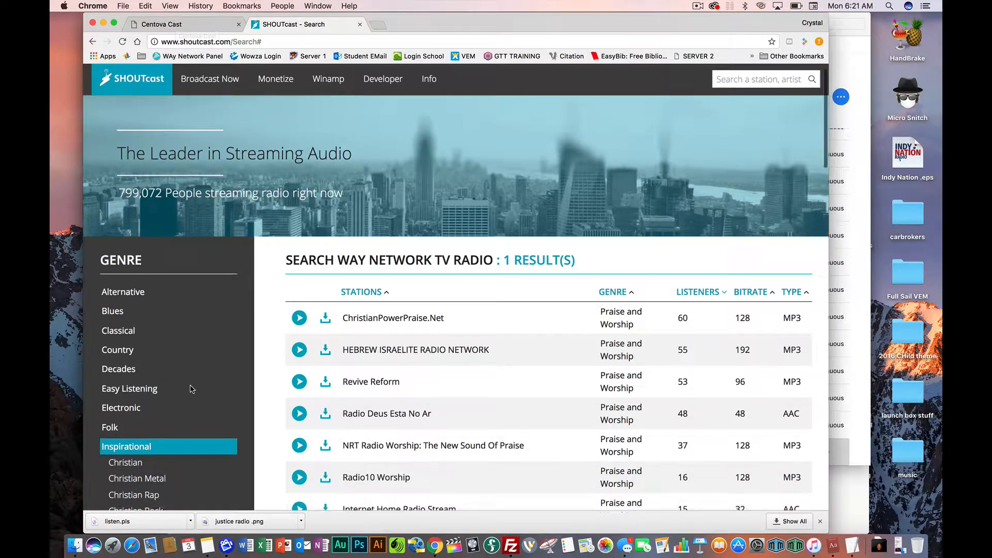
scroll("down", 3)
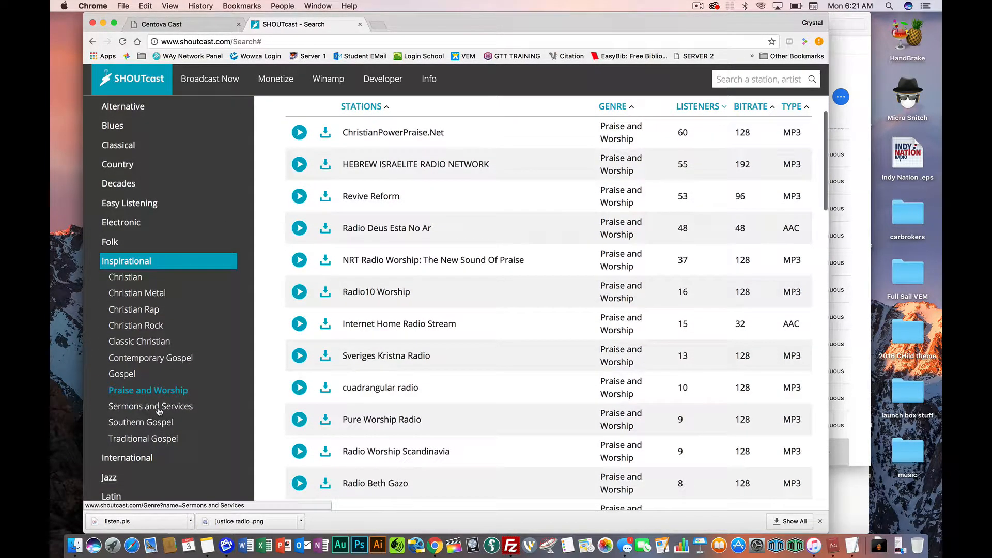
- List the Sermons and Services stations and look through them
left_click(150, 406)
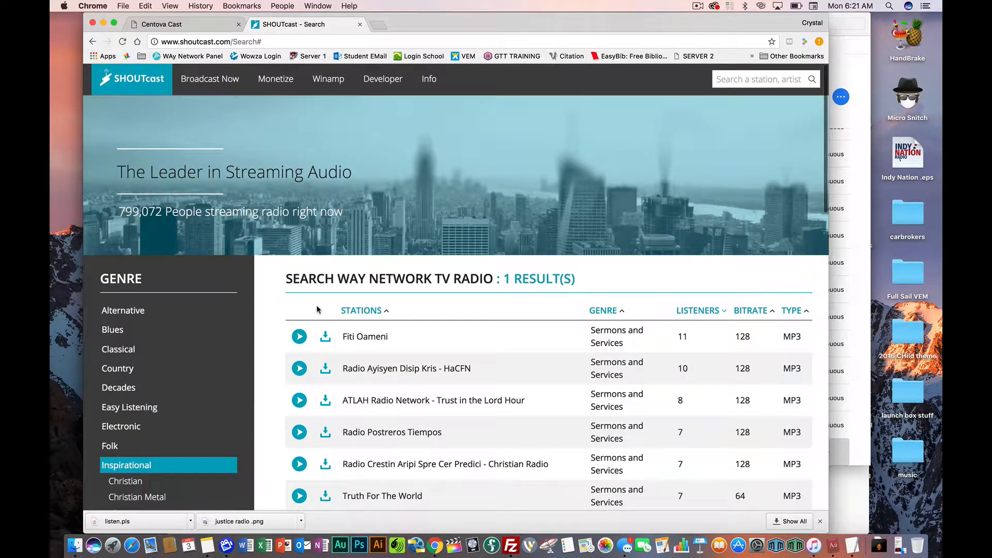
scroll("down", 3)
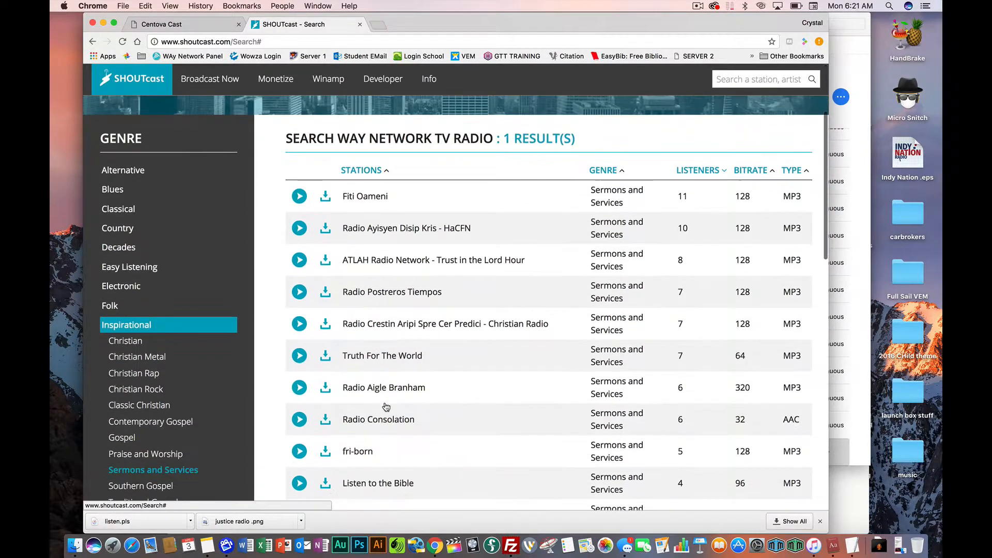
scroll("down", 3)
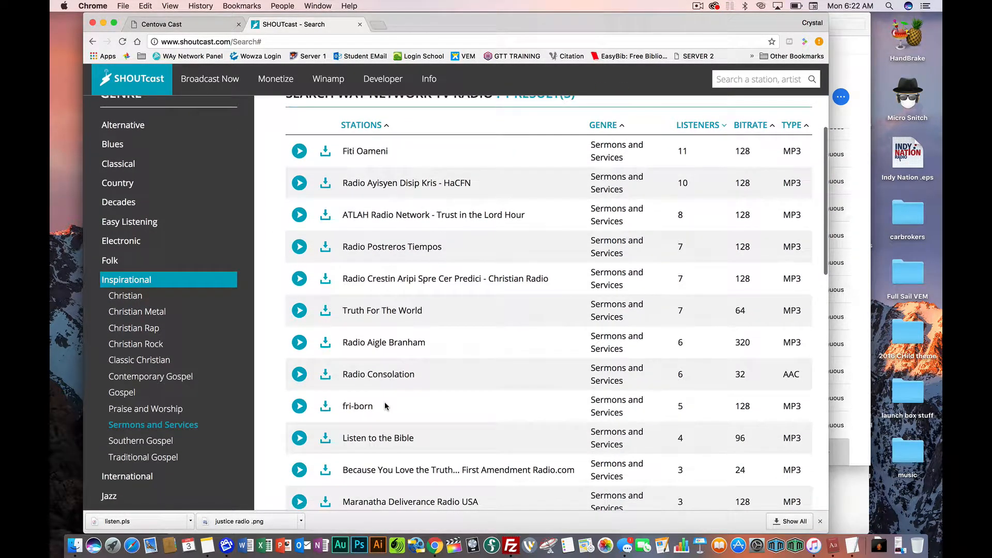
scroll("up", 3)
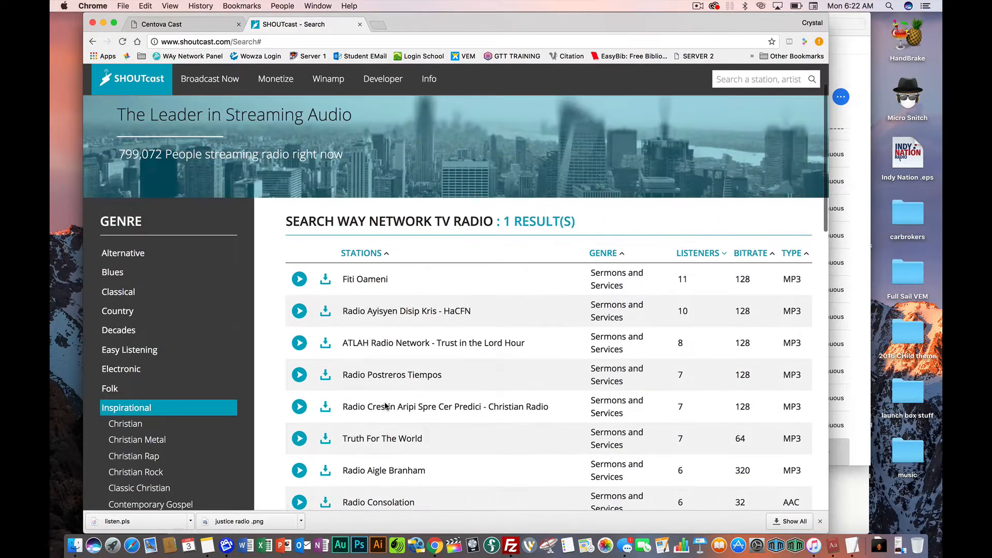
scroll("down", 3)
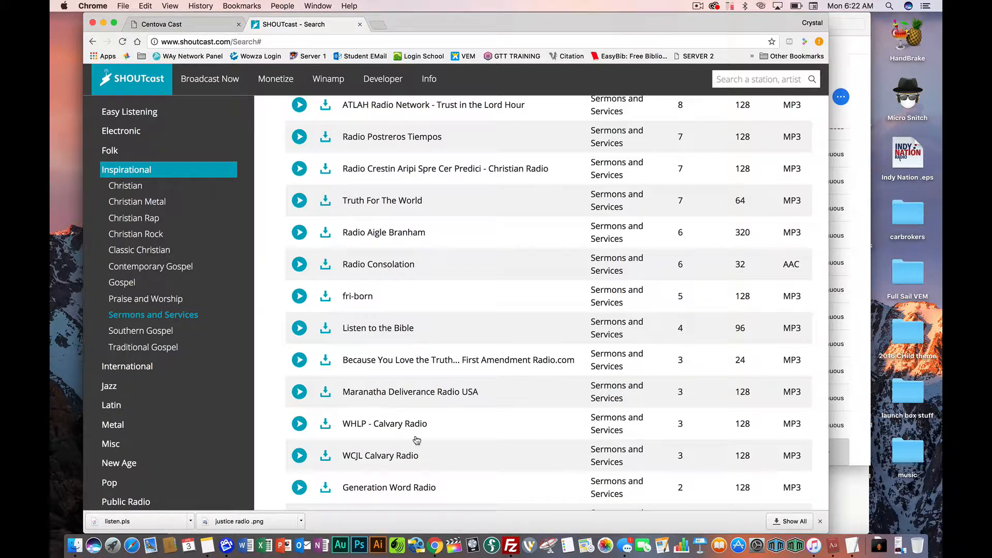
scroll("up", 3)
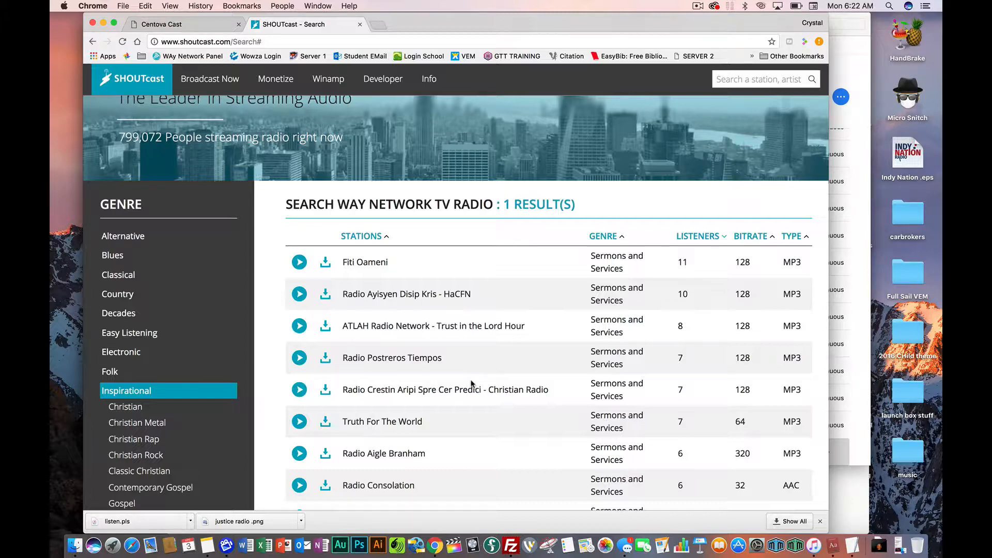
mouse_move(506, 275)
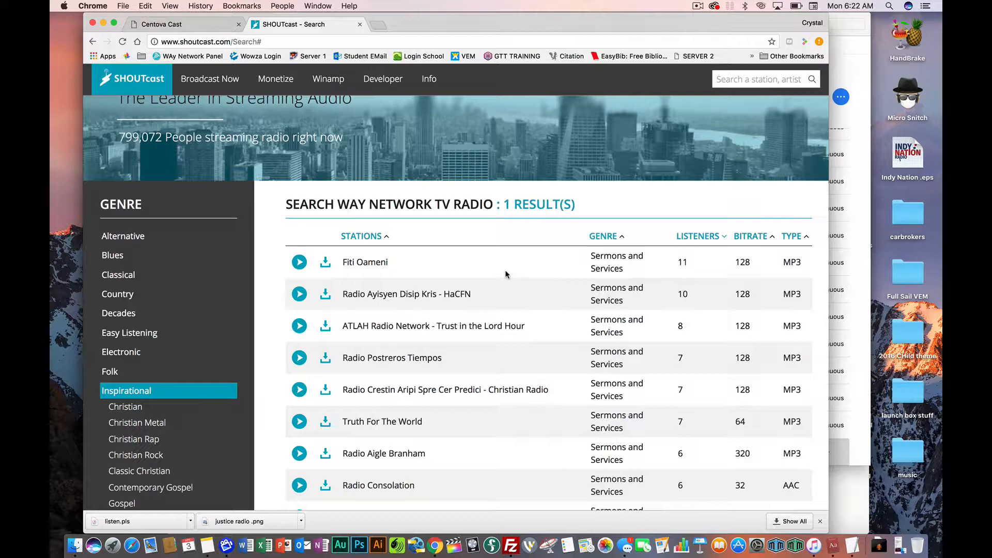
mouse_move(397, 210)
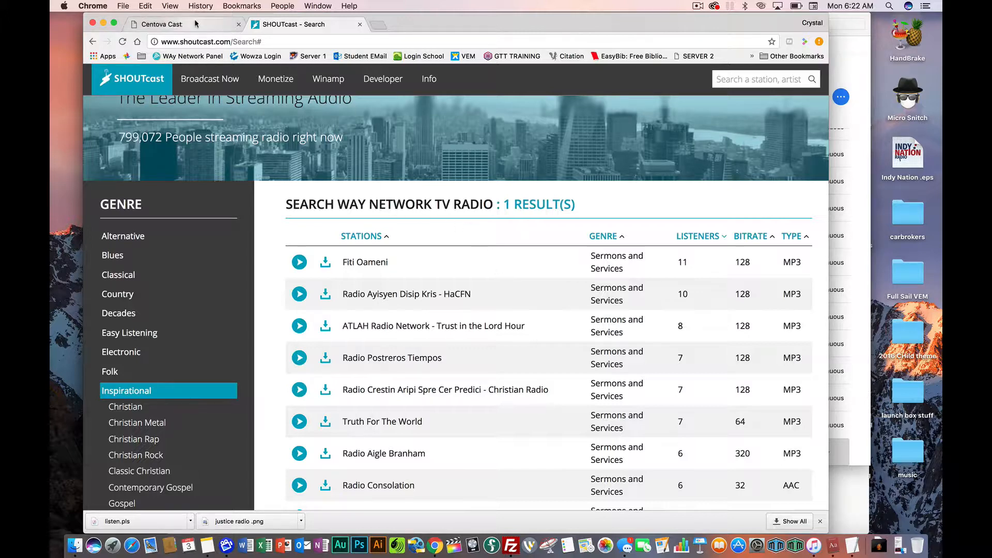
- Switch to Centova Cast and show the Quick Links page for Master's Touch Radio
left_click(162, 24)
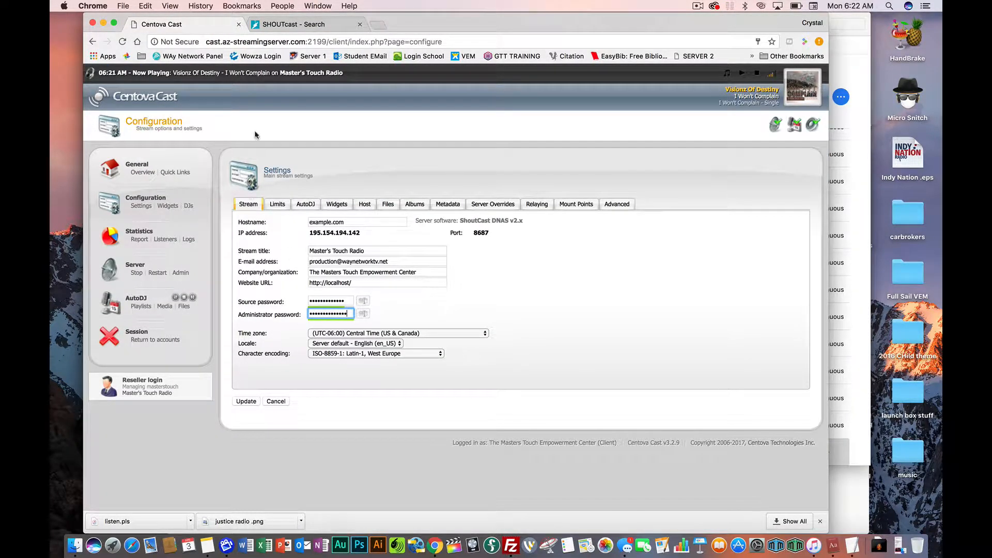
left_click(292, 24)
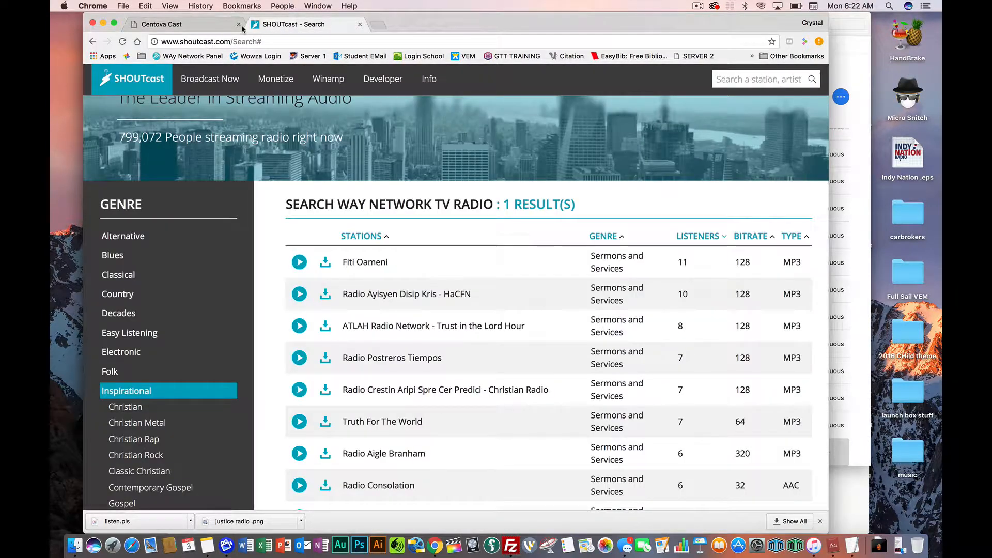
left_click(161, 24)
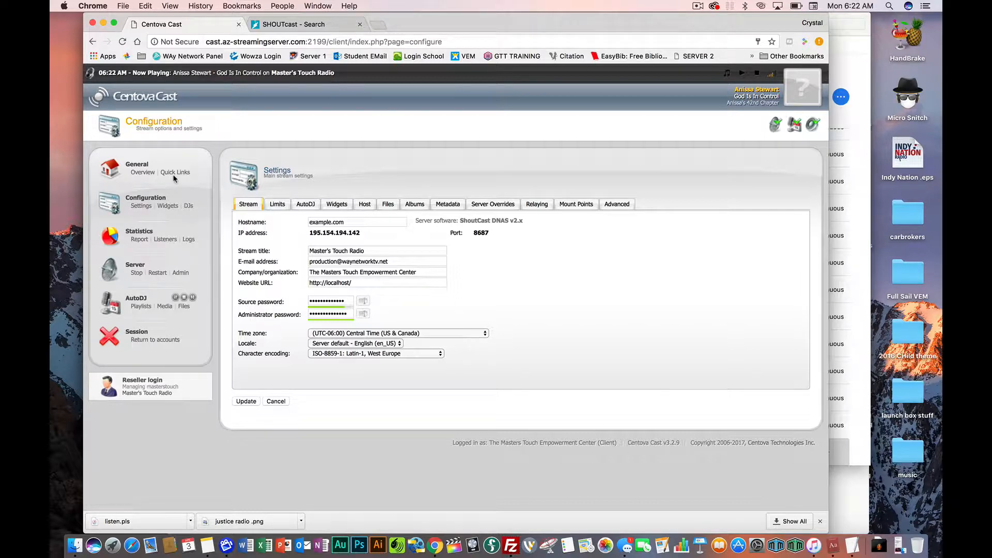
left_click(142, 172)
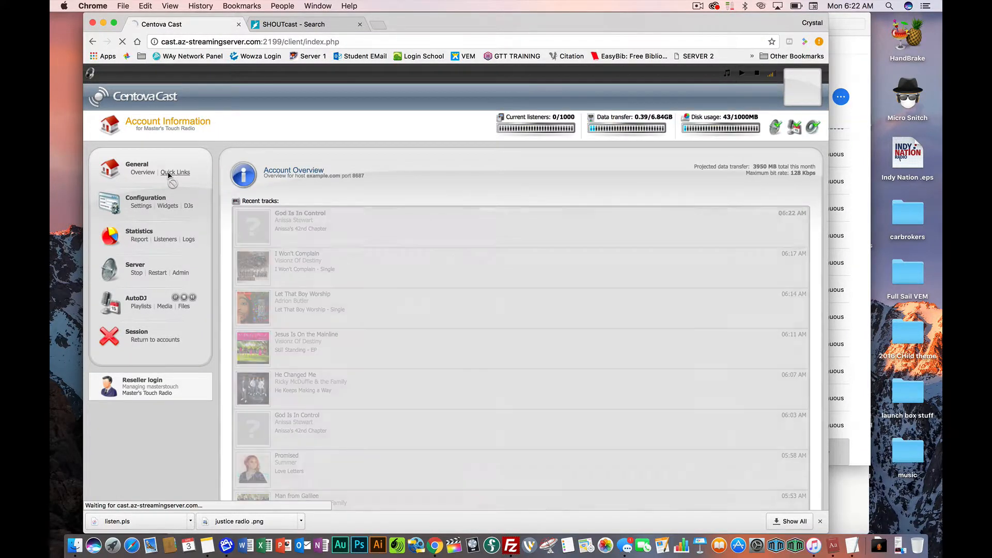
left_click(176, 173)
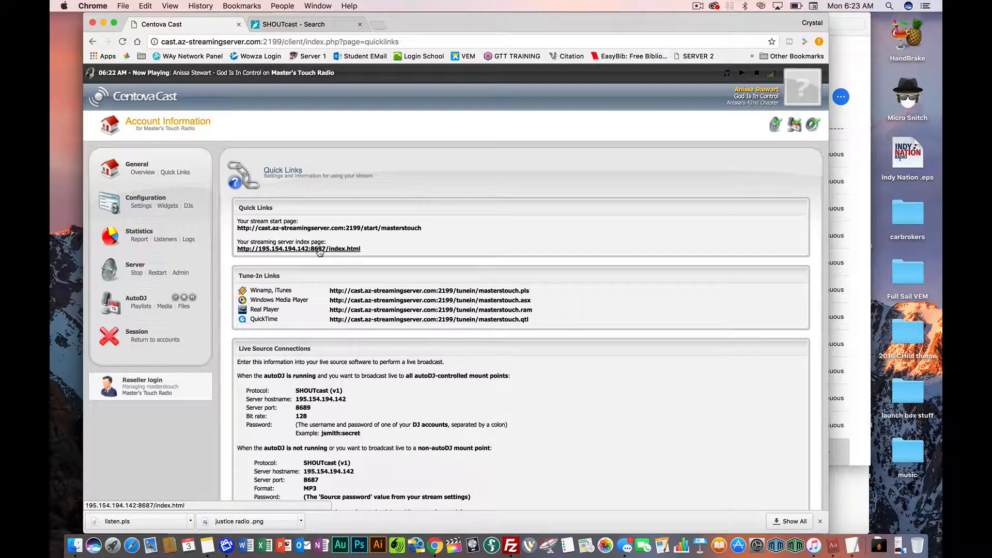
- Log into the SHOUTcast DNAS admin as admin and reach the Server Summary, dismissing the save-password prompt
left_click(297, 248)
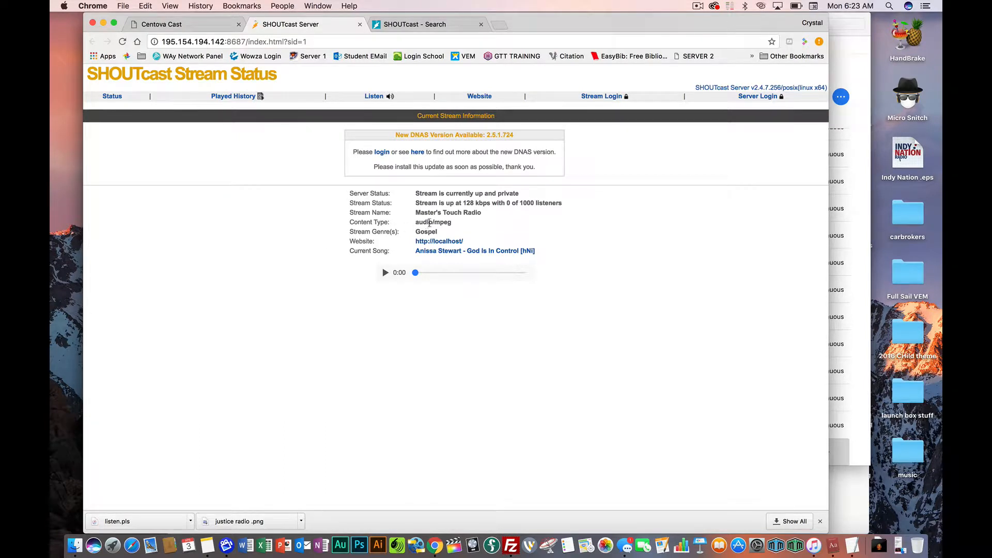
mouse_move(386, 129)
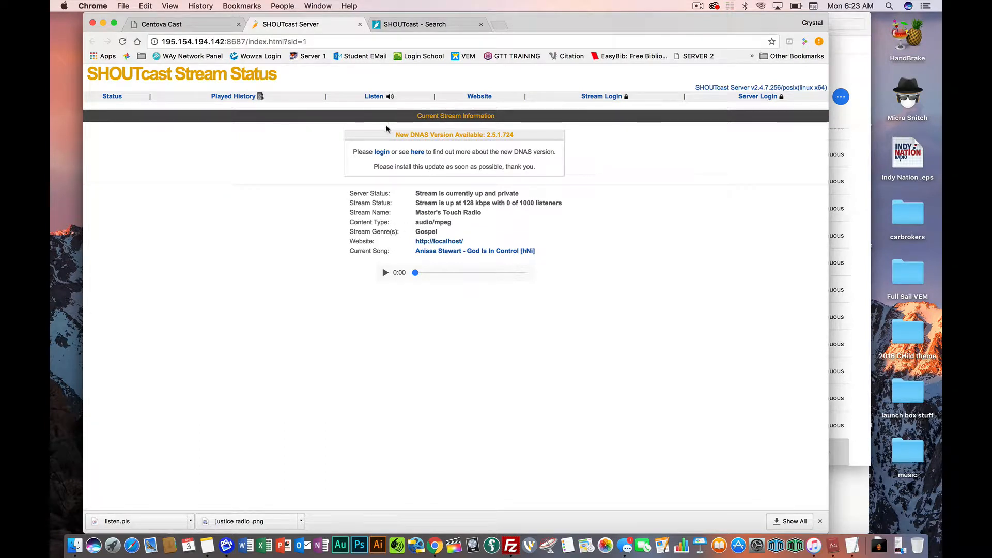
left_click(382, 151)
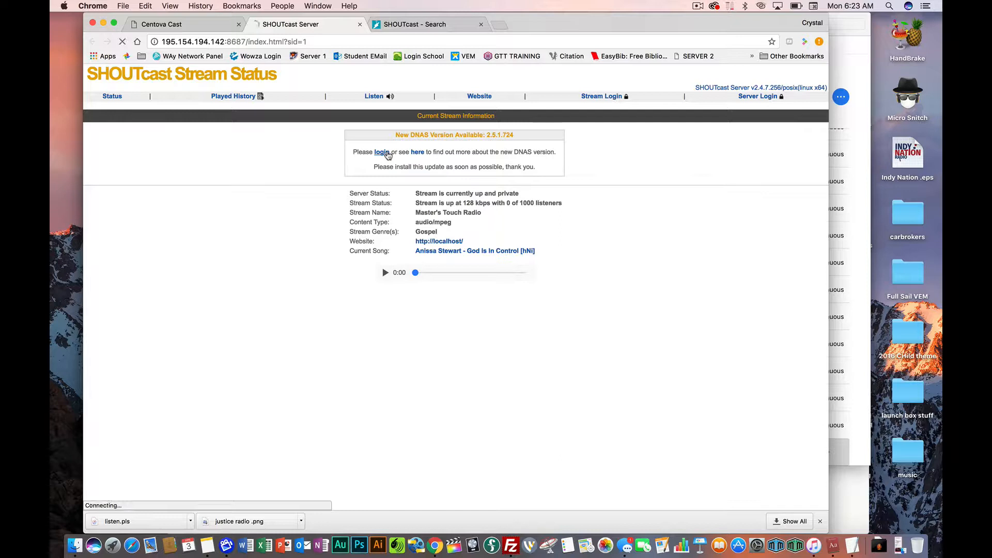
left_click(382, 152)
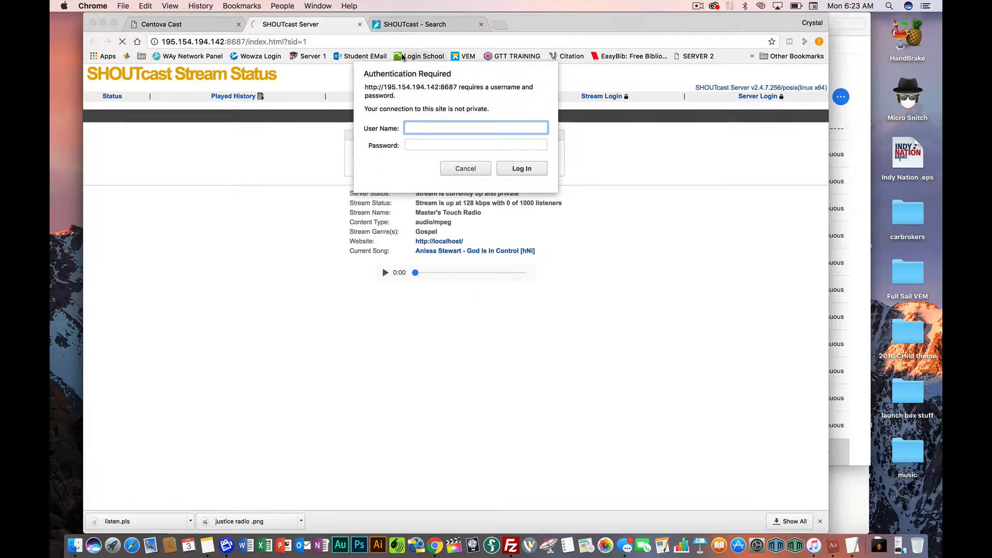
type("admin")
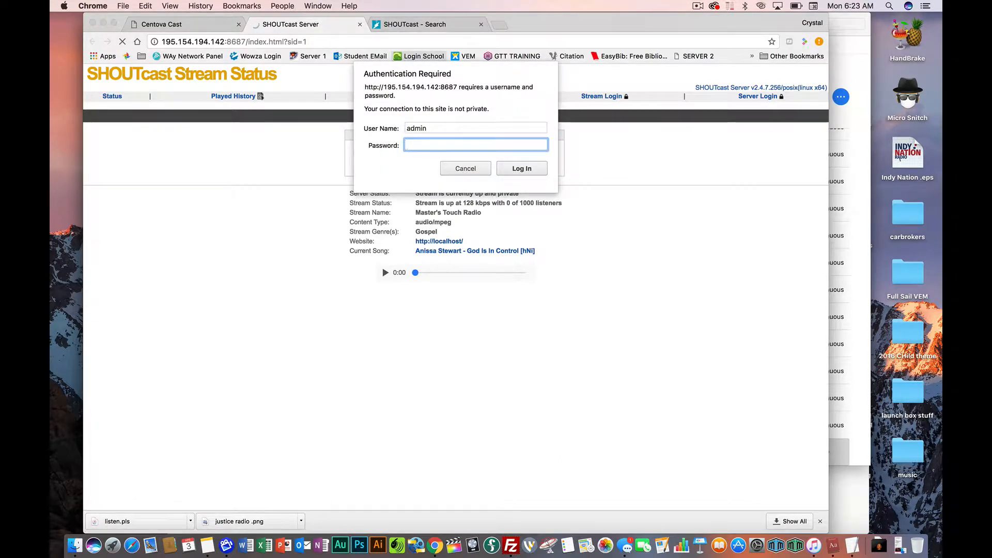
type("password")
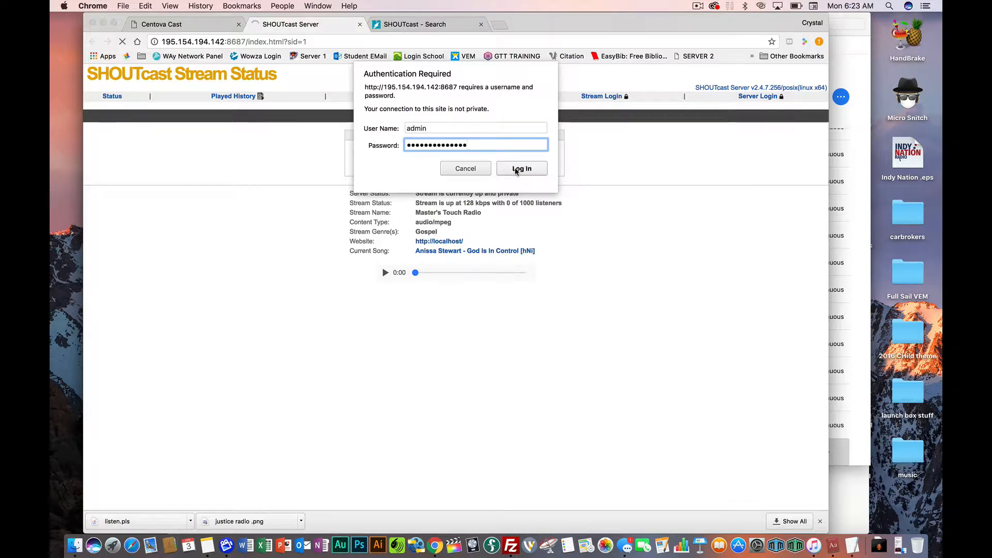
left_click(521, 169)
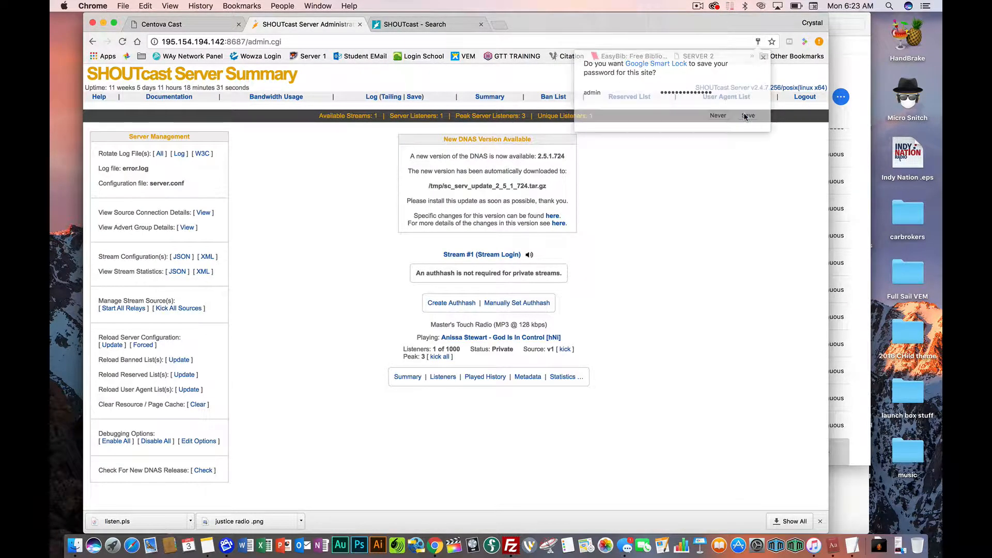
left_click(717, 115)
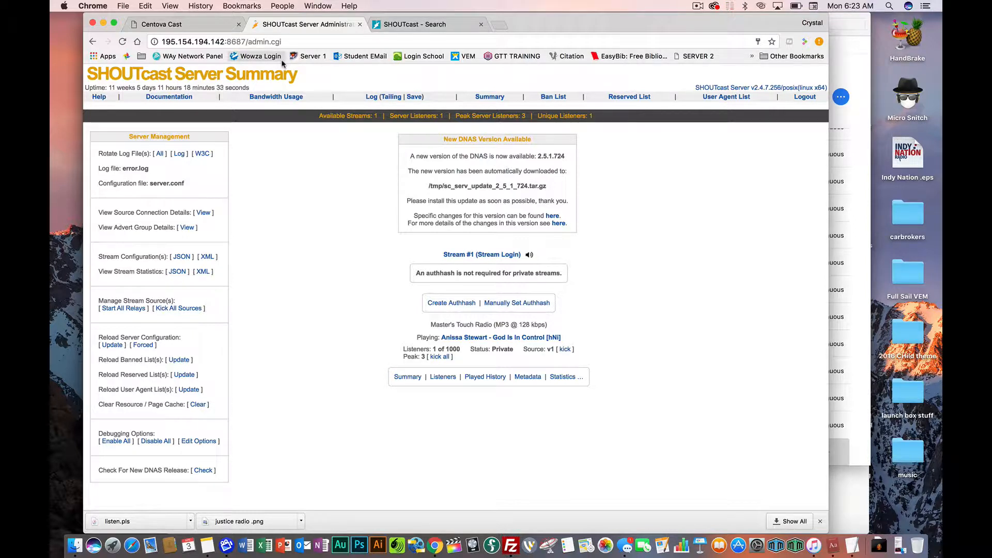
mouse_move(452, 303)
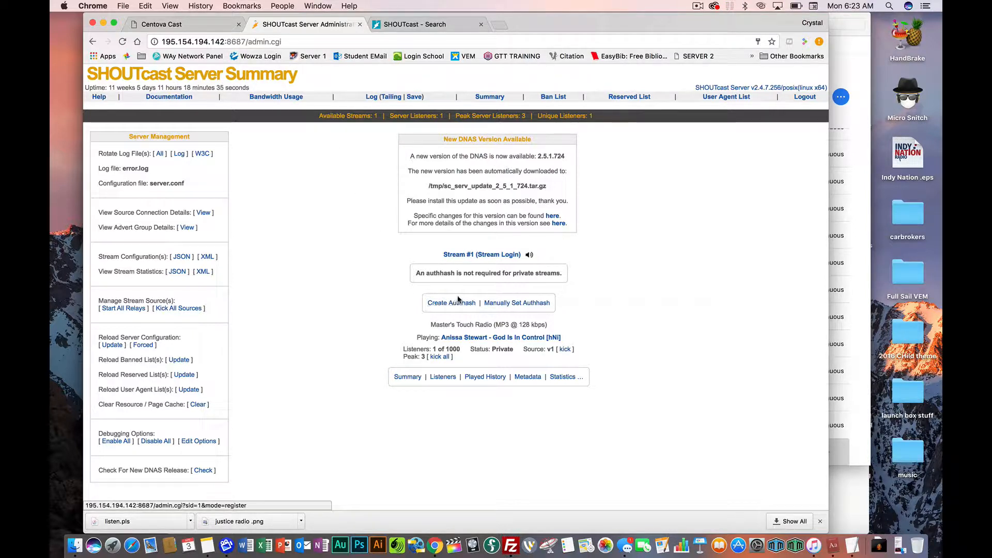
mouse_move(448, 310)
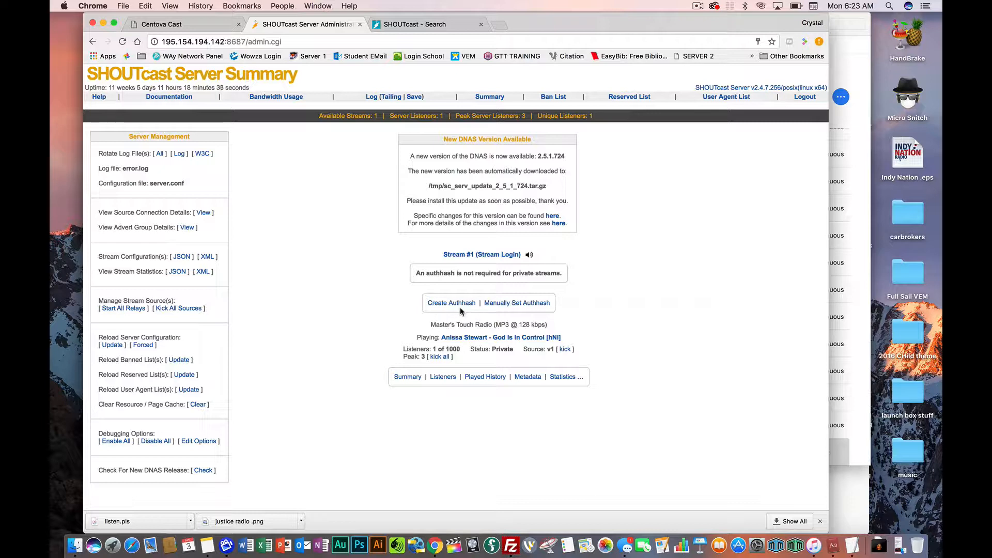
mouse_move(452, 303)
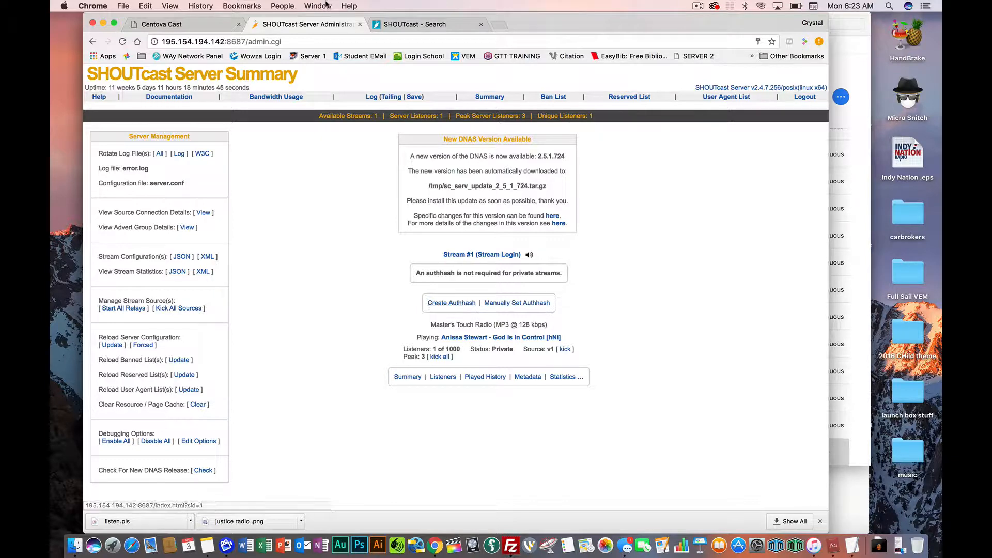
- In Centova Cast Server Overrides, set Public server to Always and save the configuration
left_click(162, 24)
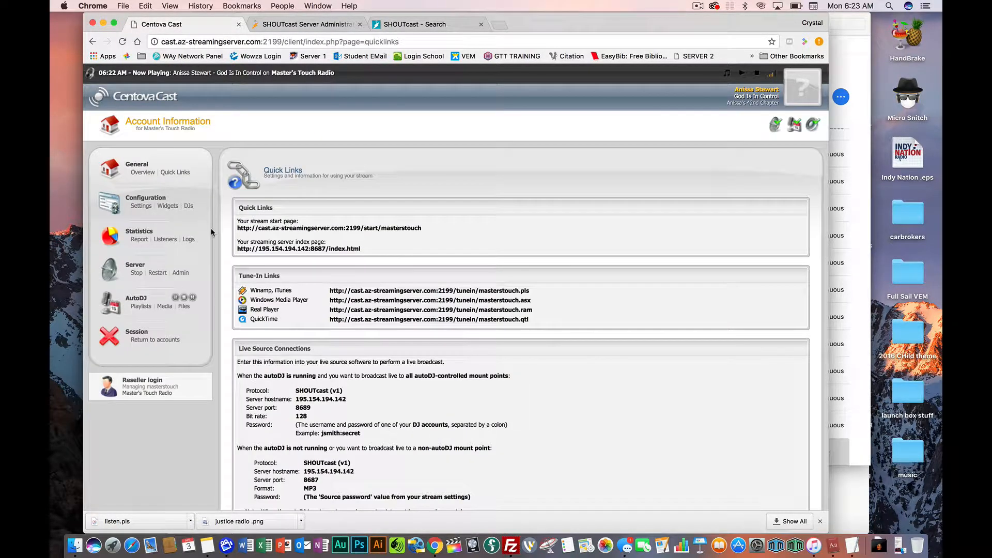
left_click(141, 206)
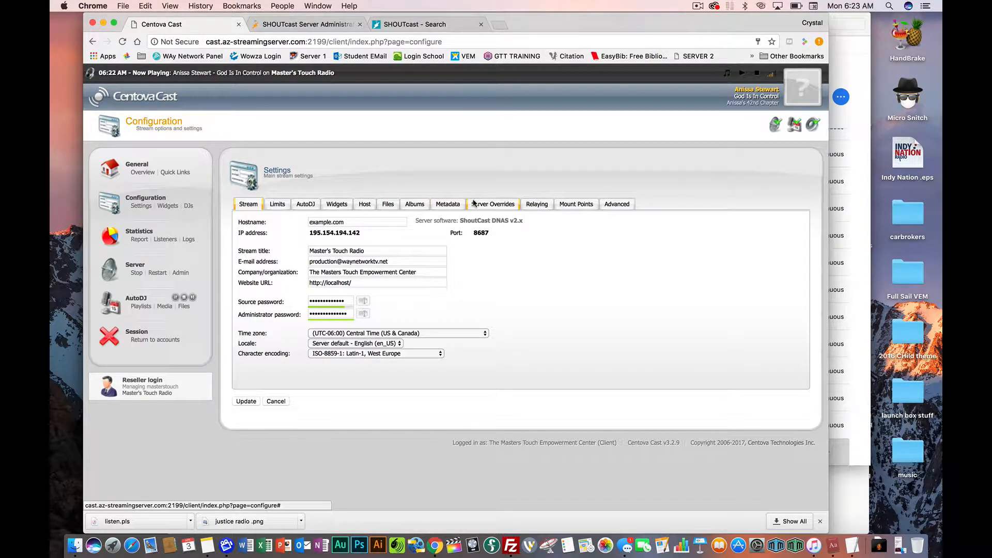
left_click(493, 204)
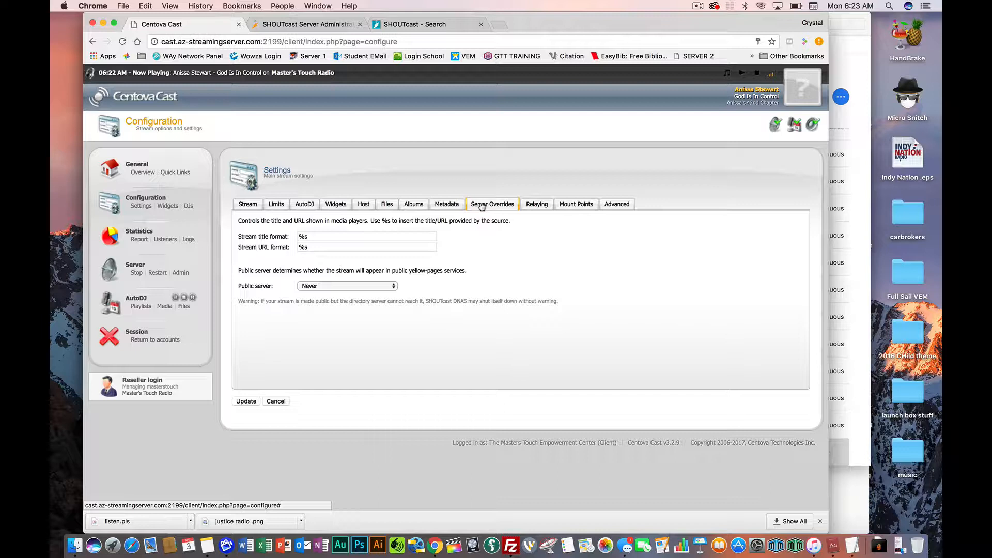
left_click(348, 285)
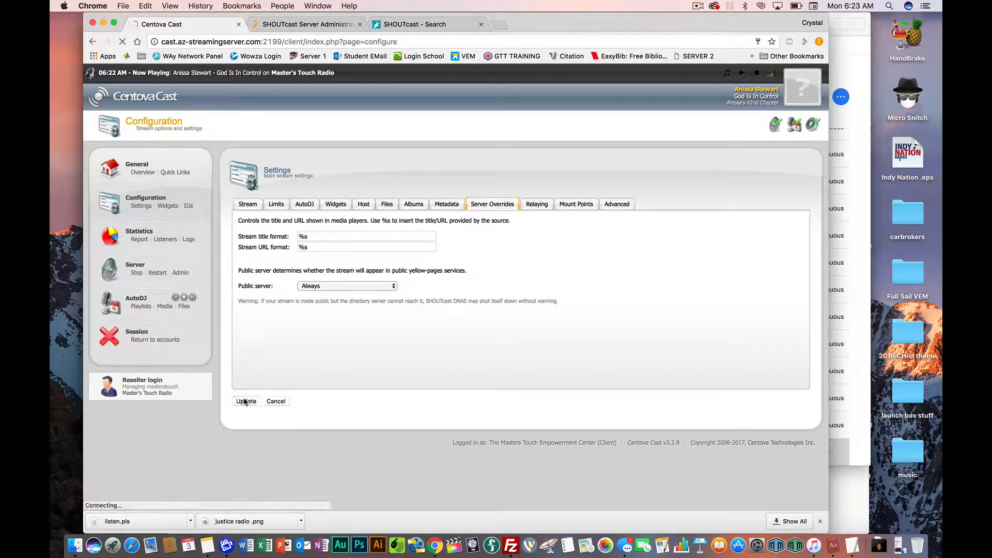
left_click(246, 401)
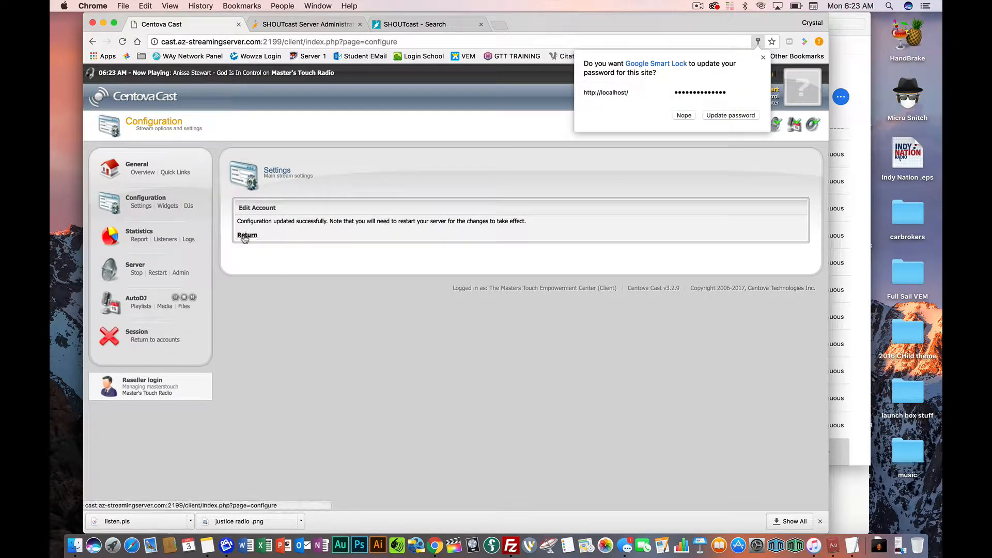
left_click(247, 235)
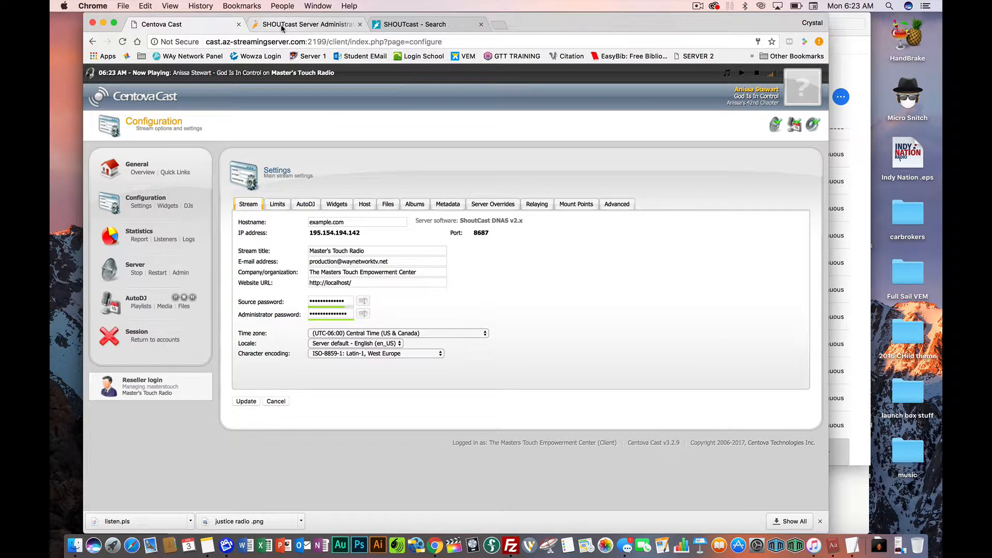
- Start an authhash for the stream and enter its 'Empowering...' description
left_click(307, 24)
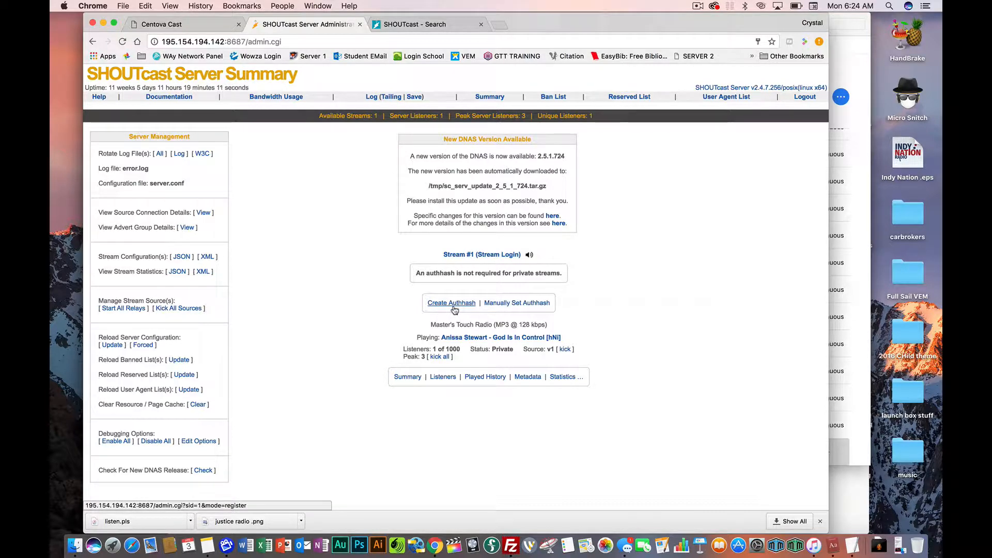
left_click(452, 303)
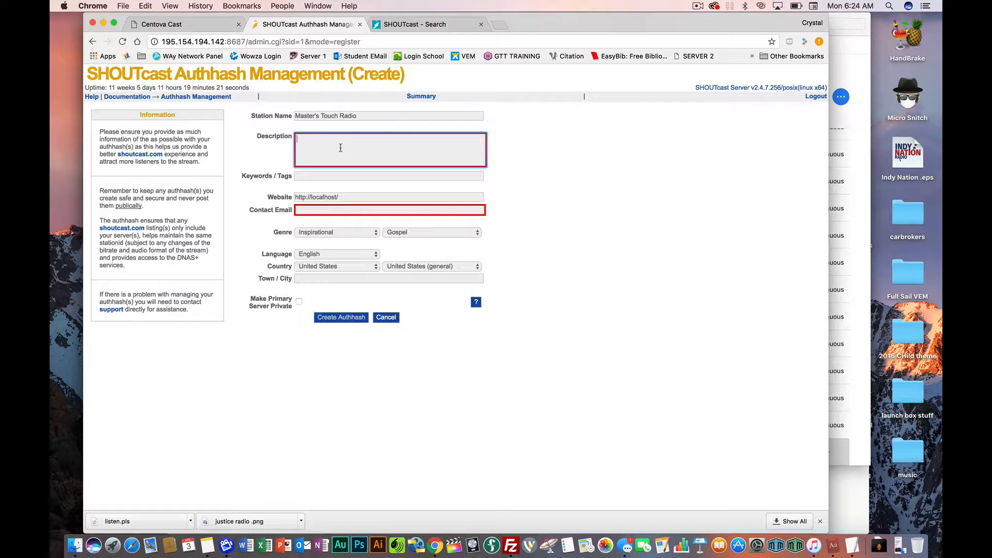
type("Empow")
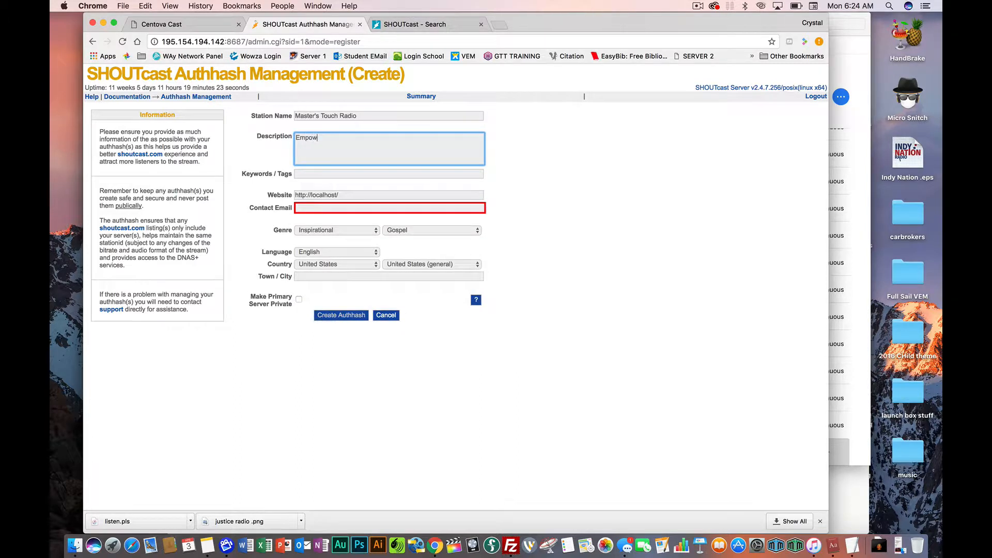
type("e")
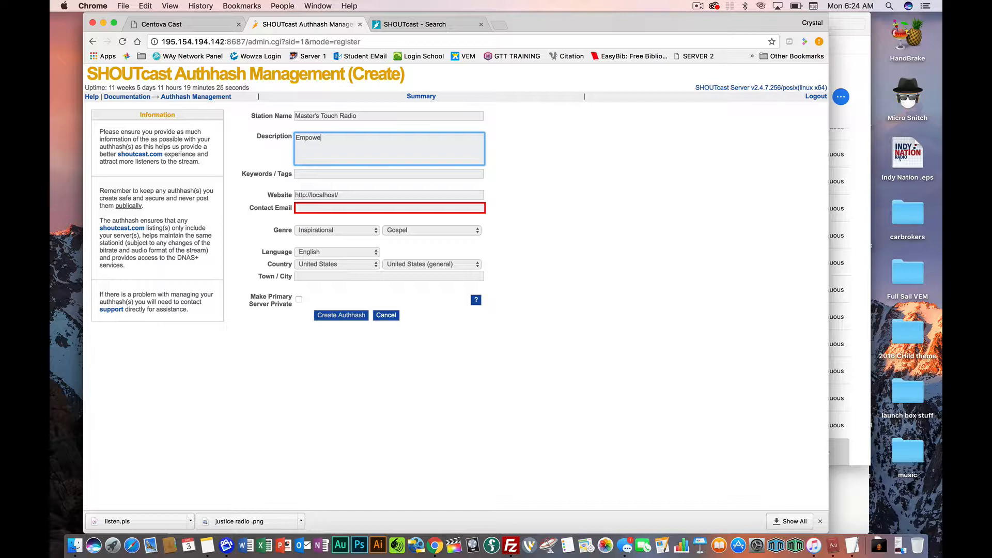
type("ring and effecting the community buy using e")
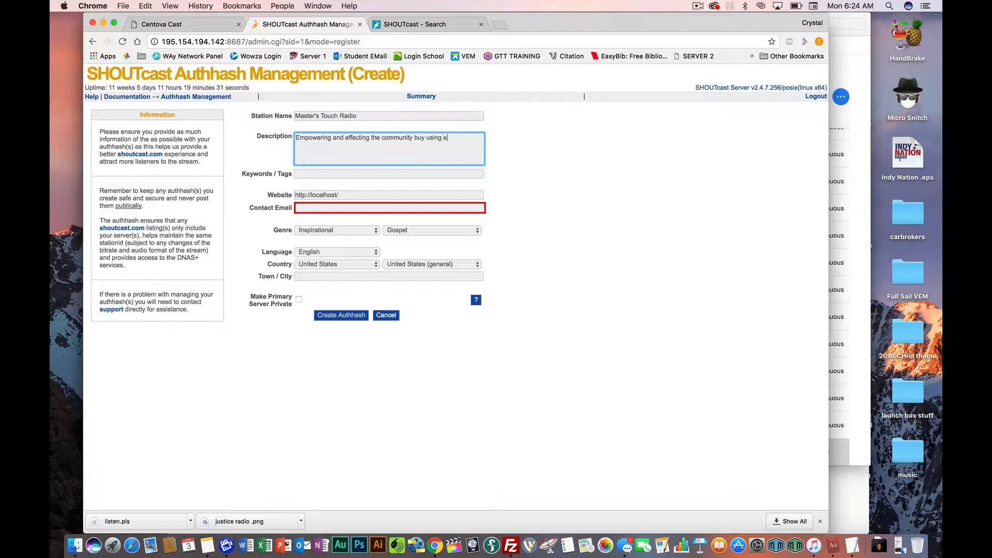
type("verything.")
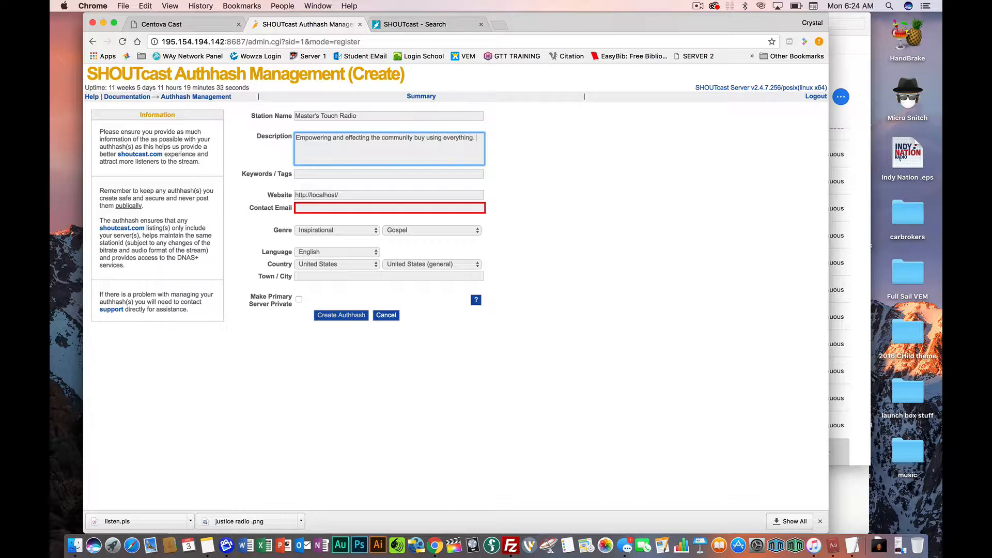
- Enter keywords Empowerment, preaching, Gospel Preaching and the contact email
left_click(389, 174)
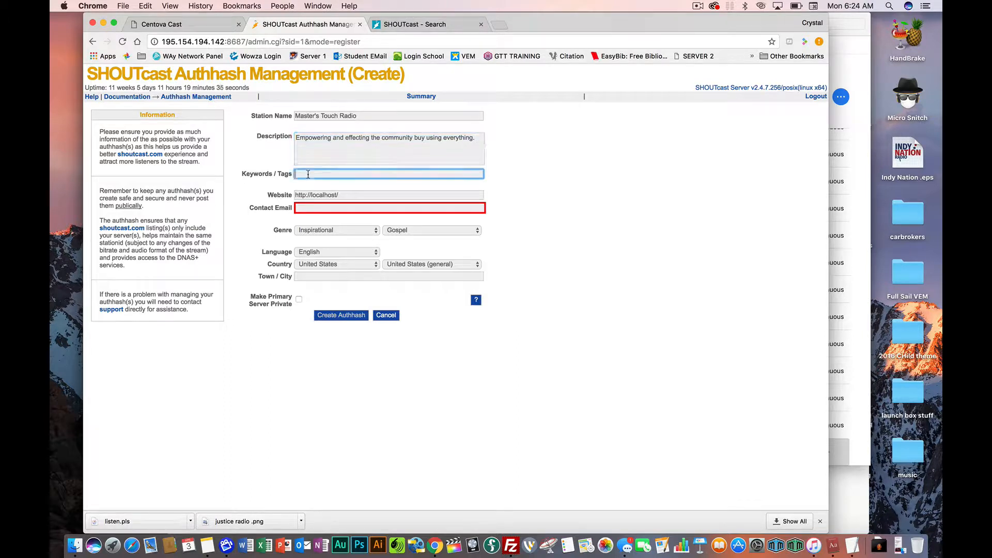
type("Empower")
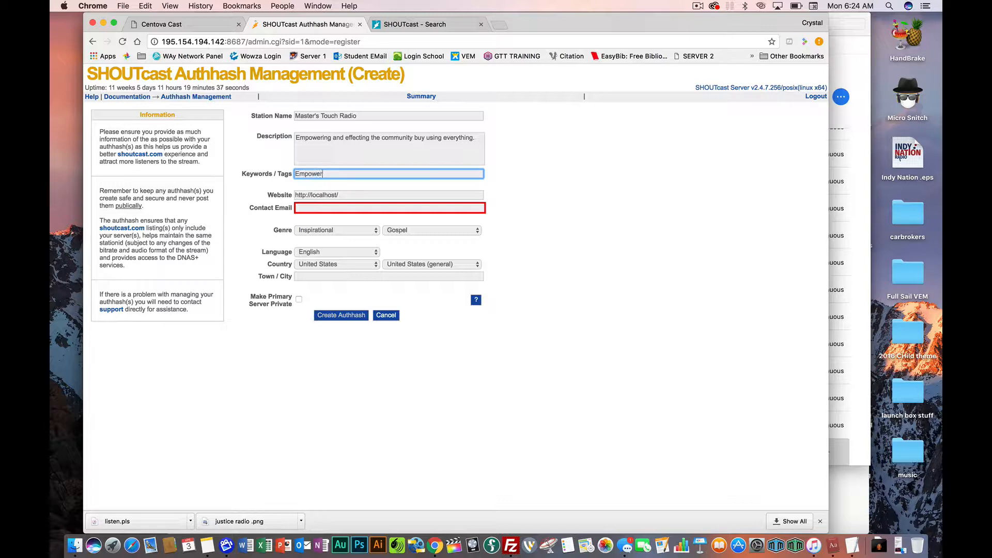
type("ment")
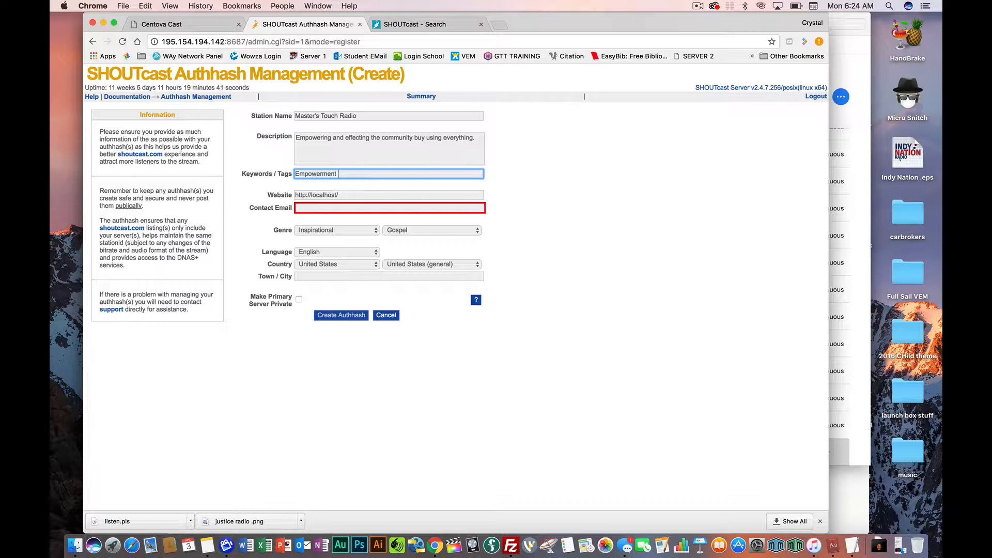
type("preac")
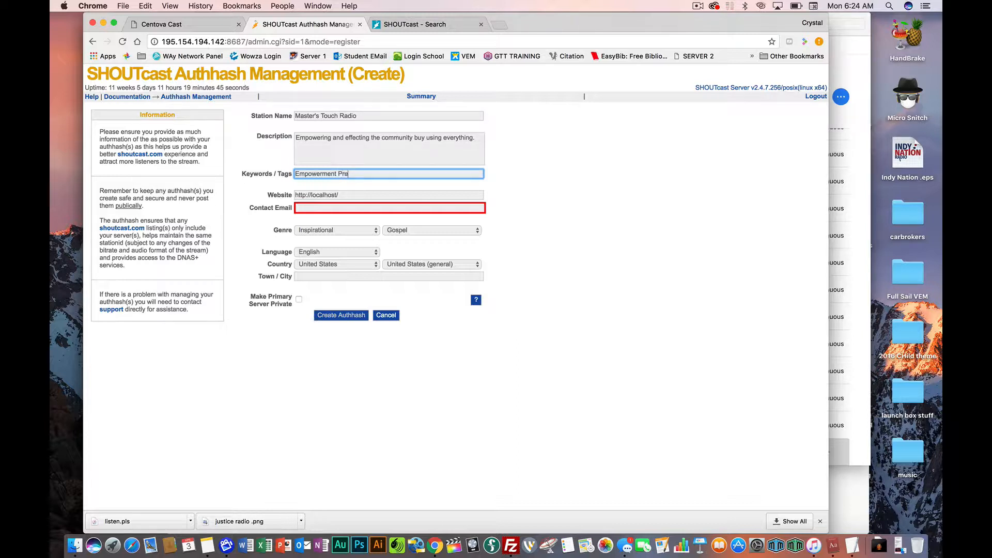
type("aching")
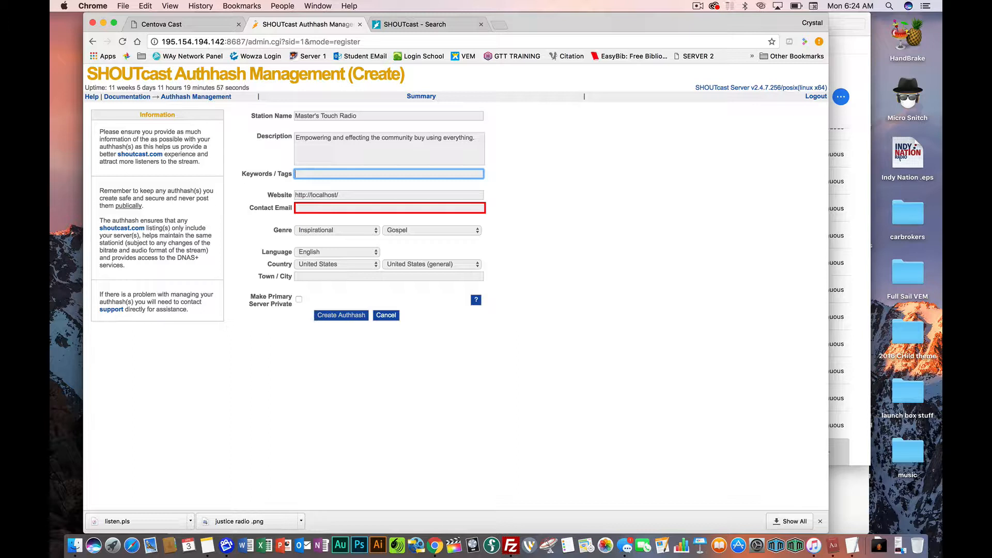
type("Gospel")
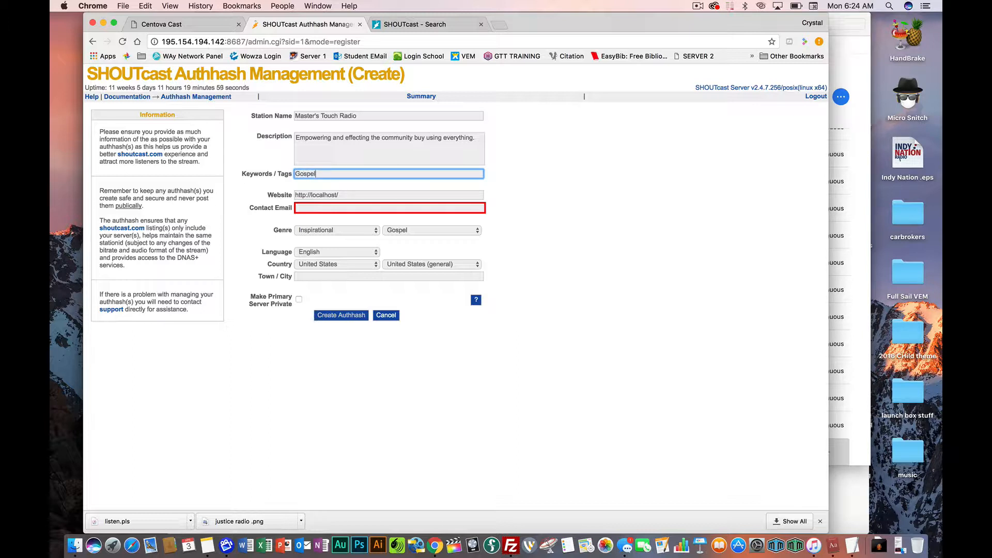
type("Preaching")
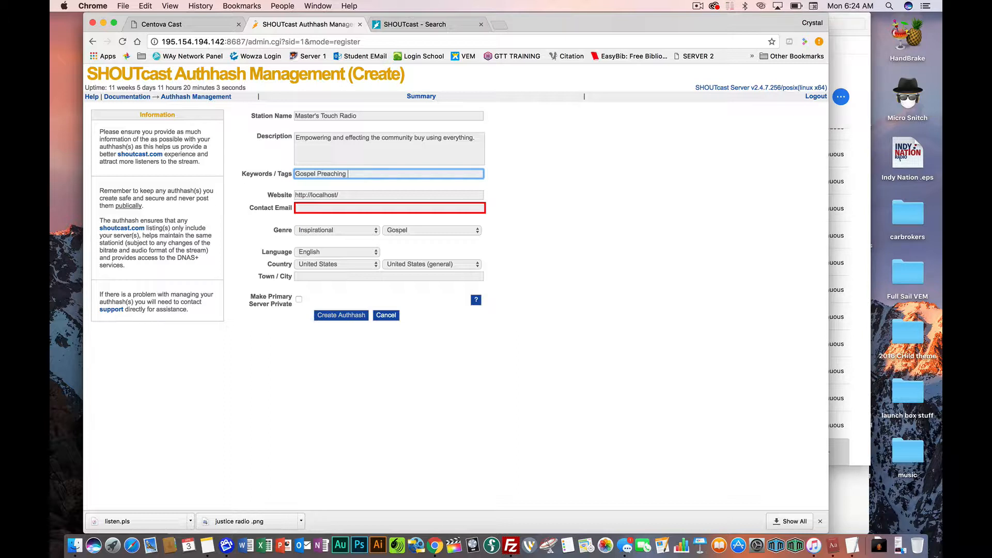
left_click(390, 207)
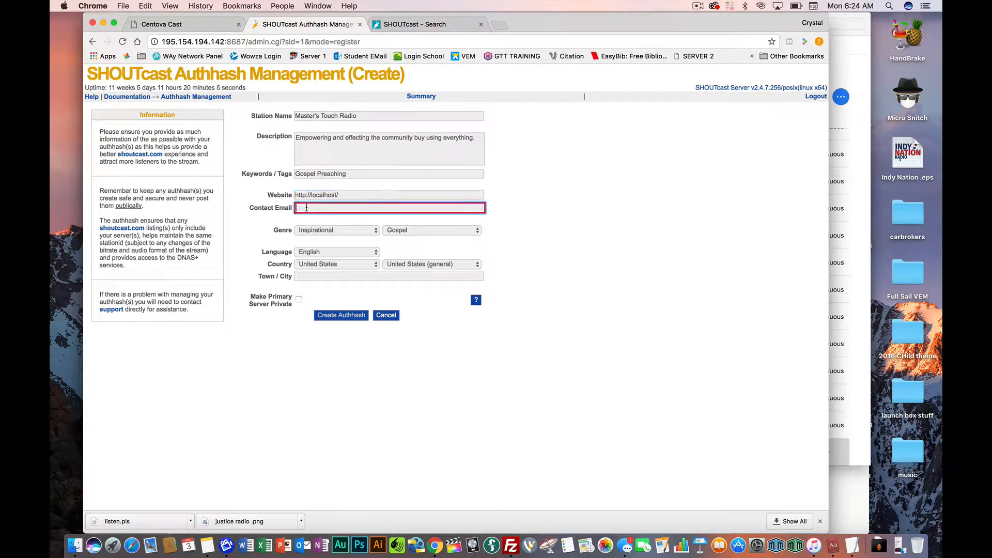
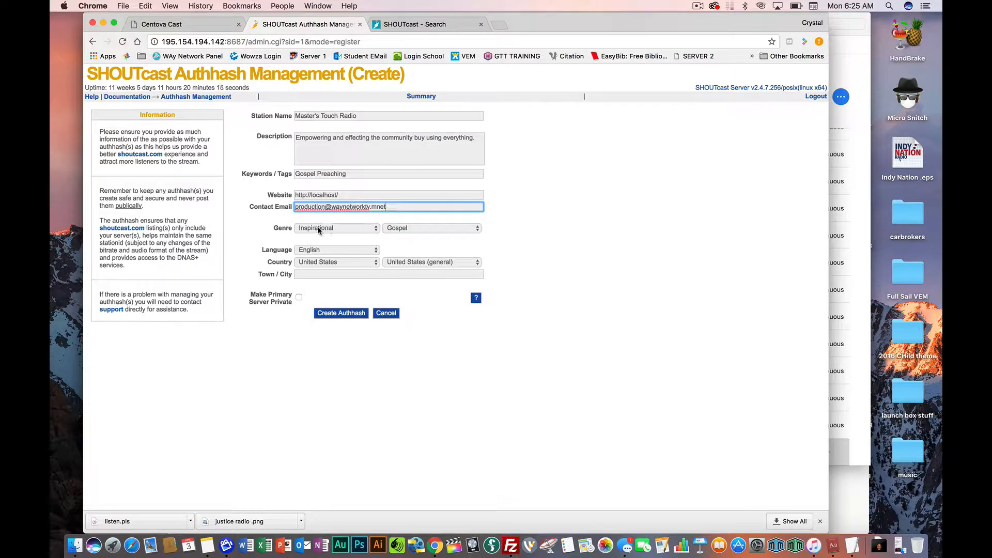
- Keep Inspirational as primary genre and choose Sermons and Services as sub-genre
left_click(336, 228)
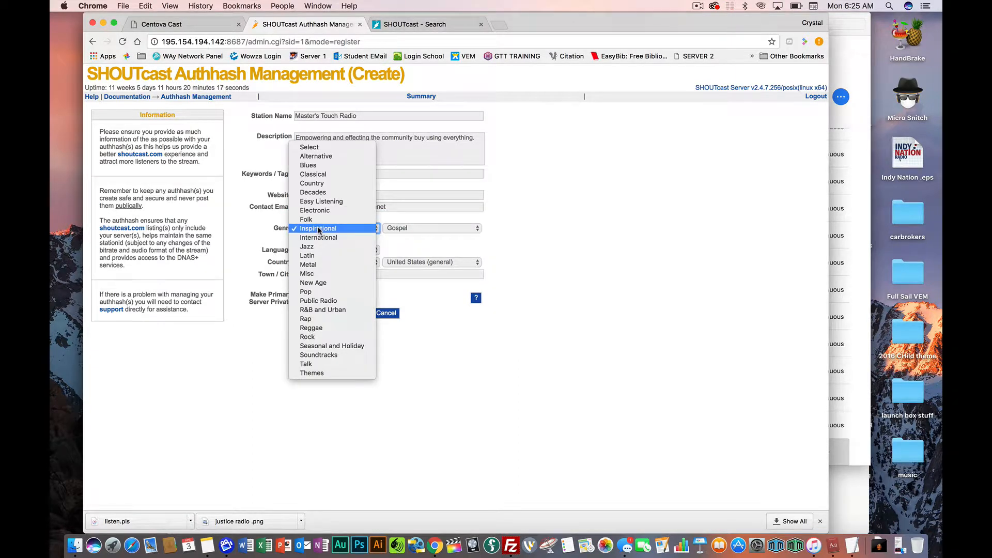
left_click(416, 24)
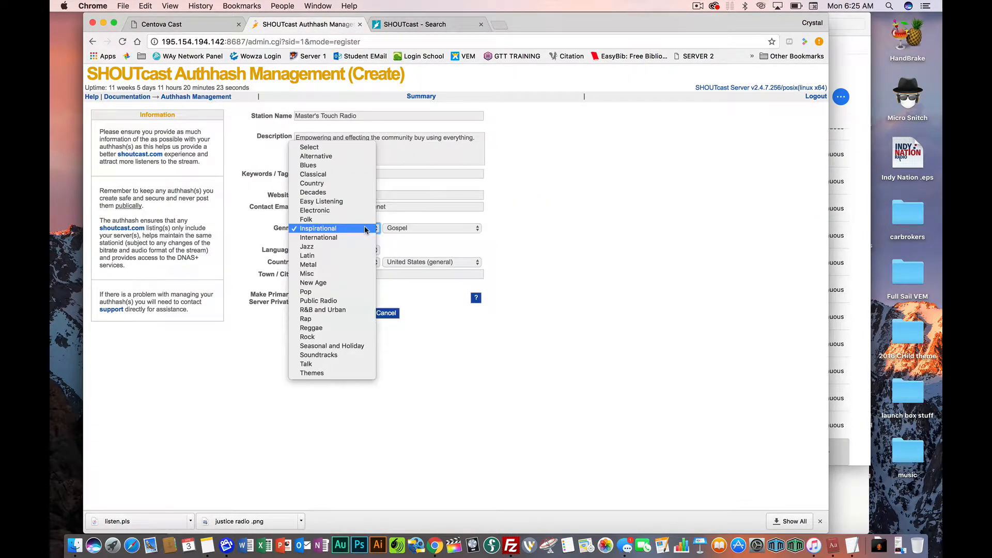
left_click(318, 227)
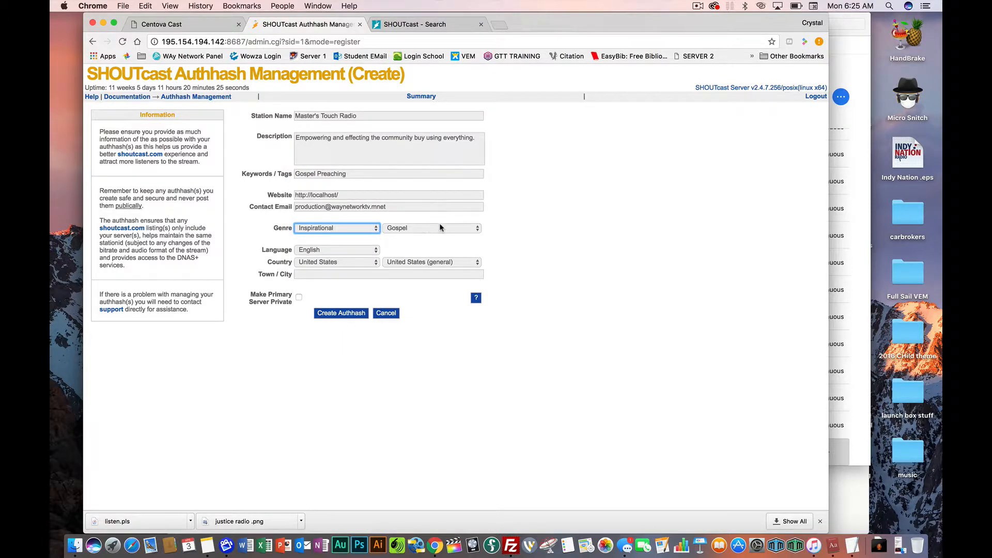
left_click(432, 228)
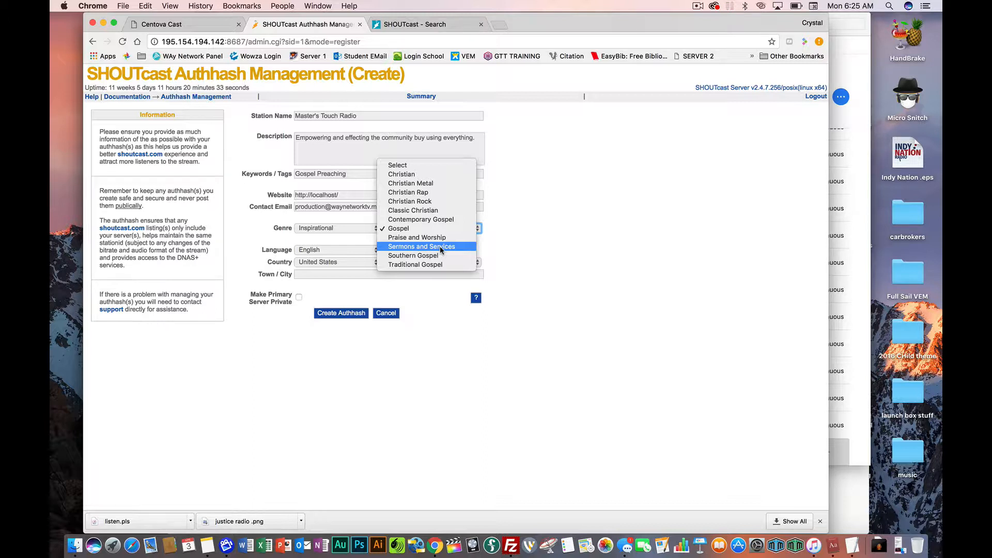
left_click(422, 246)
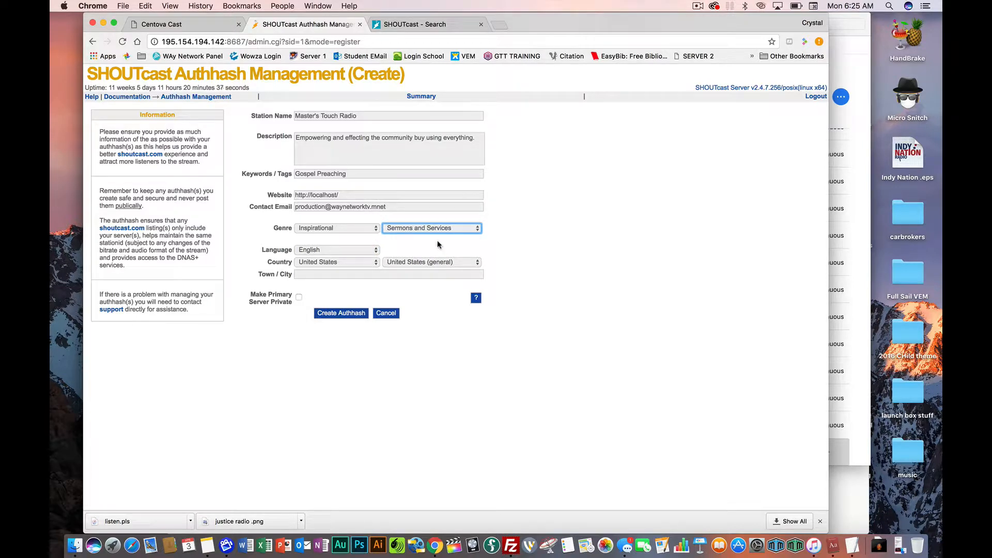
- Set the location to Wilmer, Texas and create the authhash
left_click(388, 274)
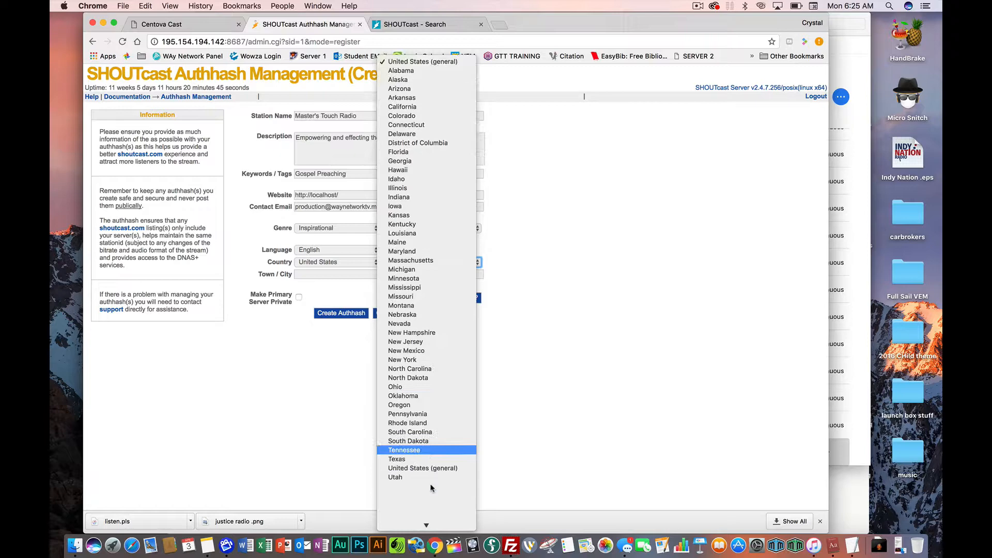
left_click(397, 459)
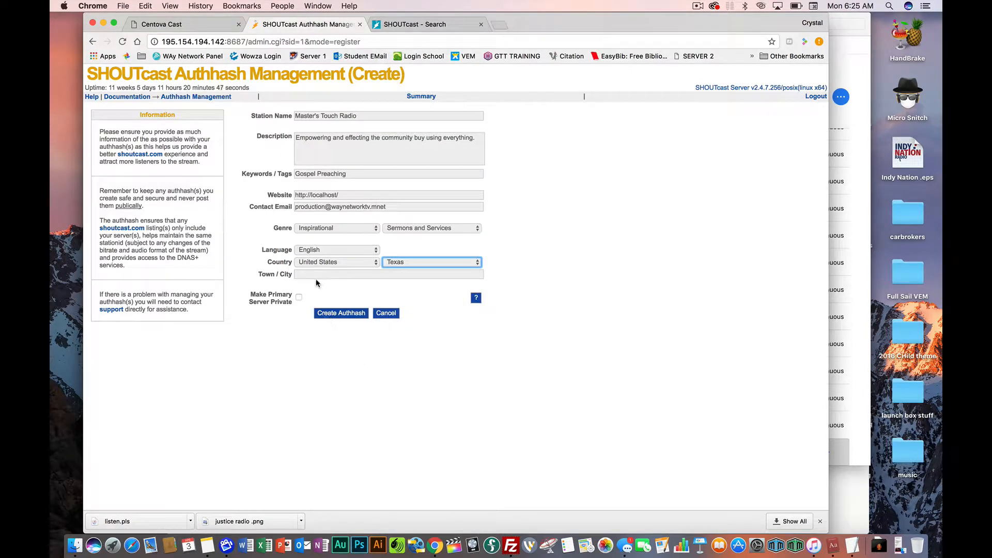
type("Wilmer")
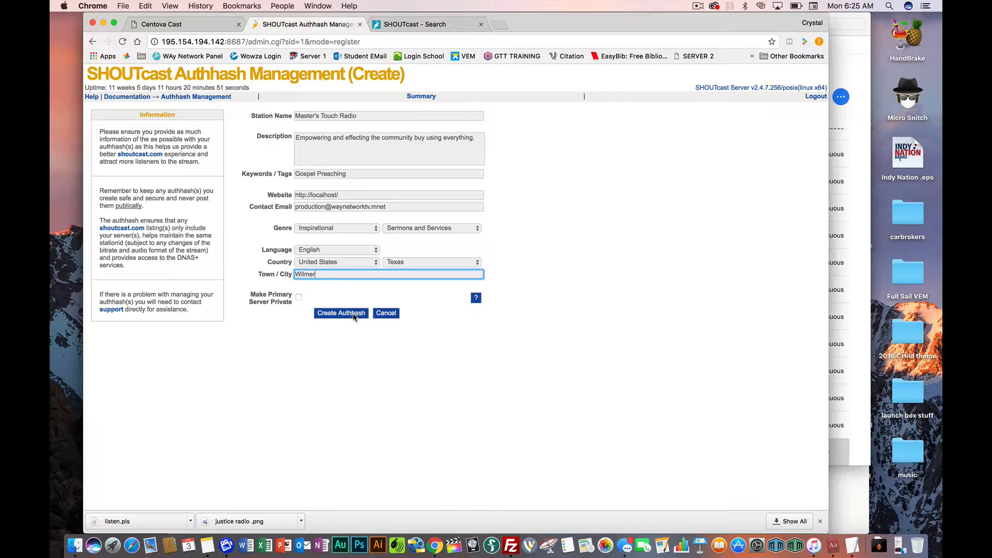
left_click(340, 313)
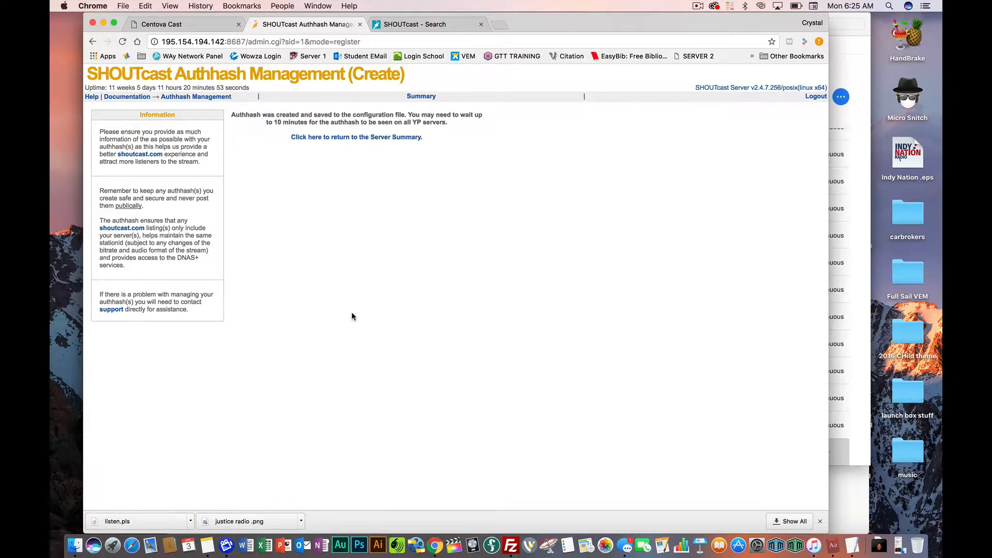
mouse_move(356, 138)
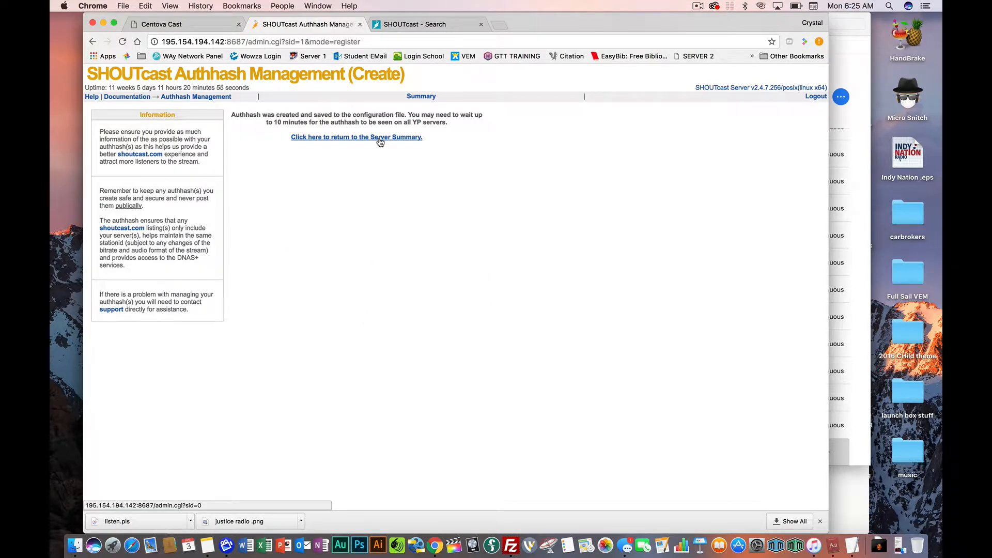
- Reopen the authhash and update it, keeping the existing website
left_click(356, 136)
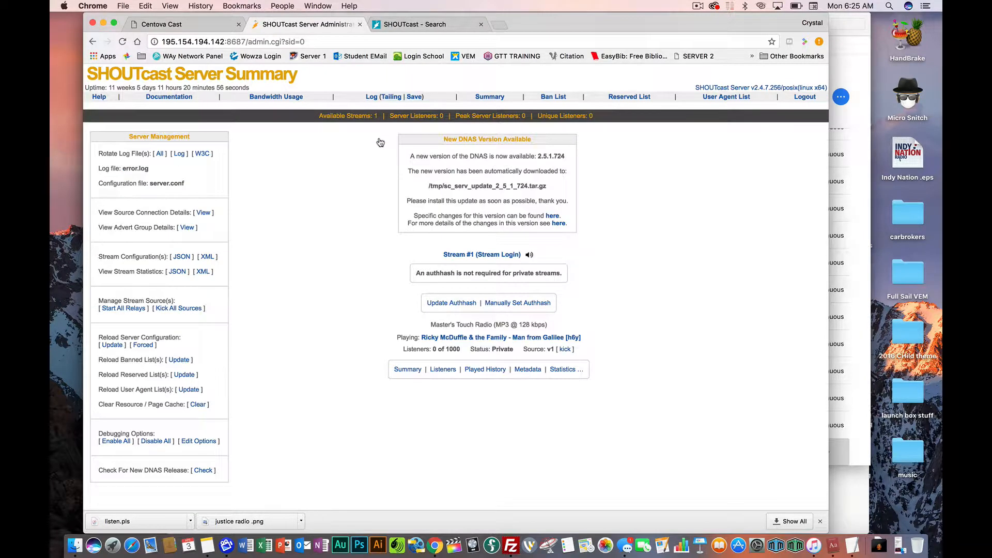
mouse_move(502, 287)
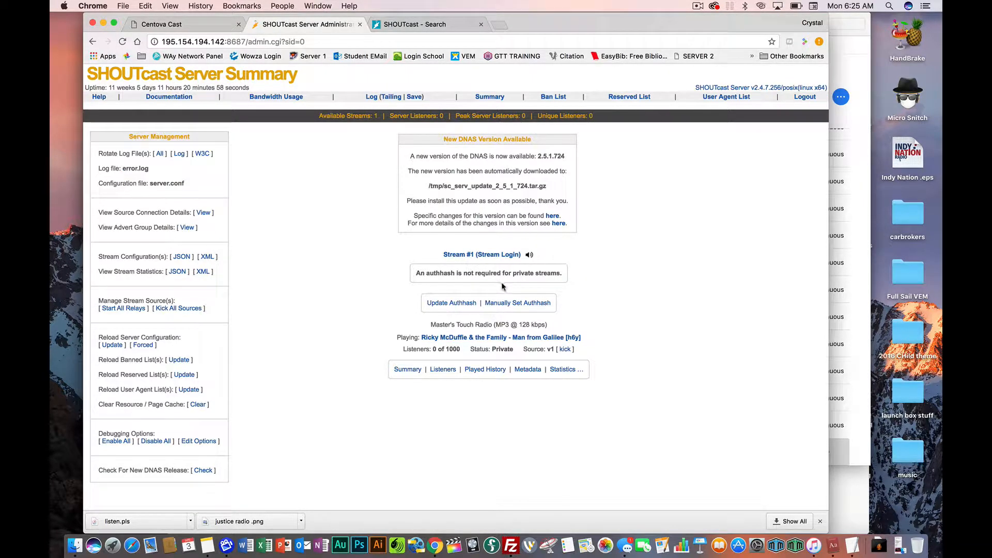
mouse_move(498, 254)
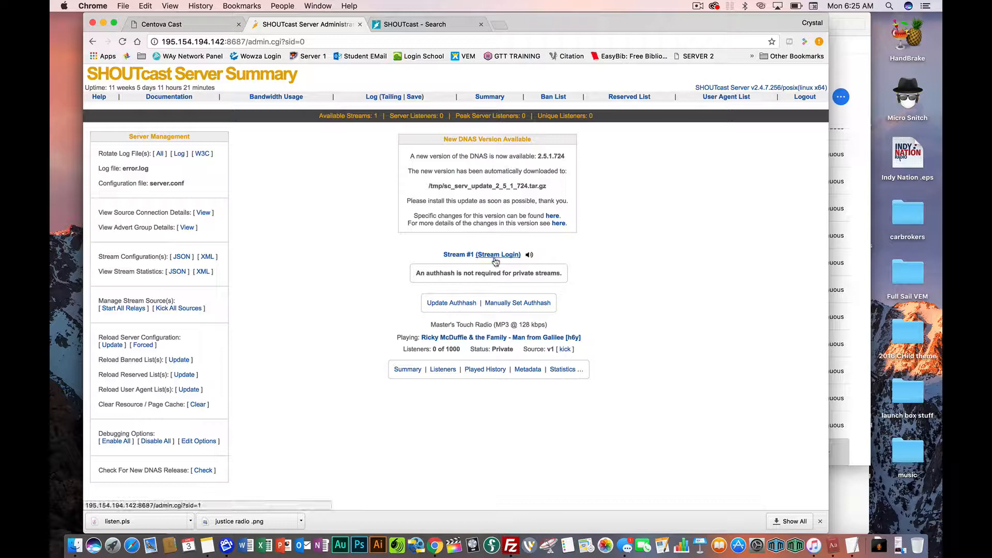
mouse_move(445, 297)
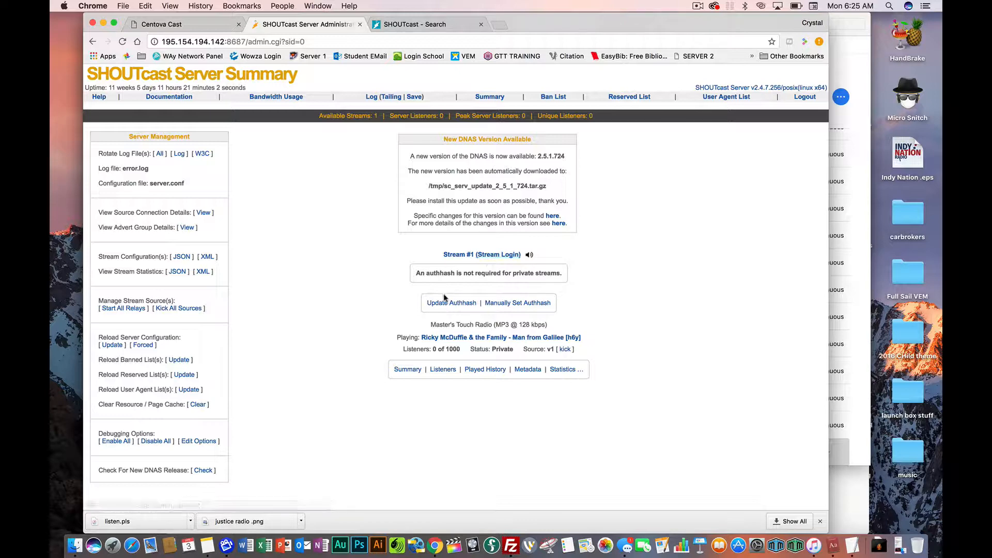
left_click(452, 303)
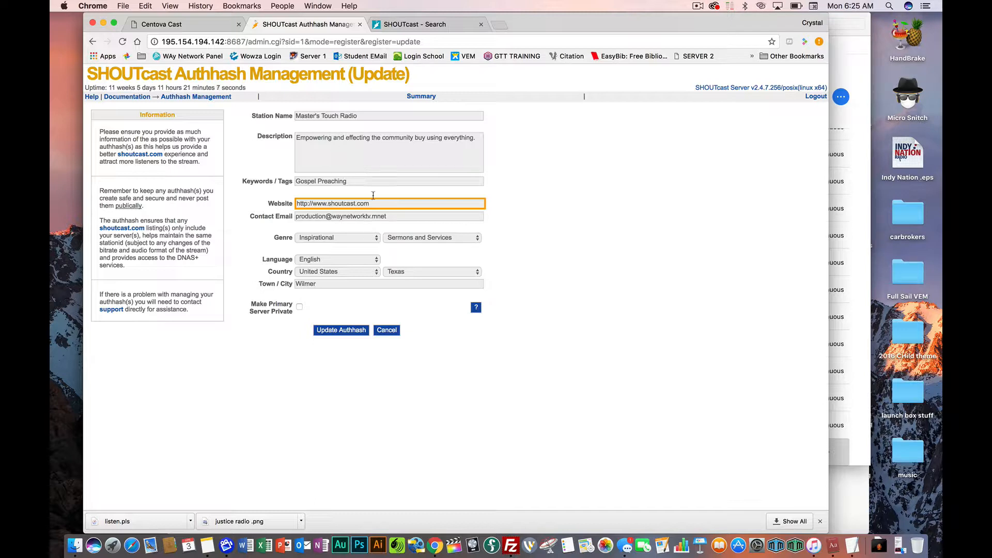
left_click(341, 330)
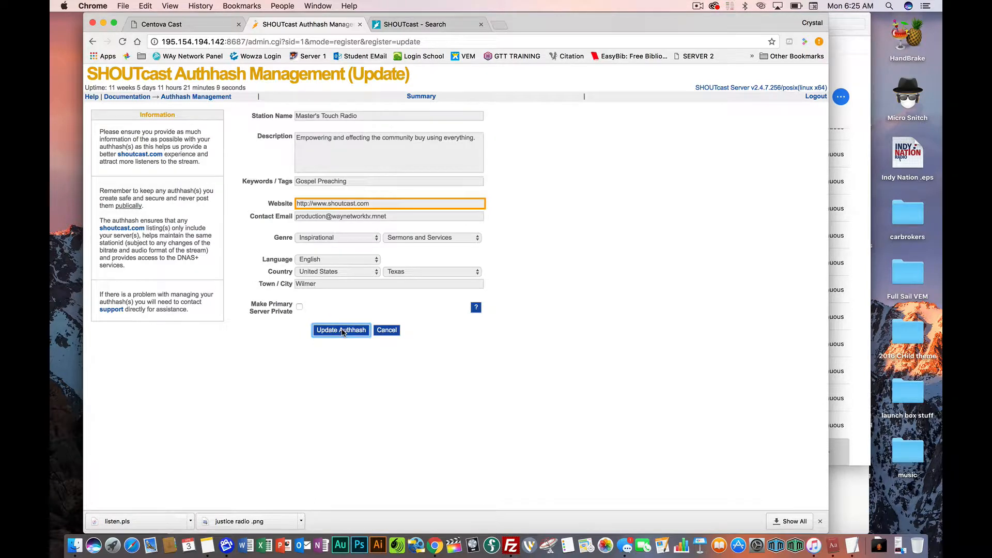
left_click(340, 330)
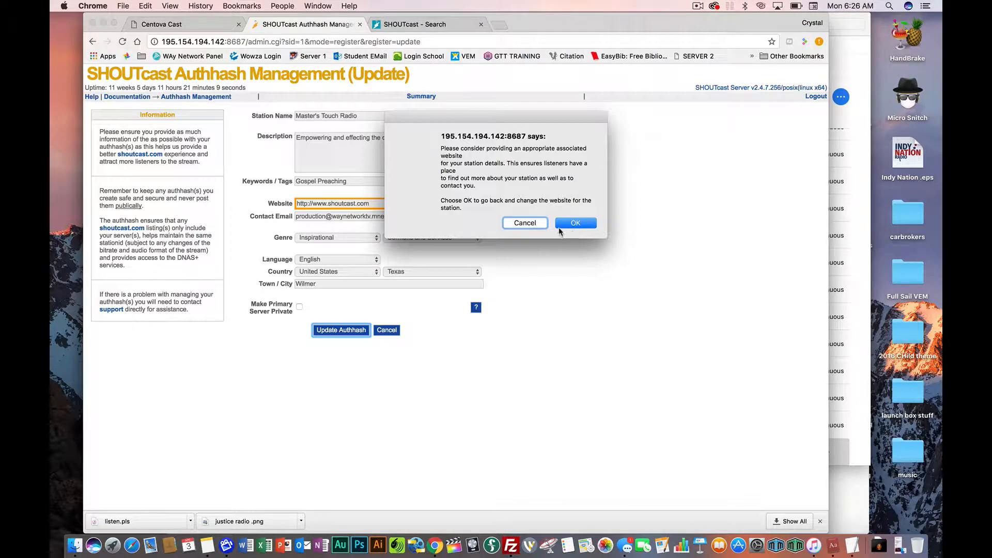
left_click(575, 223)
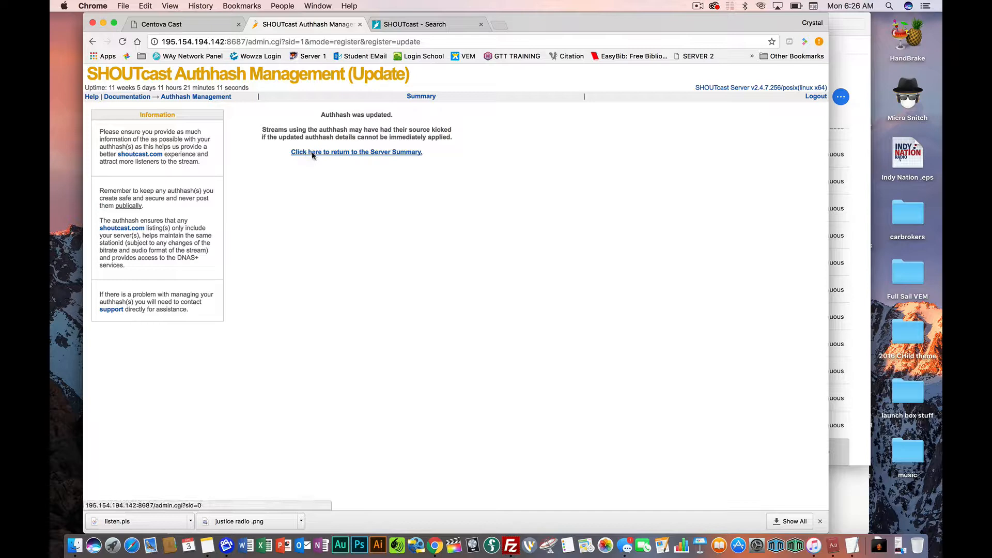
left_click(355, 152)
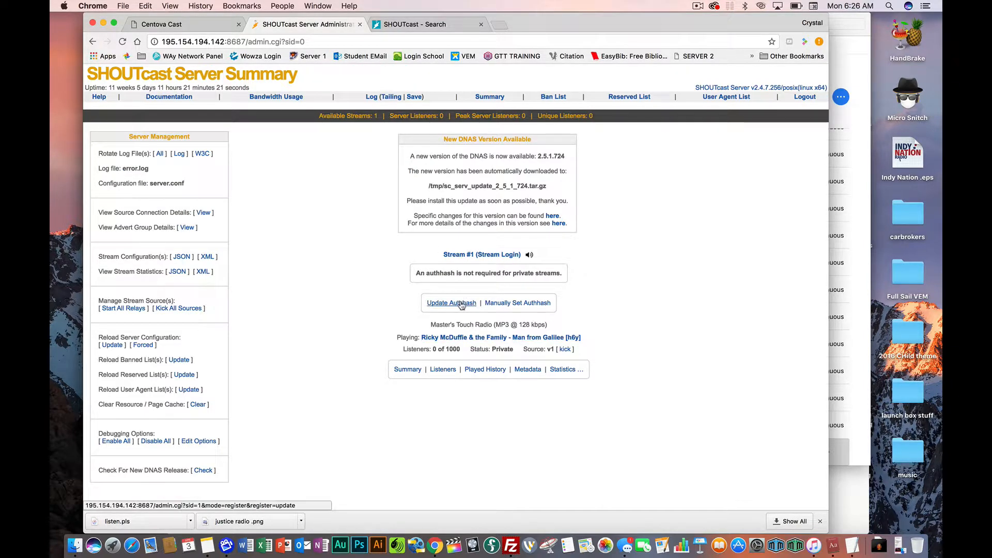
left_click(452, 303)
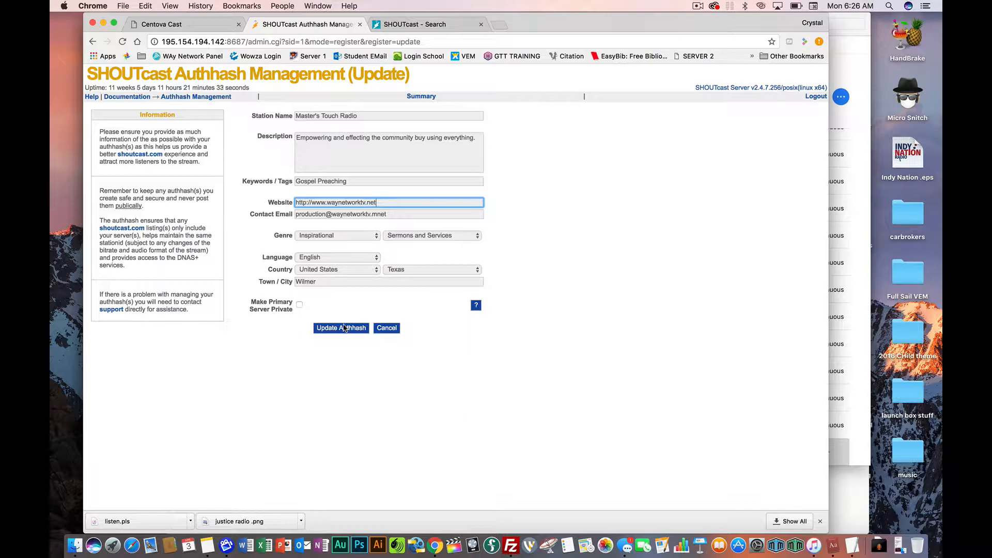
left_click(340, 327)
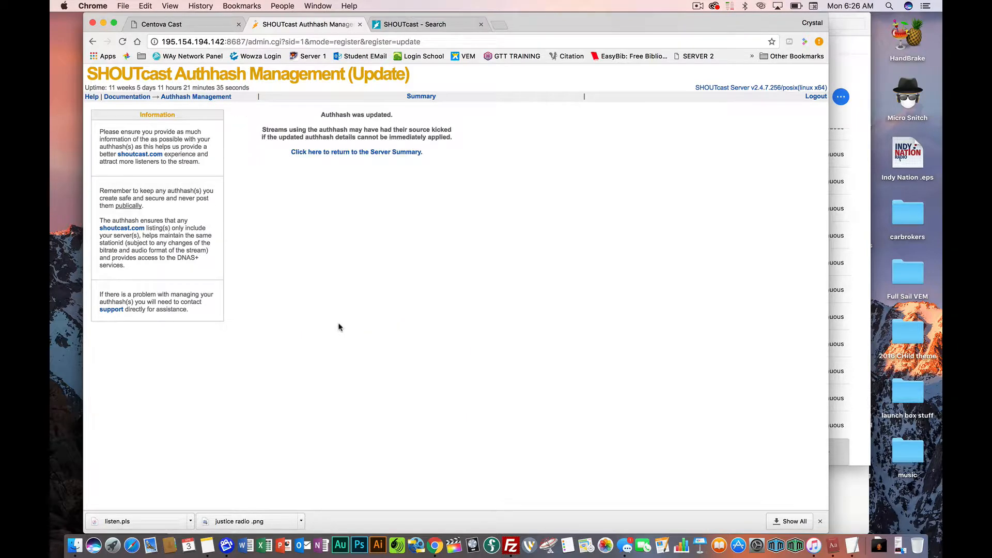
left_click(356, 152)
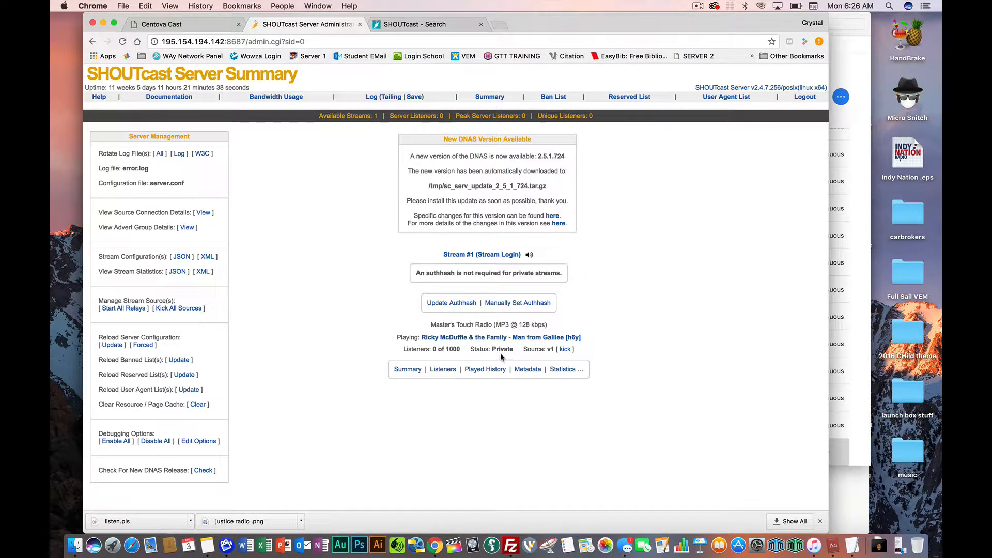
mouse_move(502, 351)
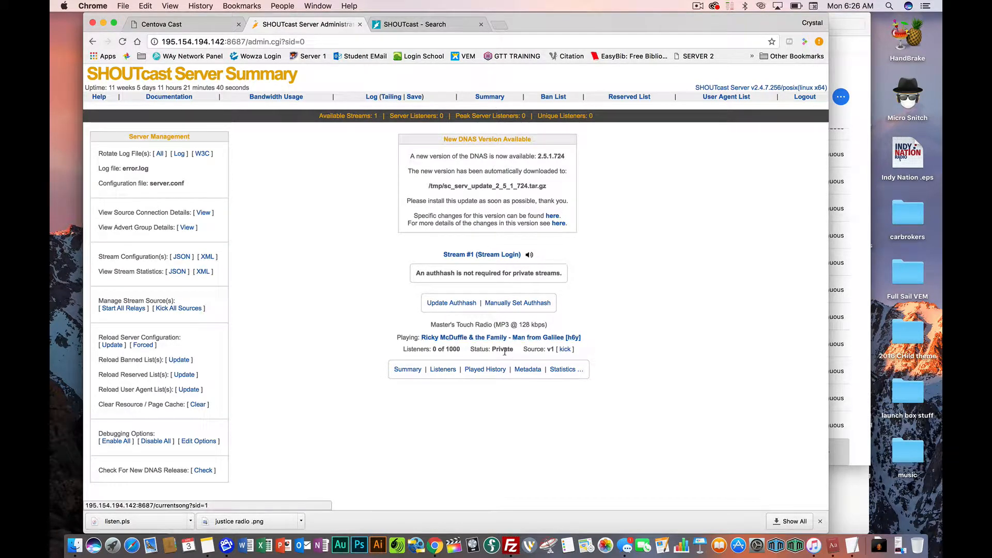
mouse_move(276, 97)
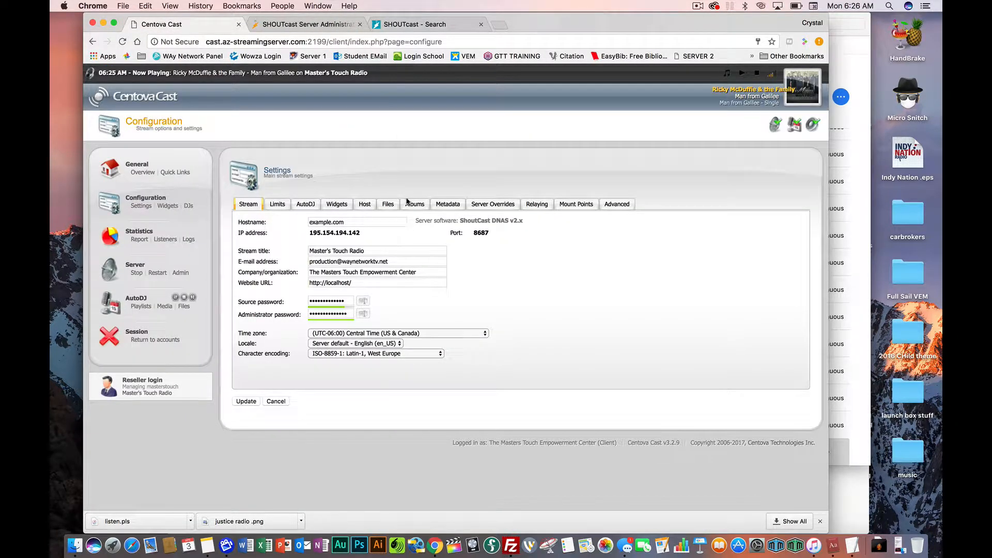
- In Server Overrides keep Public server set to Always and save the configuration
left_click(492, 204)
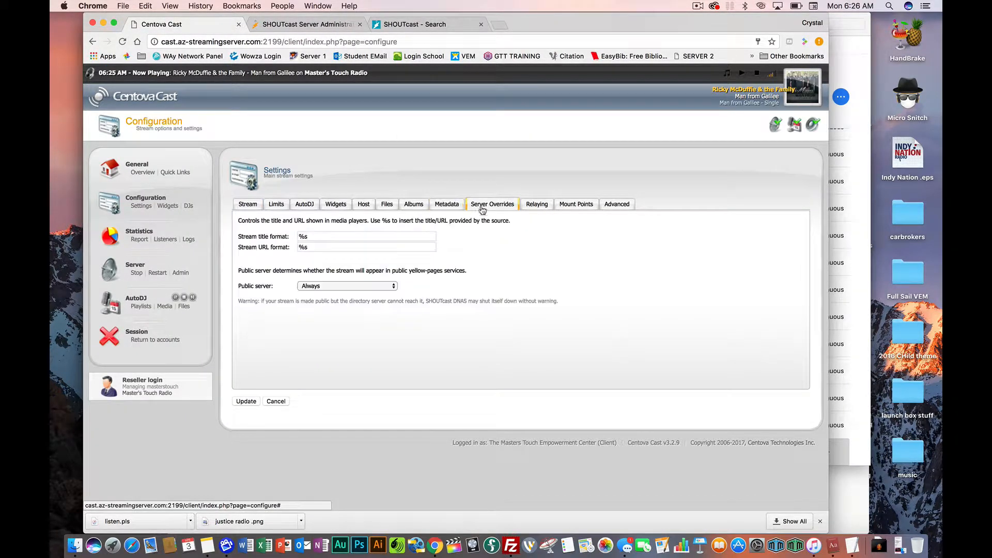
left_click(347, 286)
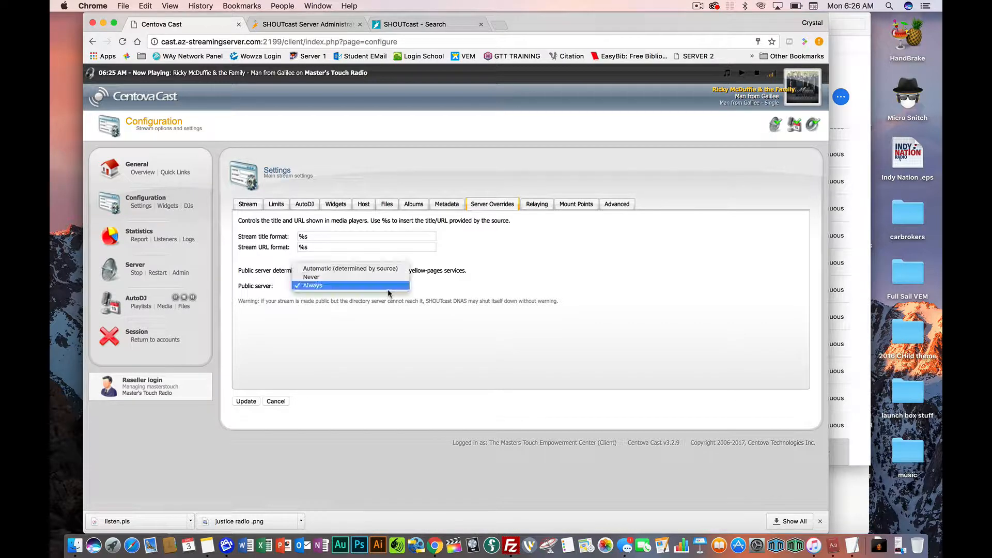
left_click(312, 285)
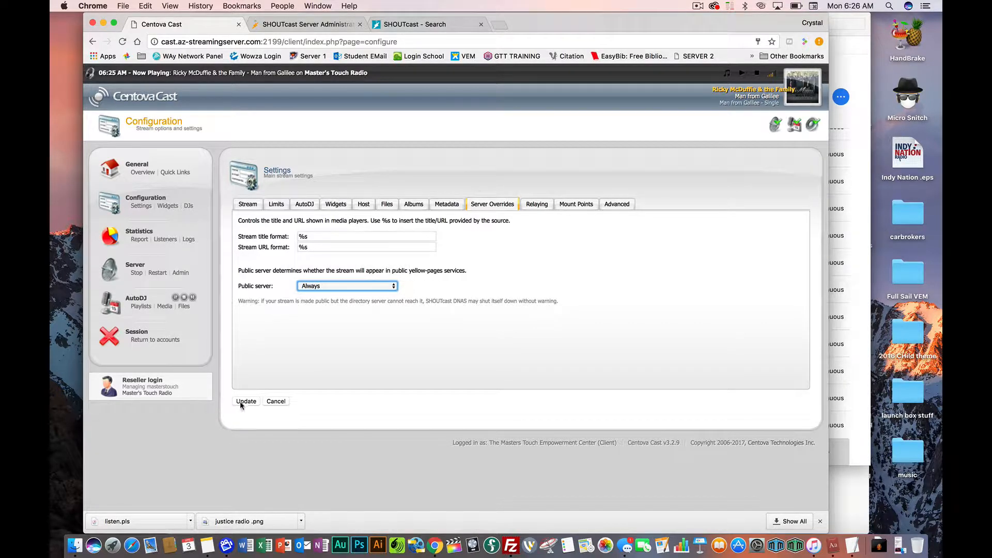
left_click(246, 401)
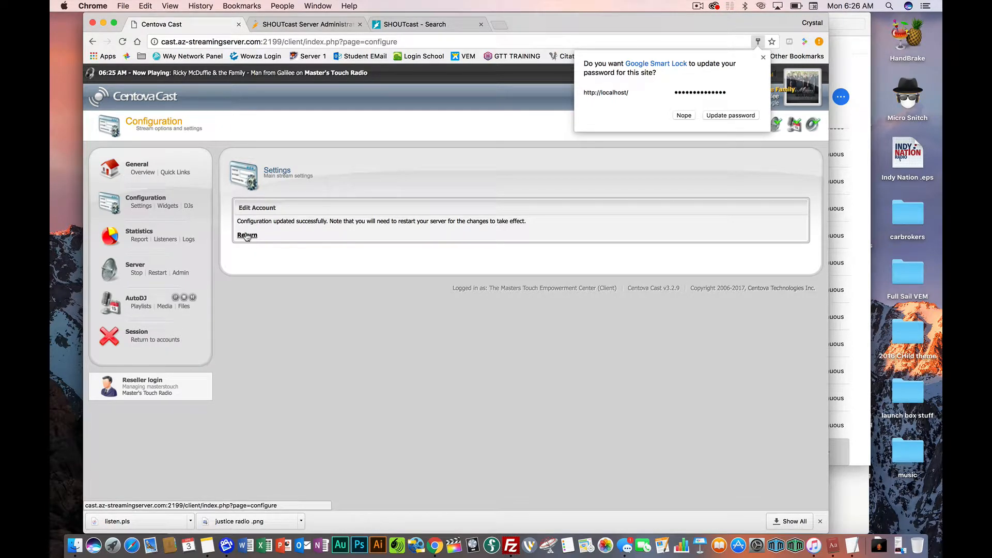
left_click(246, 234)
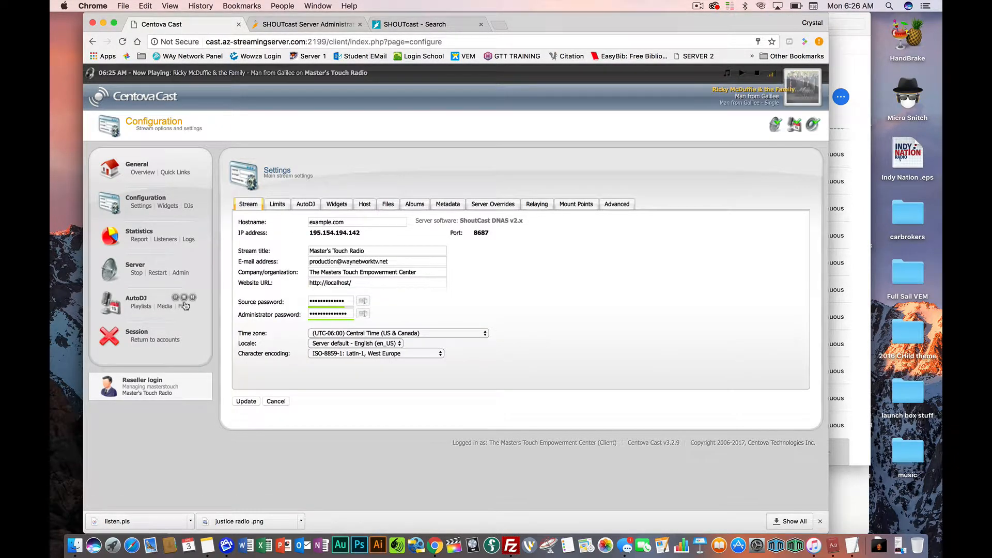
- Restart the streaming server and confirm the restart
left_click(157, 272)
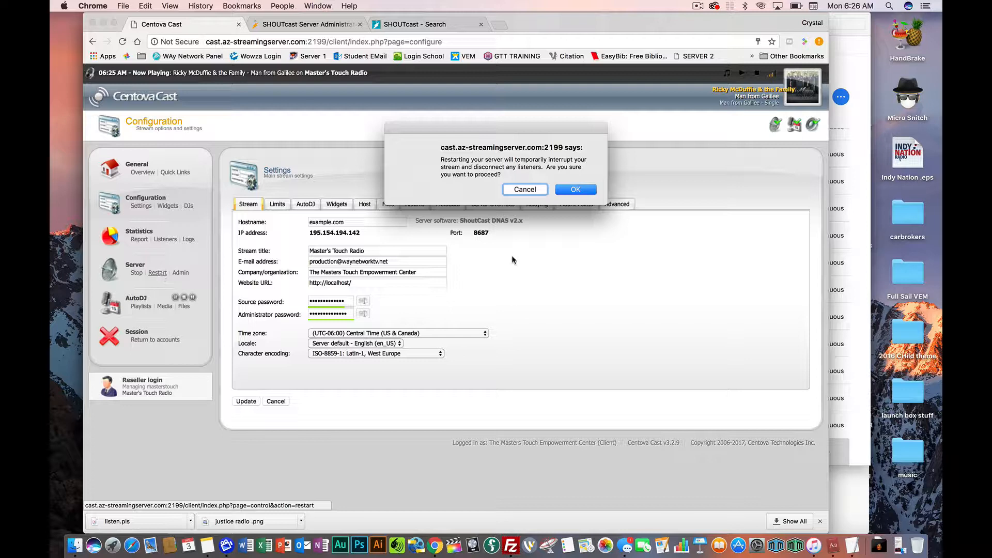
left_click(575, 189)
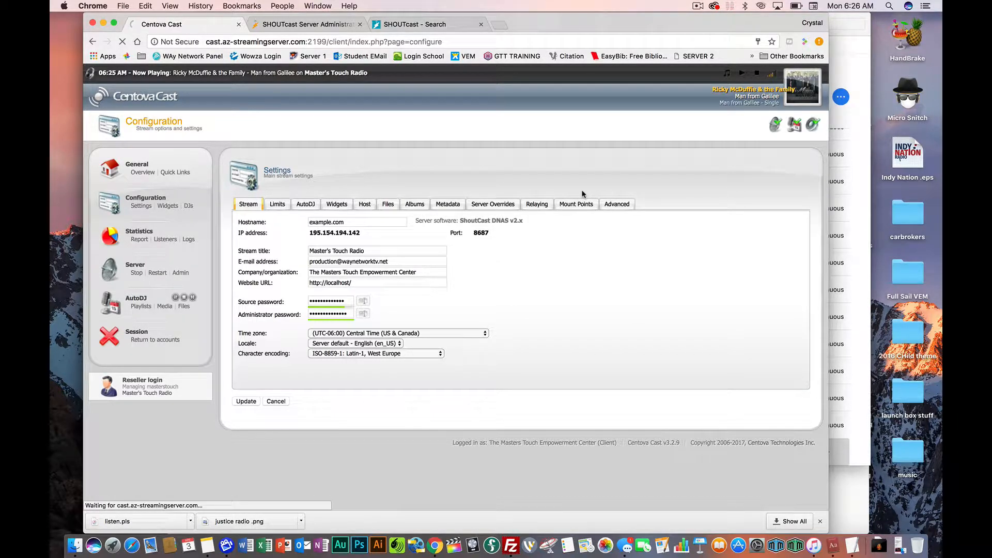
left_click(157, 272)
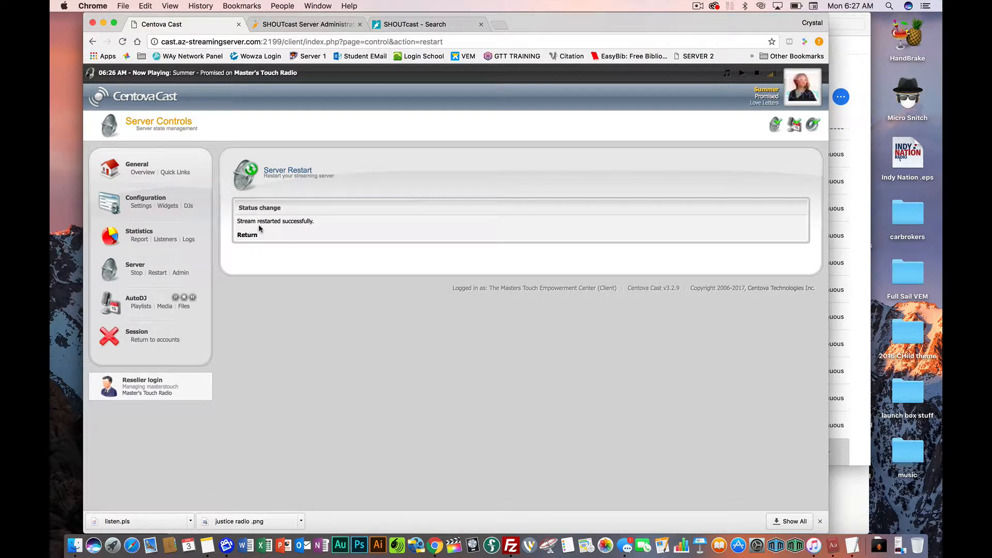
mouse_move(244, 244)
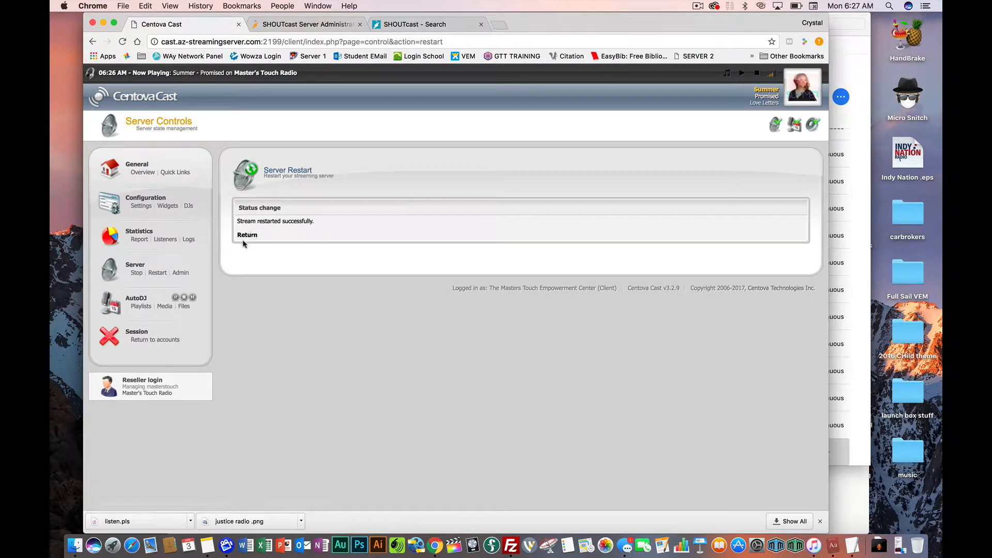
left_click(247, 235)
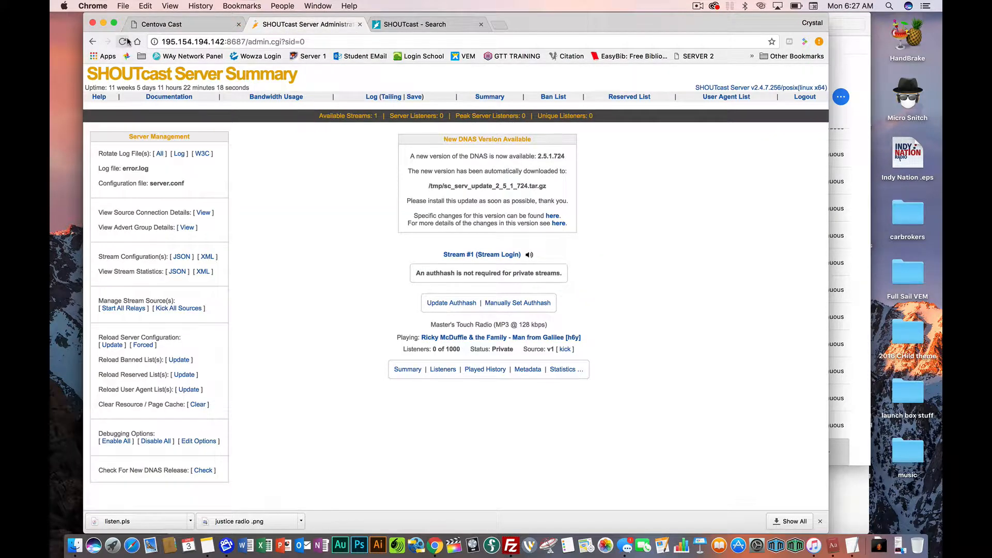
- Reload the summary, start a new authhash and enter the 'Use Everything' description
left_click(128, 42)
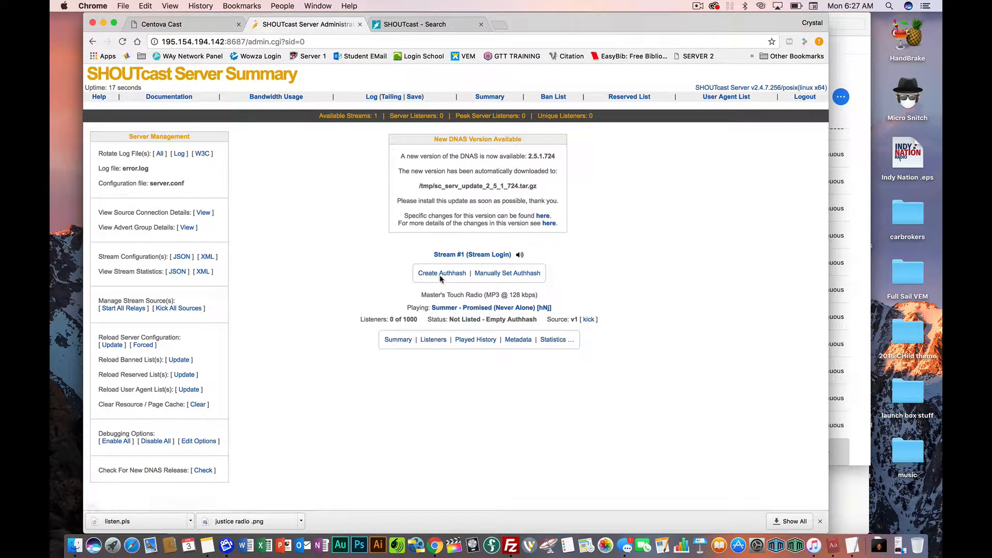
left_click(442, 273)
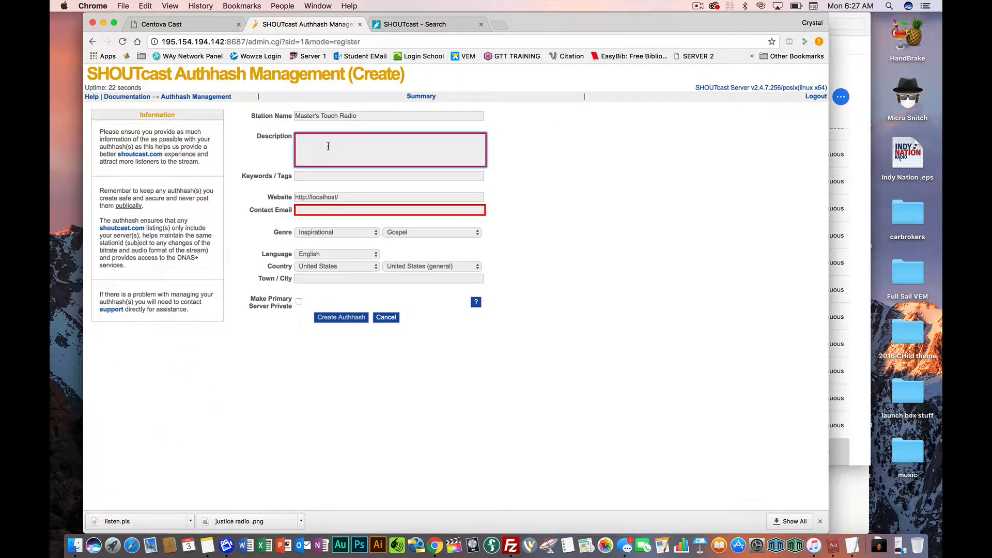
type("Empowering the commu")
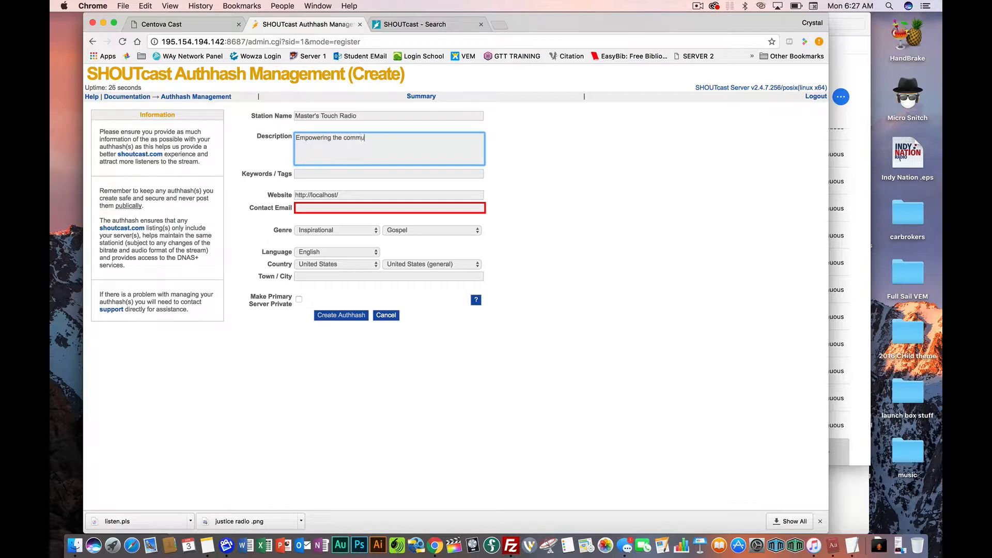
type("nity to")
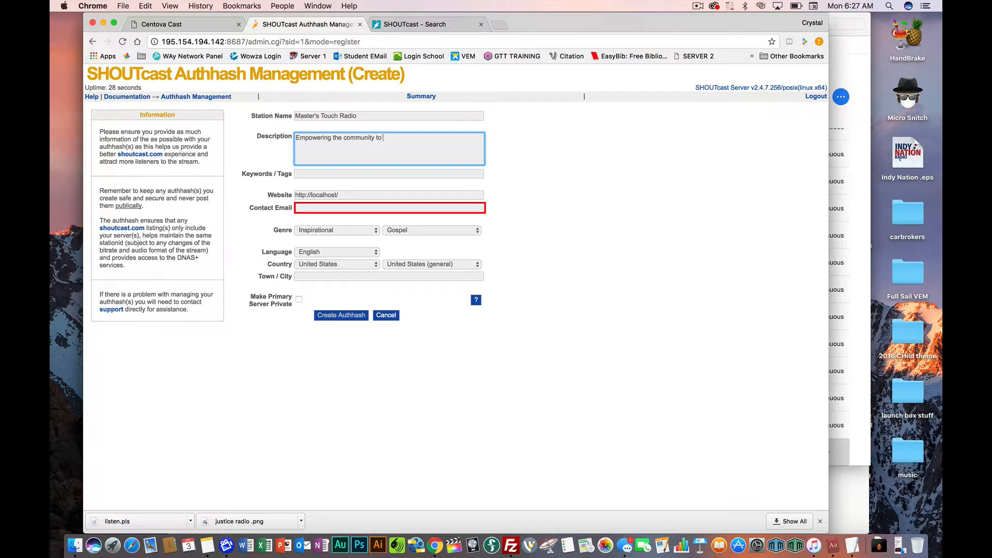
type("Use Everything")
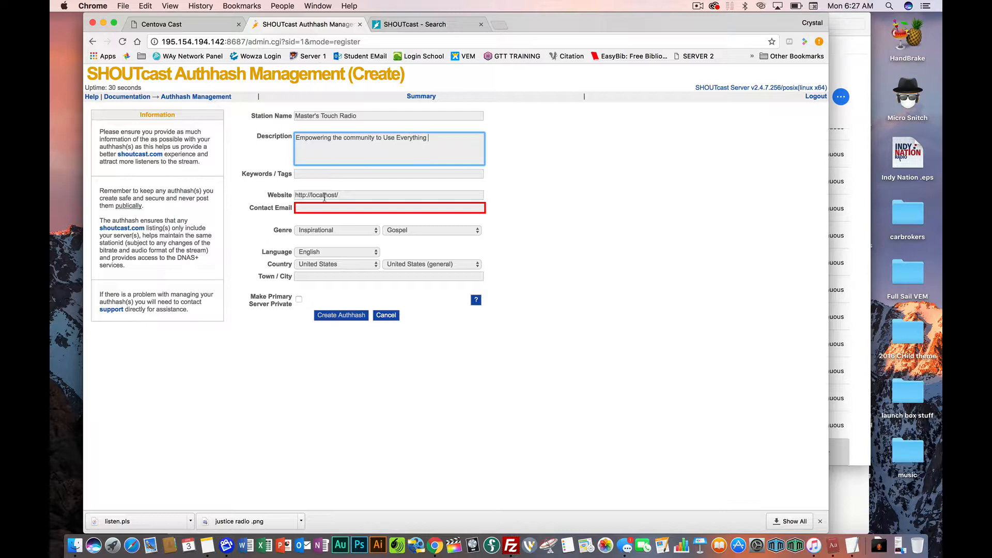
- Replace the website with the station's own .org address and enter the production@ contact email
left_click(390, 208)
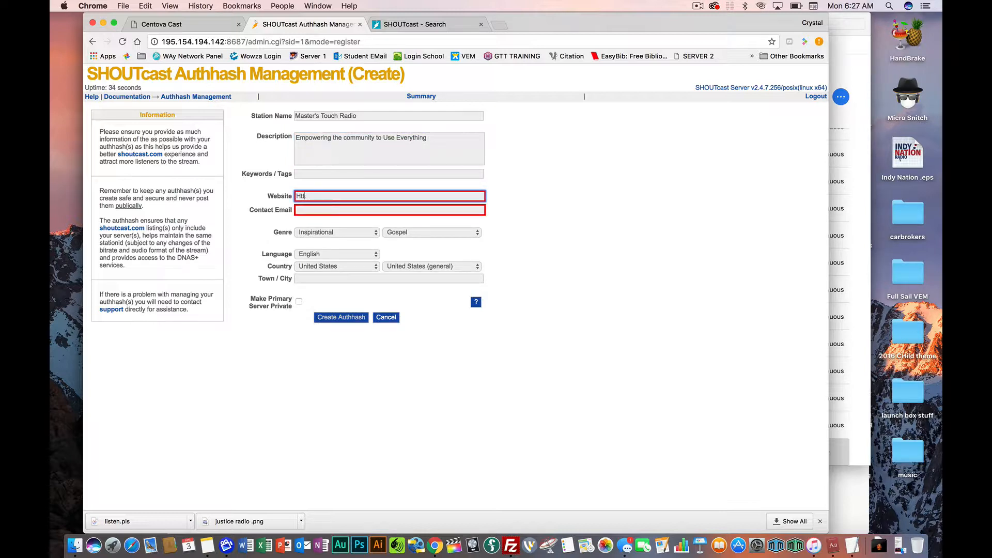
key("Backspace")
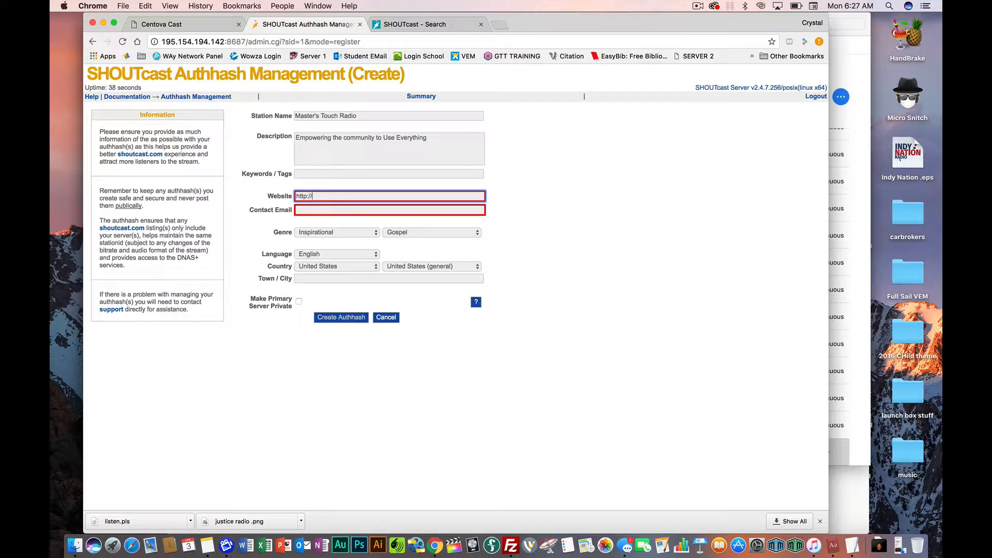
type("www.egh")
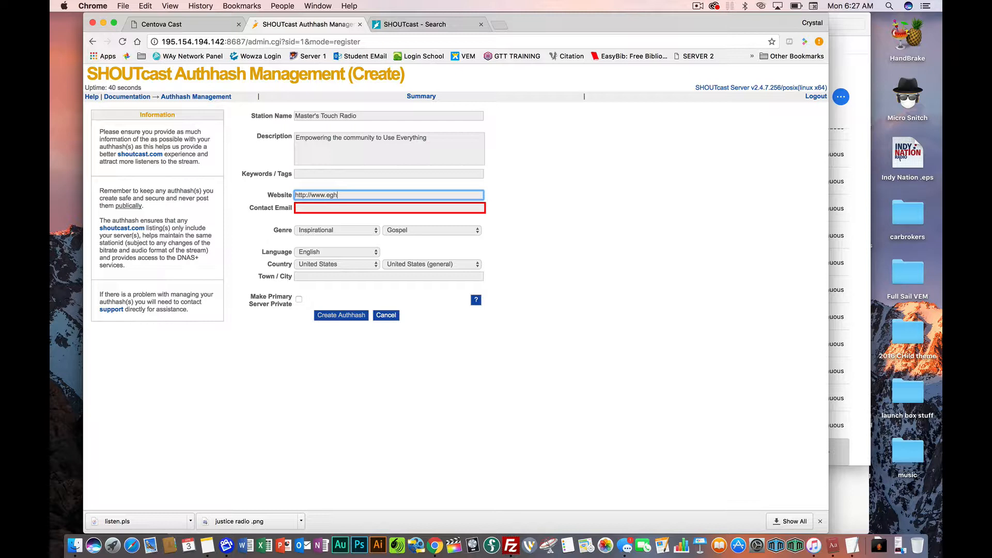
type("ale.org")
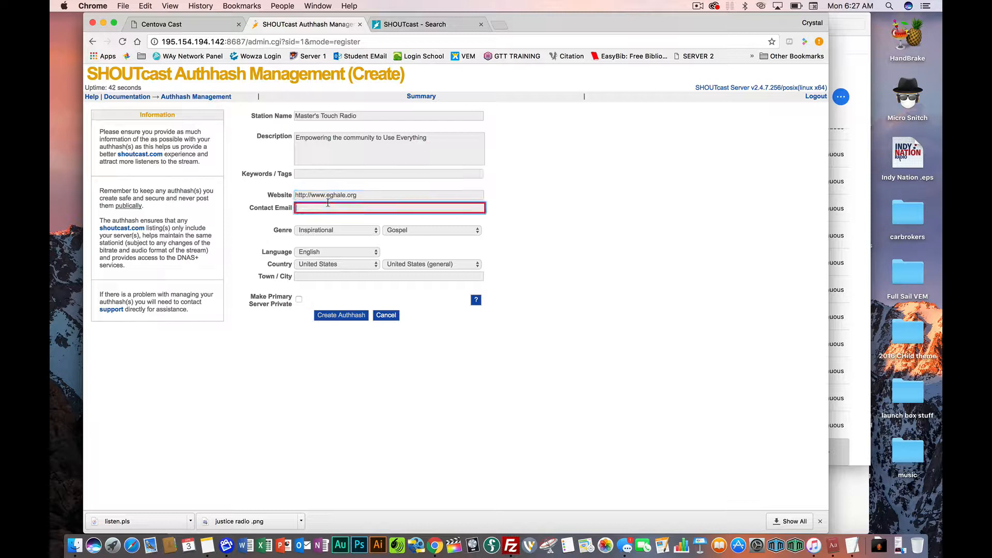
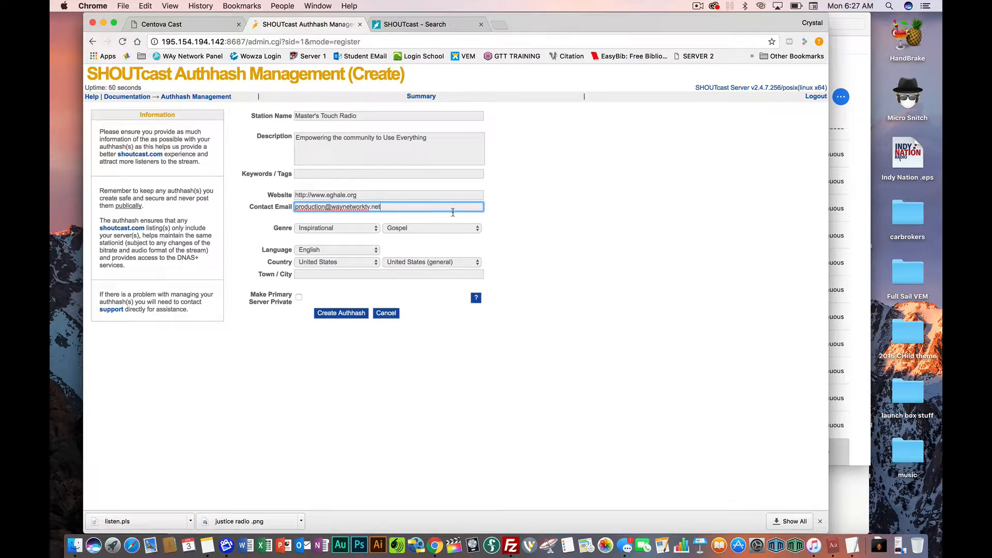
- Set sub-genre Sermons and Services and the location to Wilmer, Texas
left_click(432, 227)
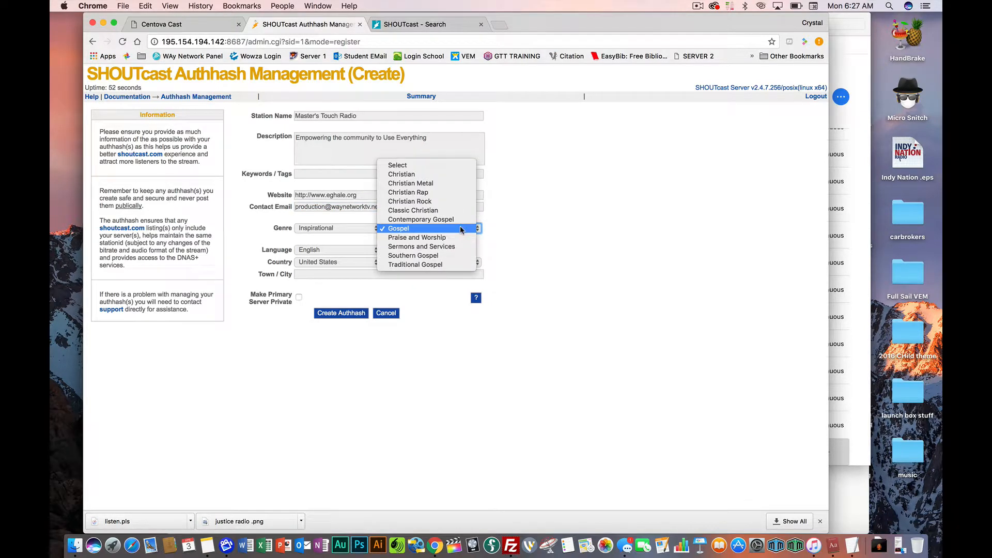
left_click(399, 229)
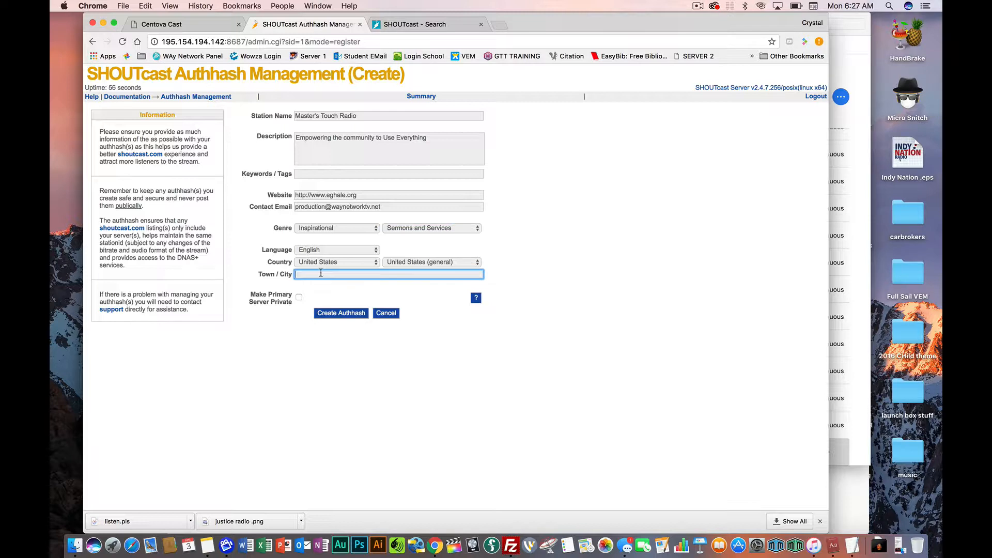
type("D")
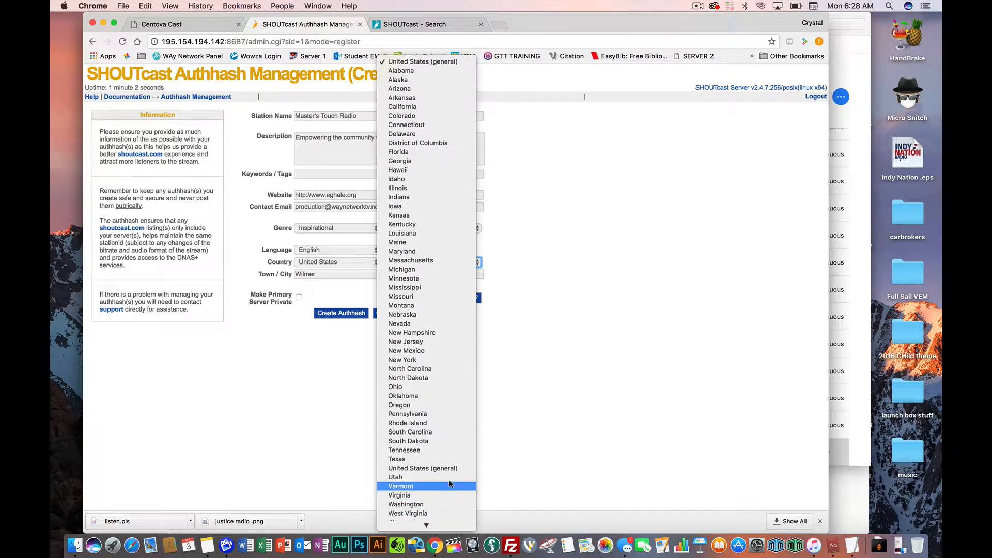
left_click(396, 459)
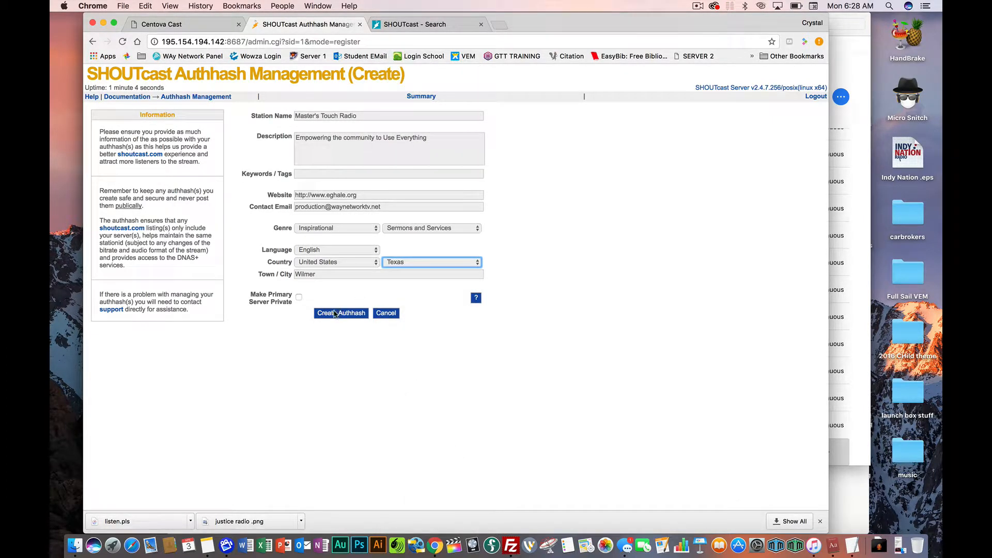
- Create the authhash; the Server Summary now shows Master's Touch Radio as Public with a directory ID
left_click(340, 313)
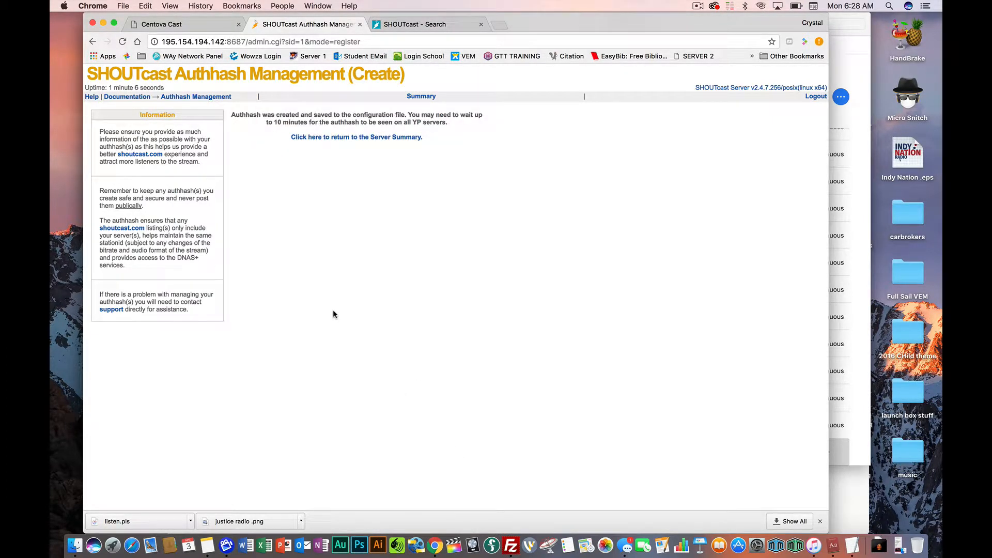
left_click(356, 136)
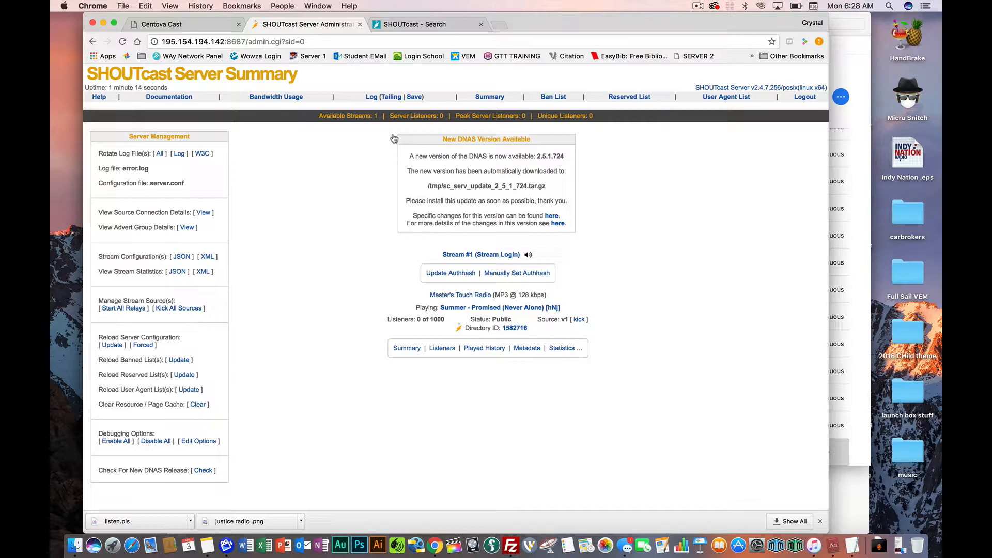
mouse_move(501, 308)
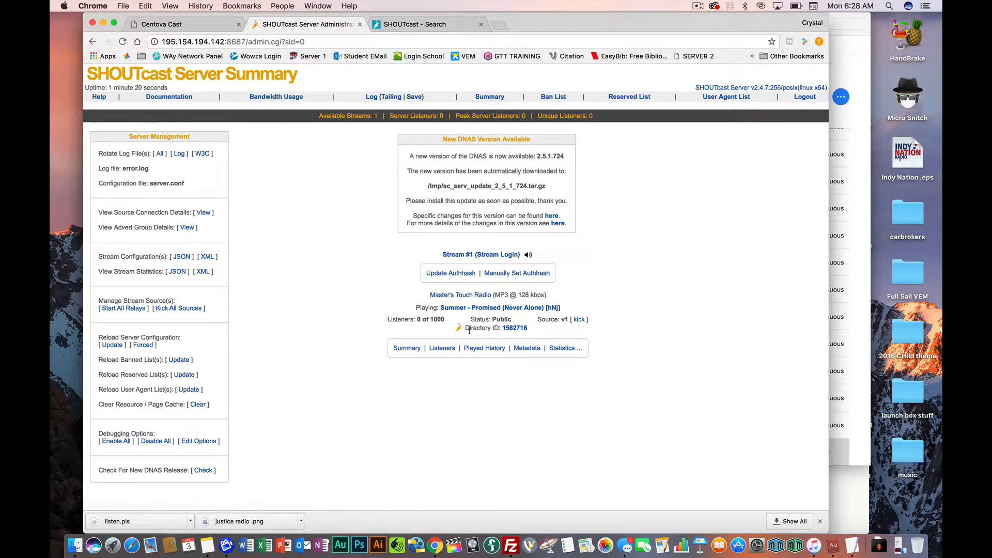
left_click(514, 327)
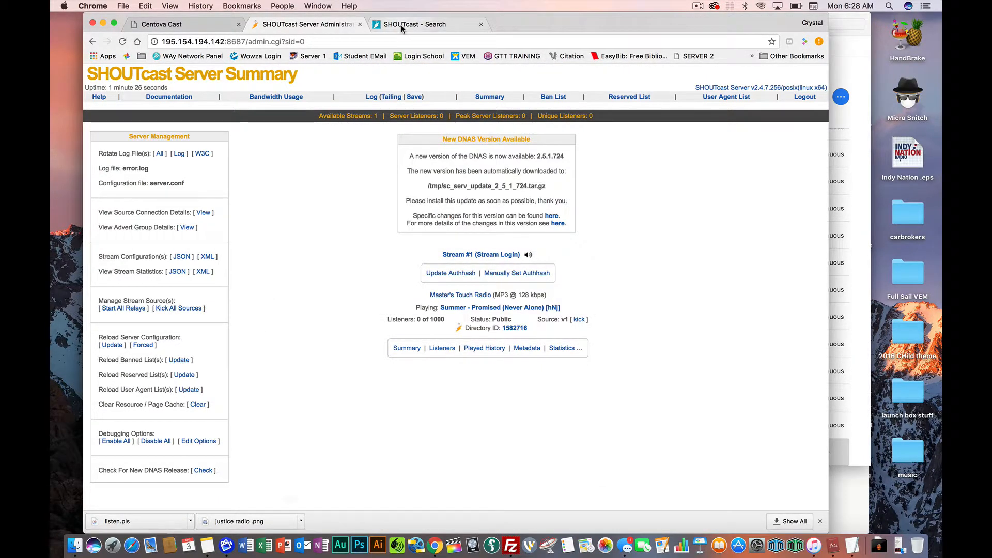
- Browse up and down the SHOUTcast.com directory page looking for the station listing
left_click(415, 24)
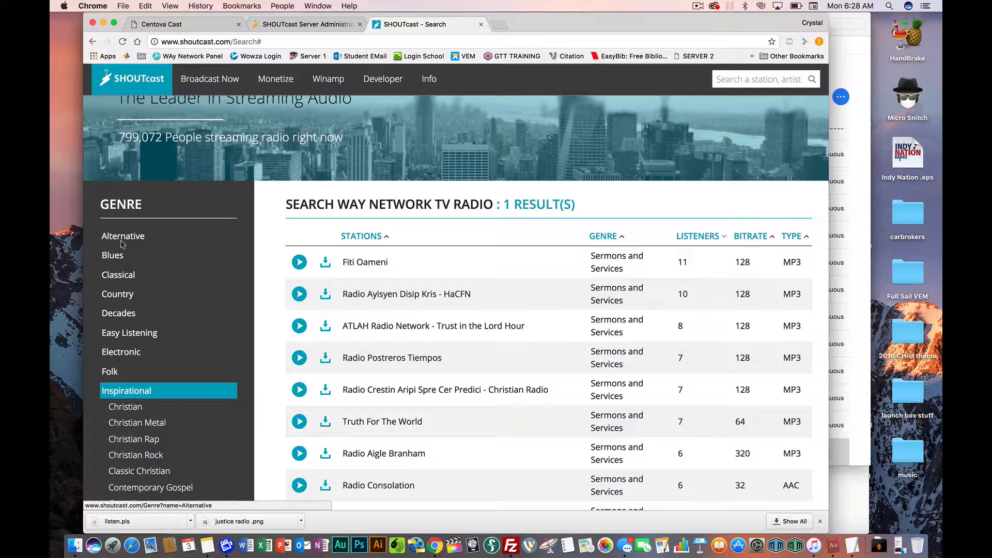
scroll("down", 3)
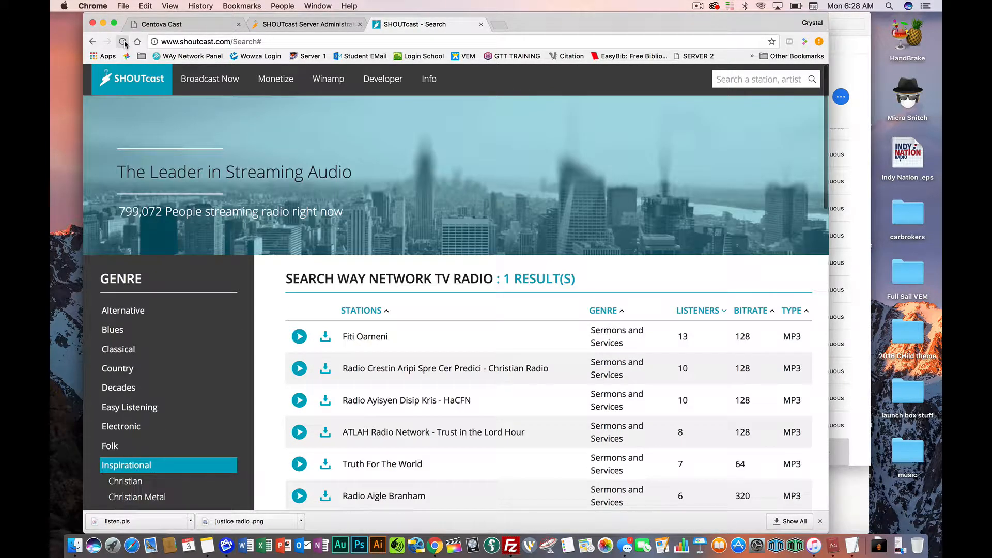
scroll("down", 3)
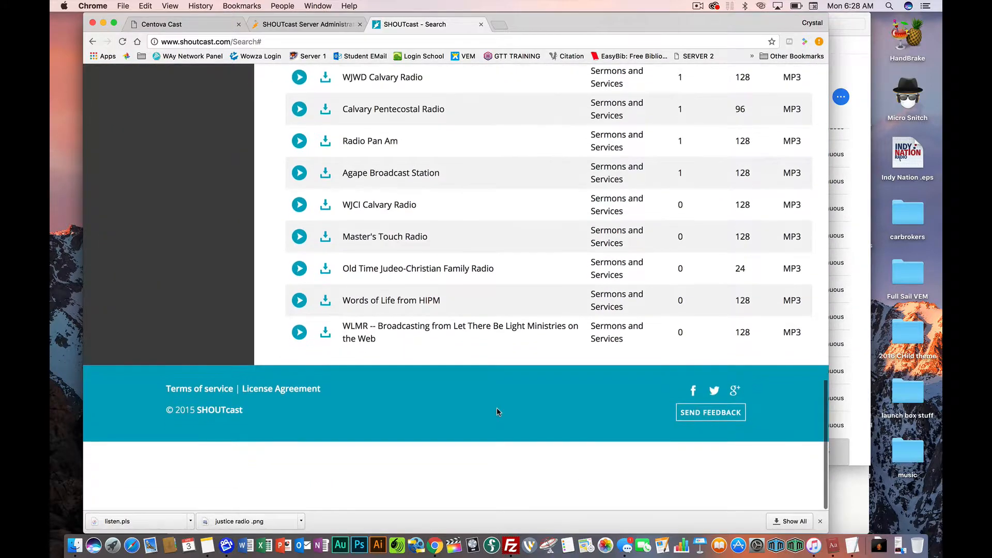
scroll("up", 3)
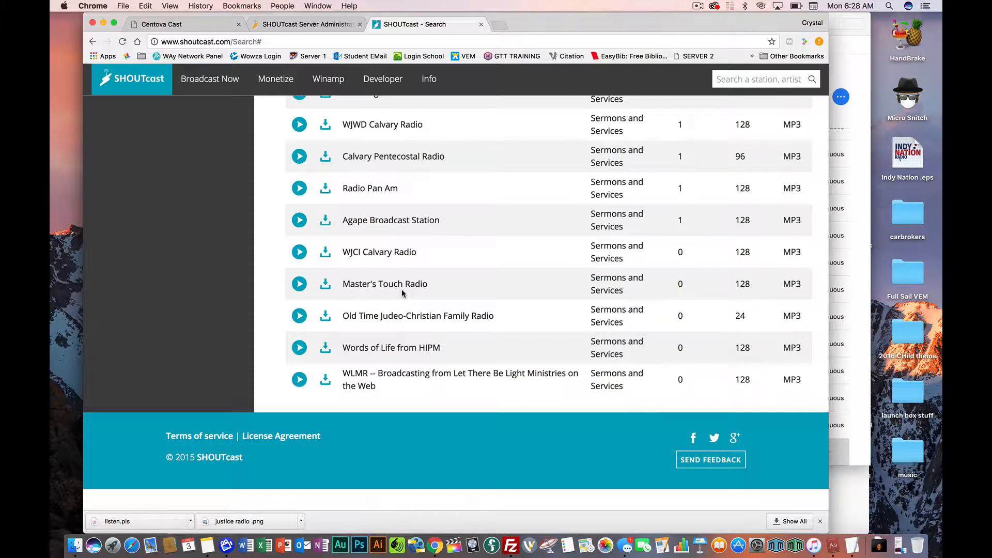
mouse_move(370, 298)
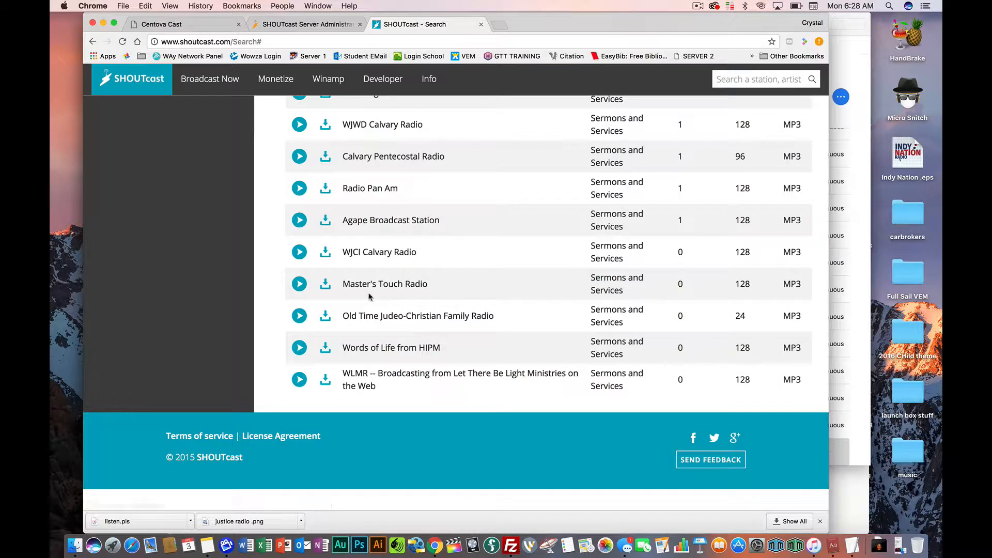
mouse_move(376, 287)
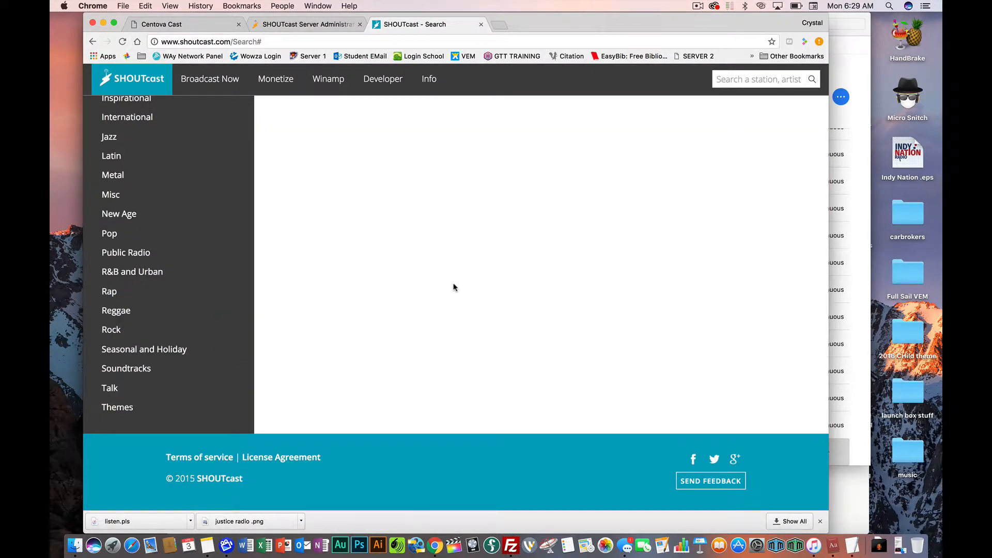
scroll("up", 3)
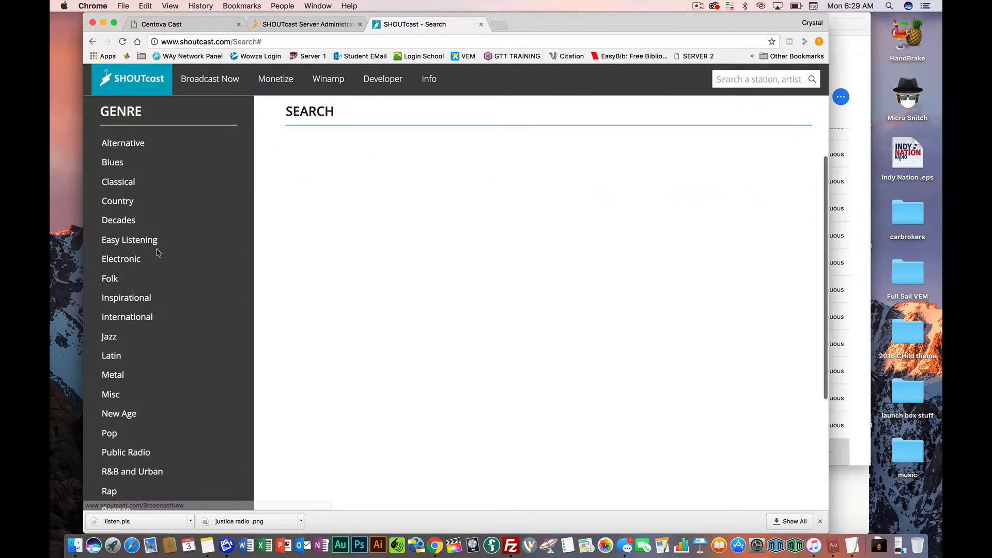
scroll("down", 3)
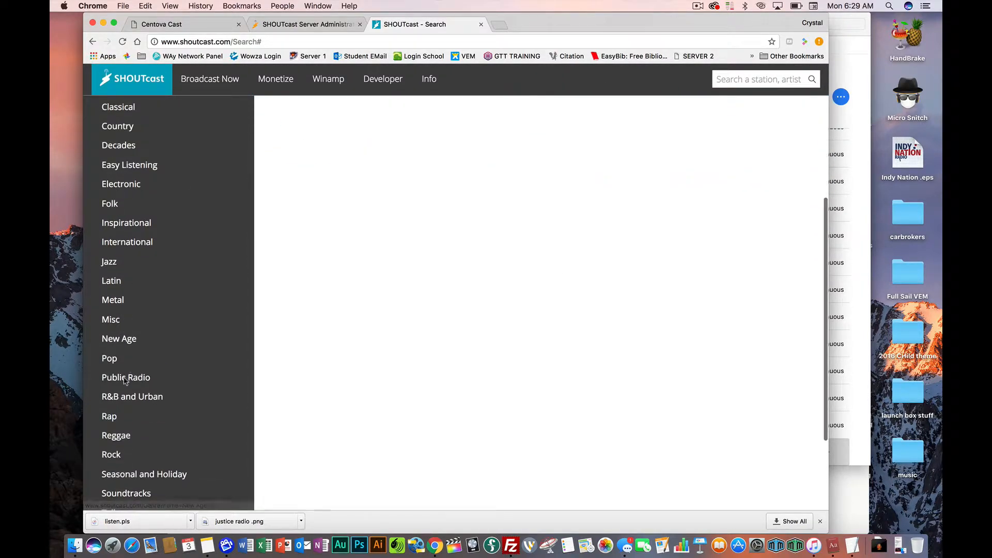
scroll("down", 3)
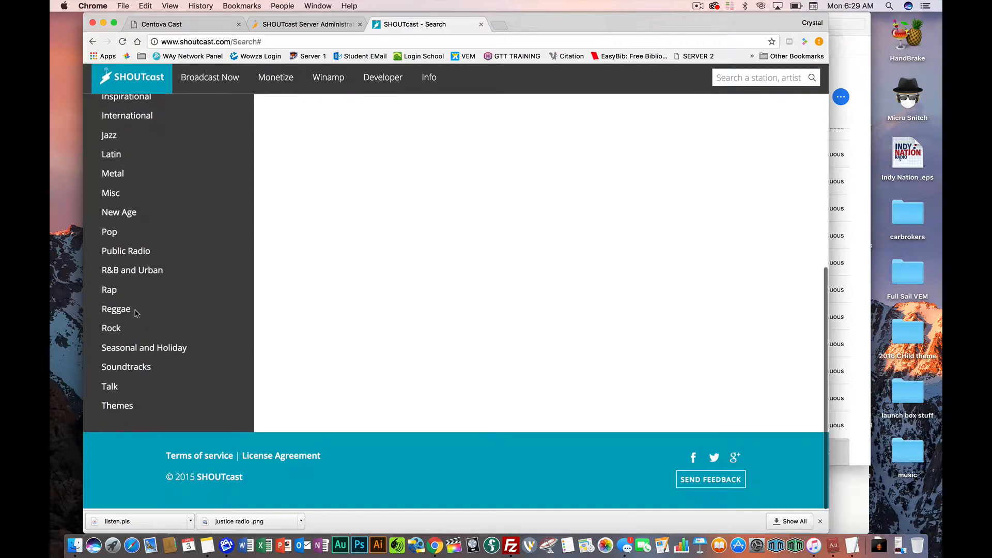
scroll("up", 3)
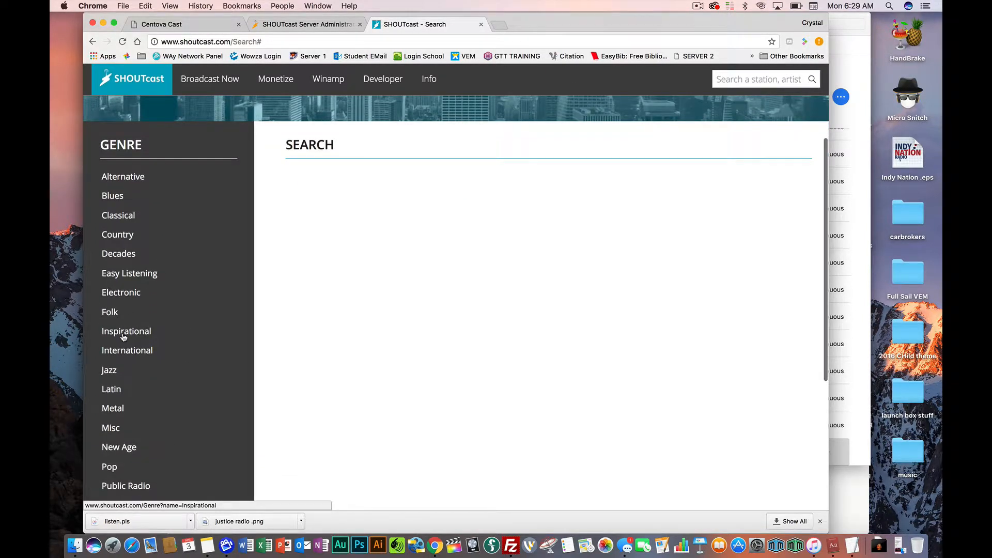
- List the Sermons and Services stations under Inspirational and find the Master's Touch Radio row
left_click(126, 330)
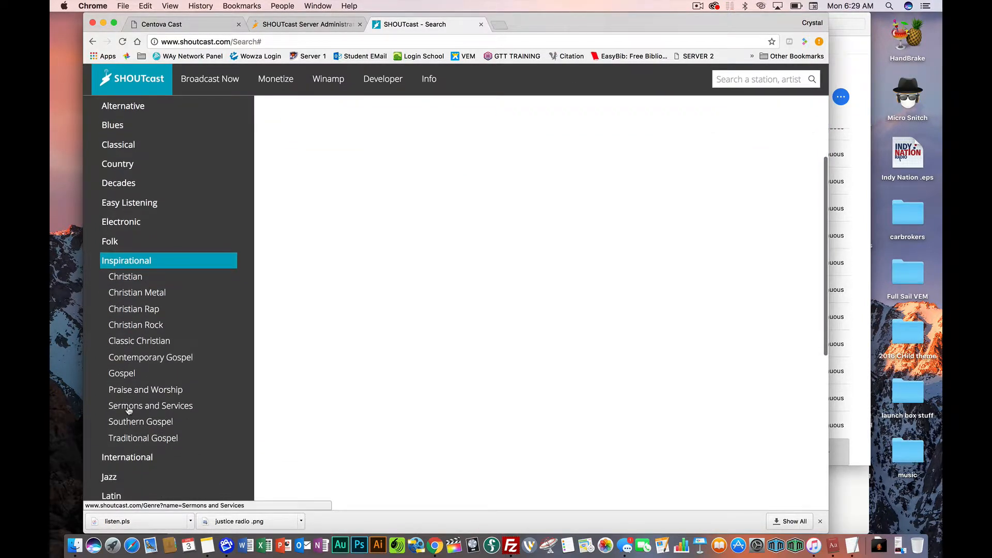
left_click(150, 405)
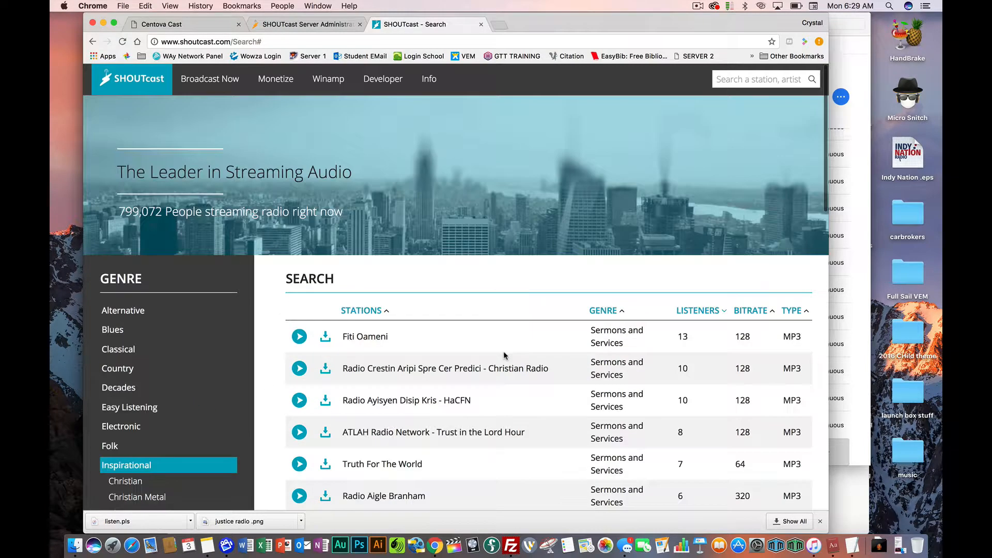
scroll("down", 3)
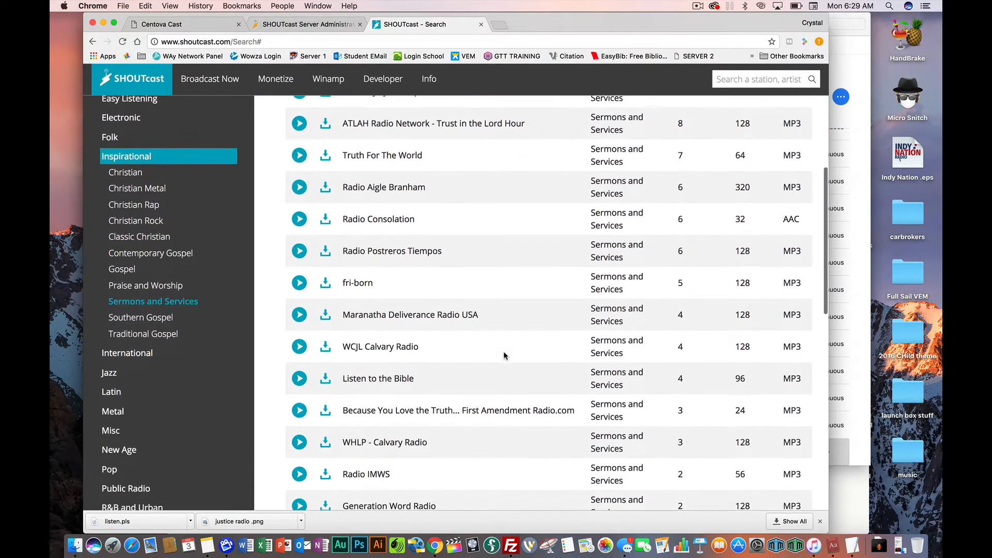
scroll("down", 3)
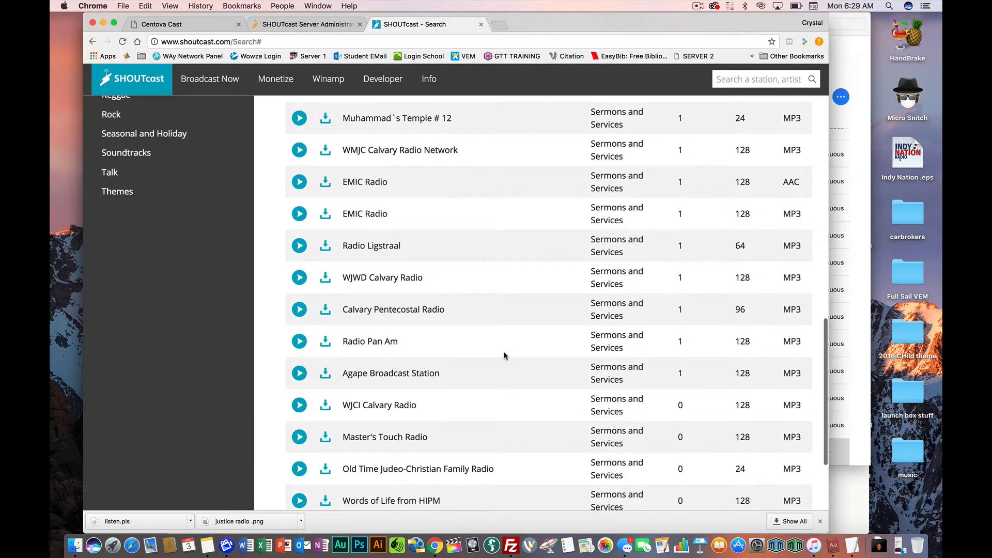
scroll("down", 3)
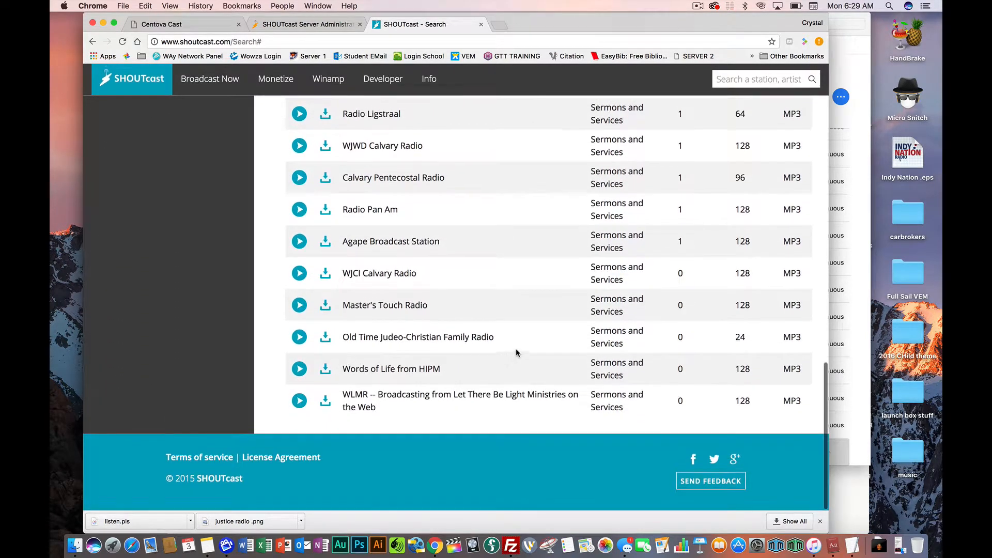
mouse_move(524, 340)
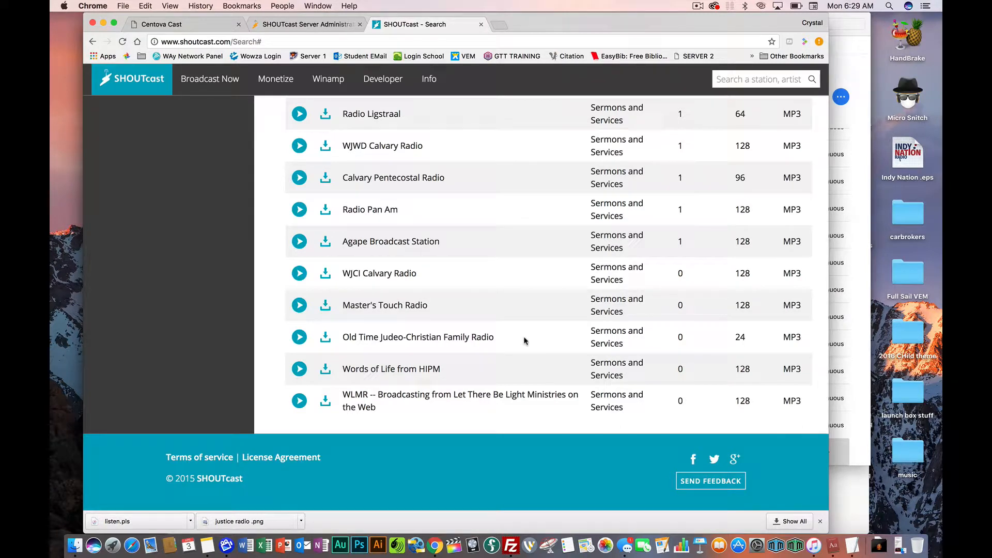
- Check the Centova Cast live listener report showing one United States listener, then return to SHOUTcast
left_click(161, 23)
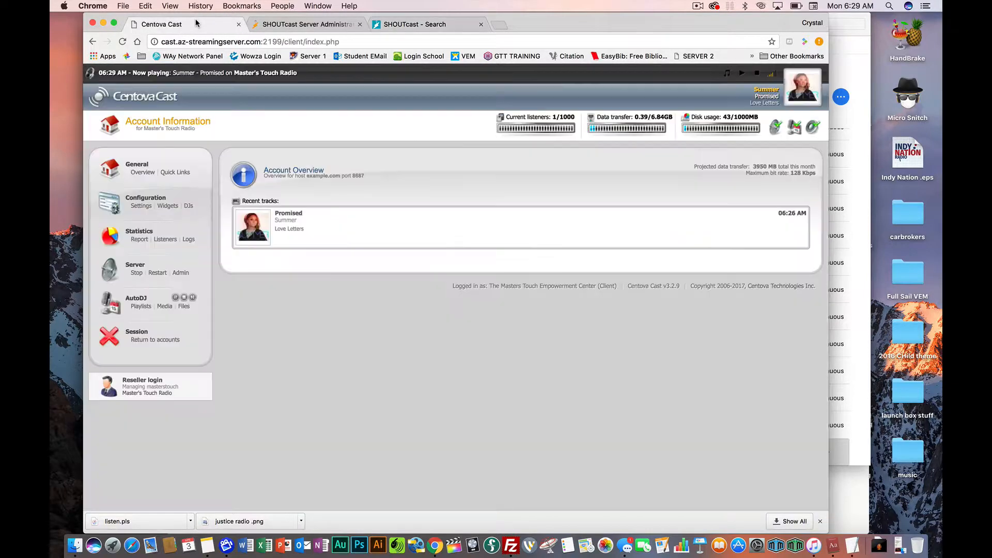
left_click(165, 239)
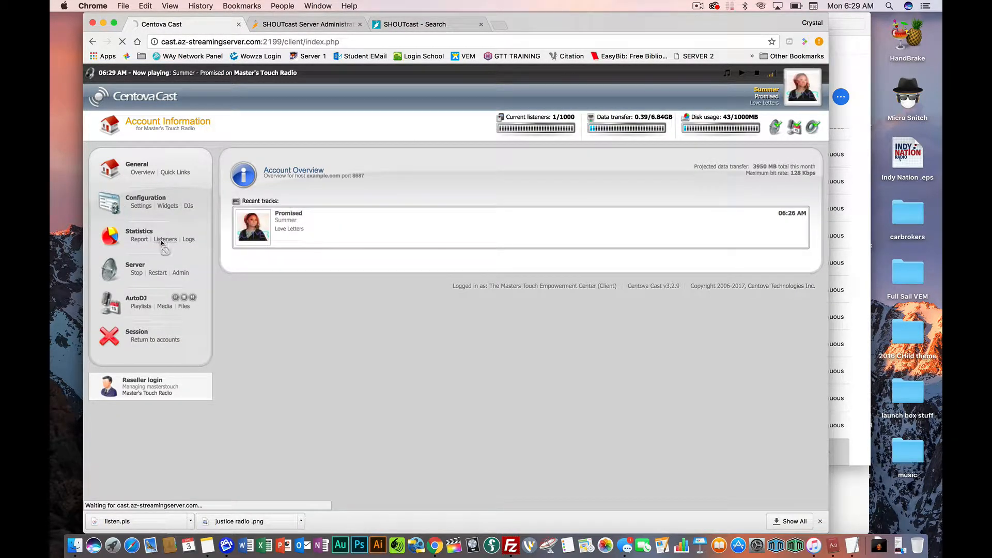
left_click(166, 239)
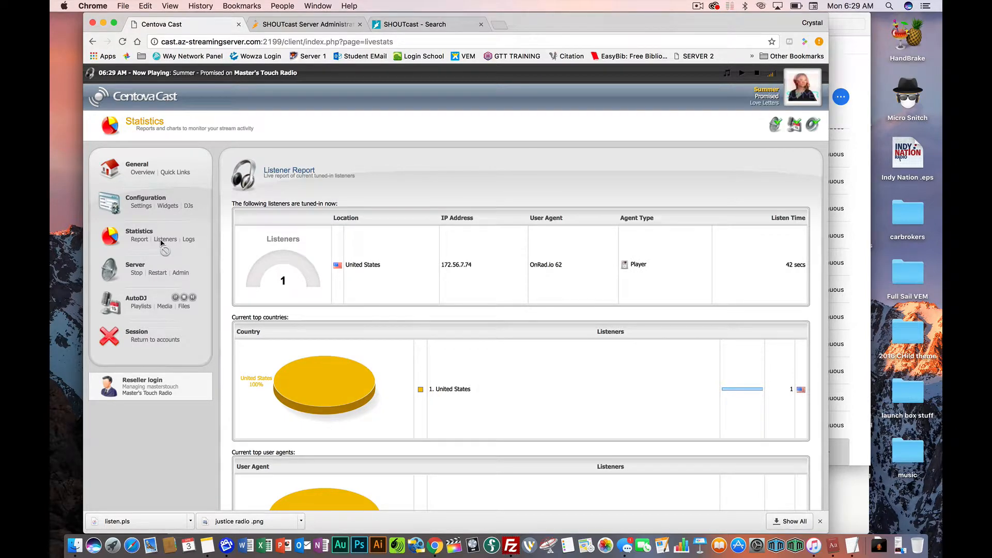
mouse_move(141, 182)
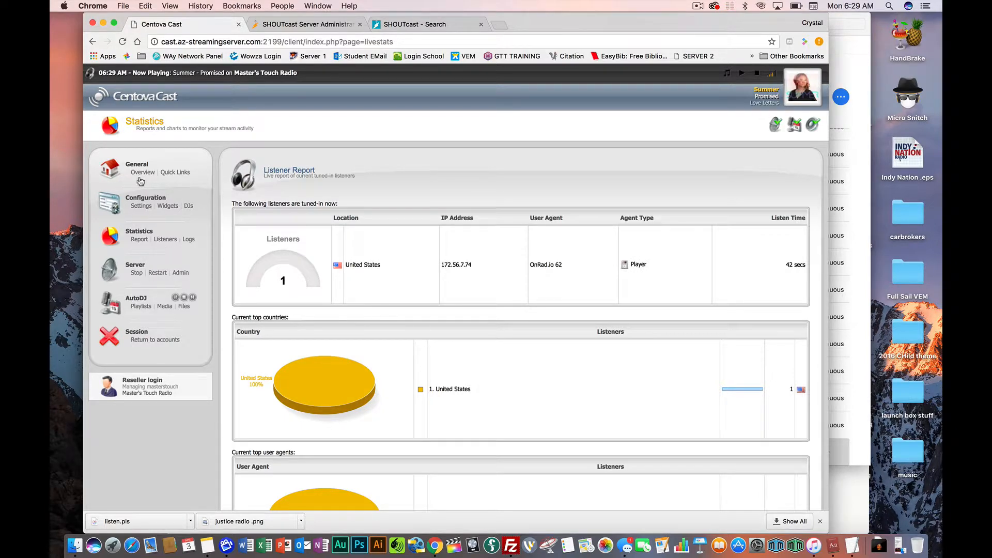
left_click(415, 24)
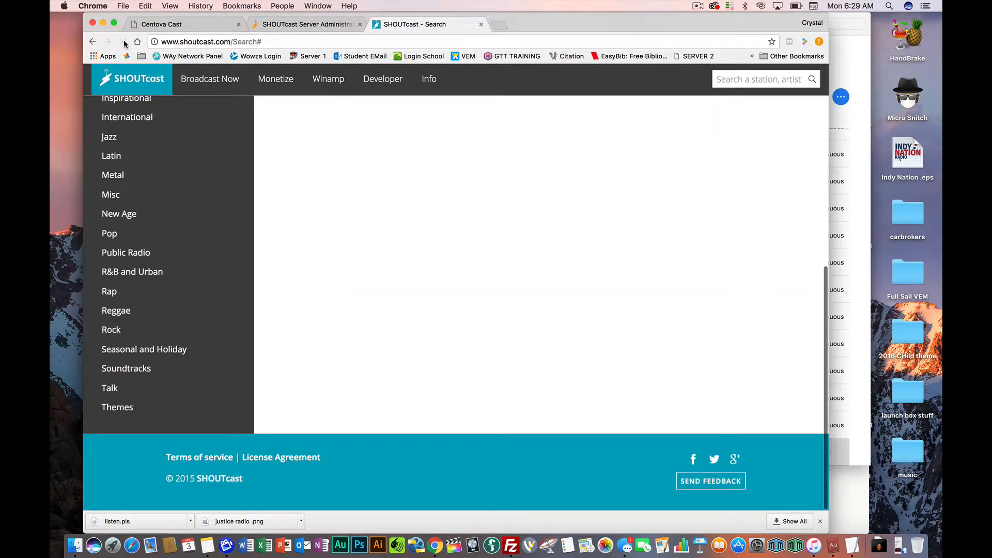
- Search the SHOUTcast directory for 'masters touch r', then begin a new search with 'Master'
scroll("up", 3)
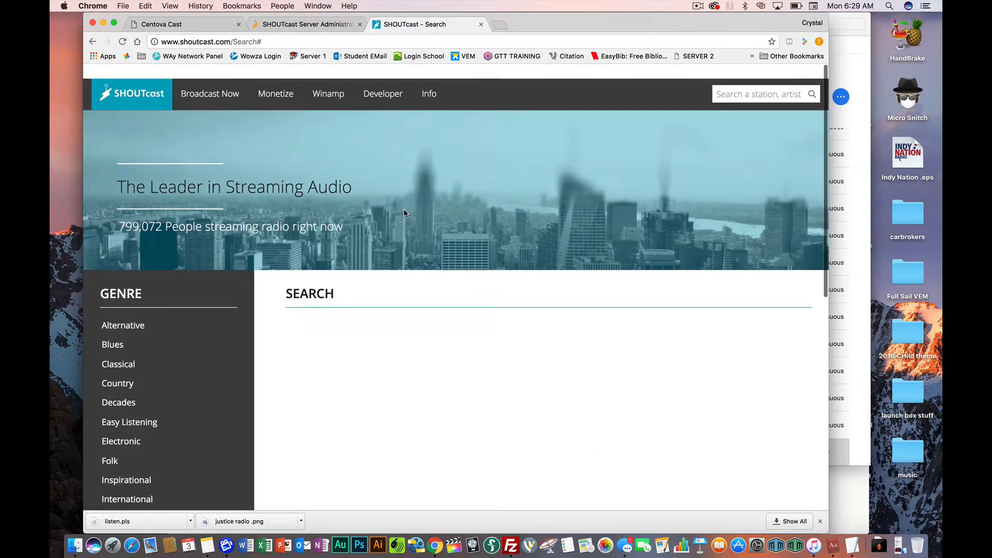
left_click(757, 80)
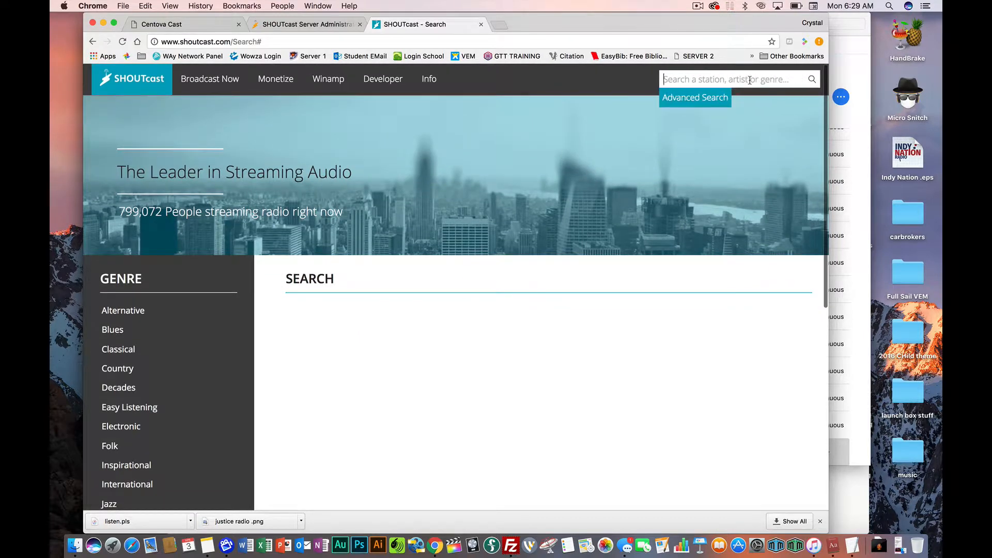
type("masters touch r")
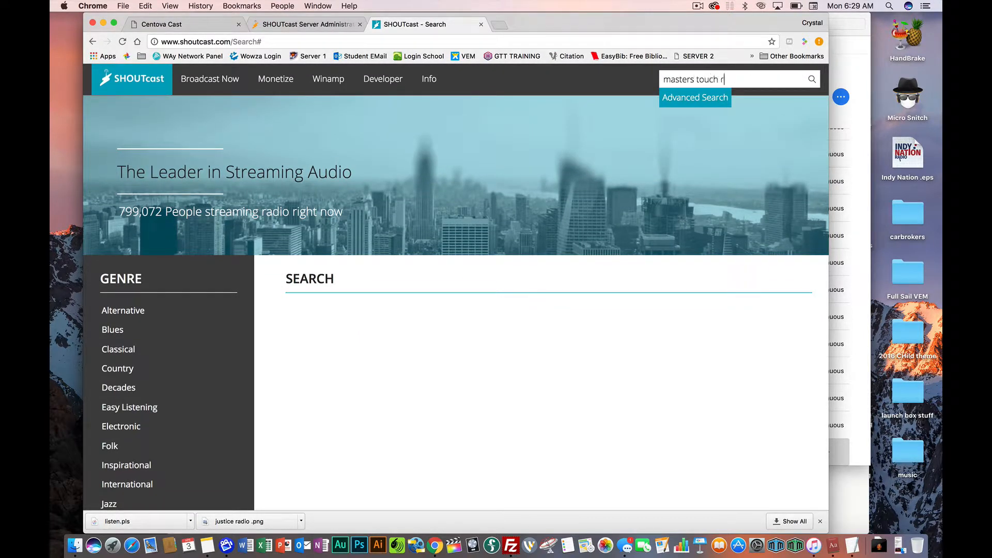
key("Return")
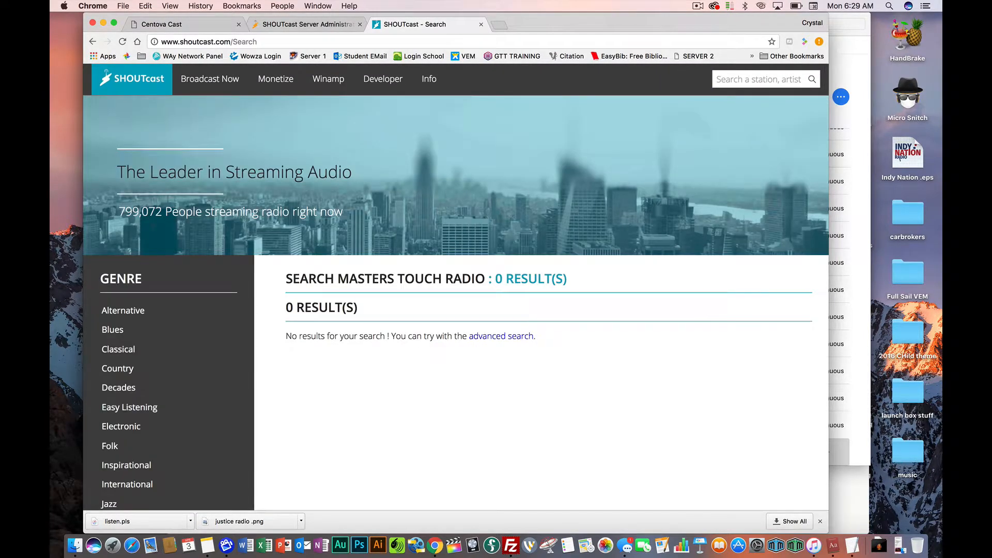
left_click(756, 80)
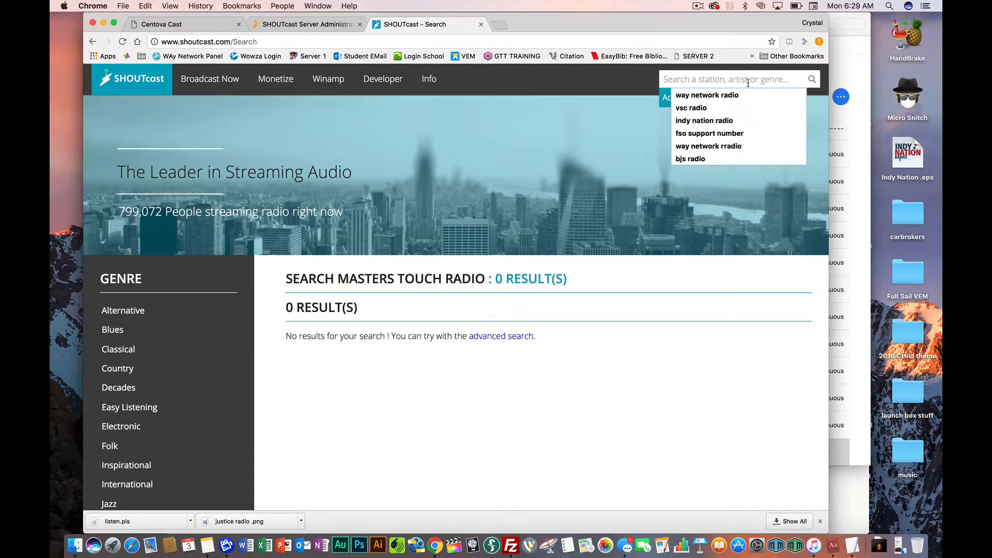
type("Master")
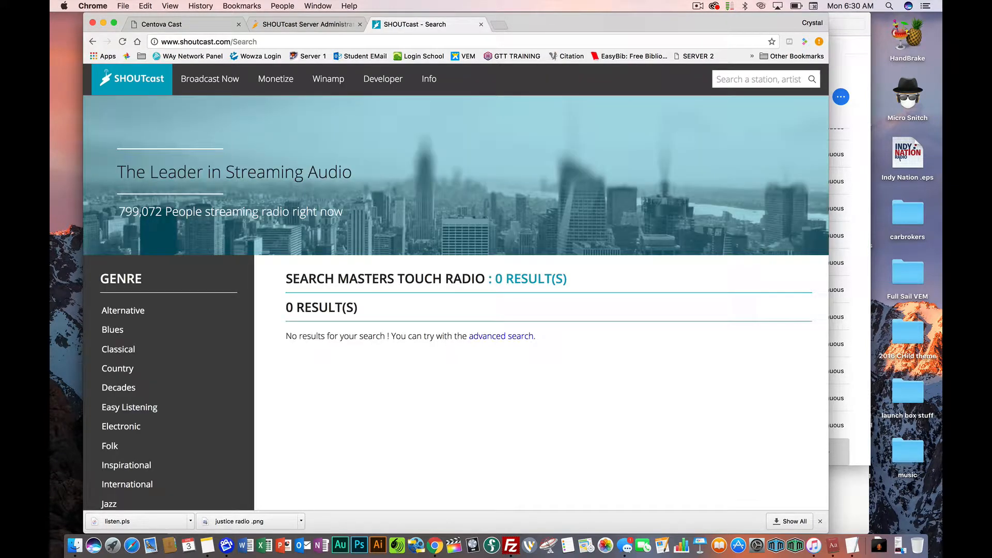
- Search again for Master's Touch Radio, get one Sermons and Services 128 kbps MP3 result, and play it
left_click(306, 23)
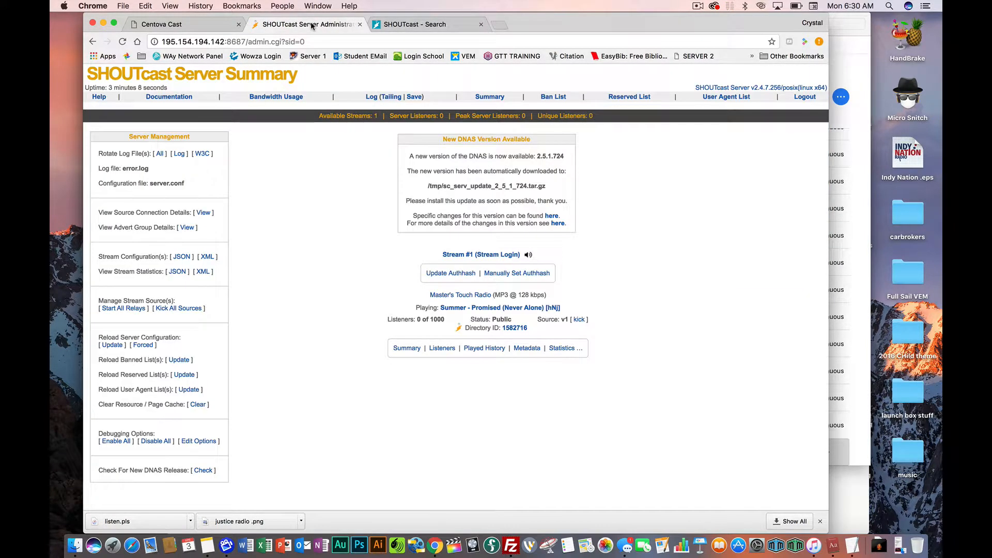
mouse_move(383, 173)
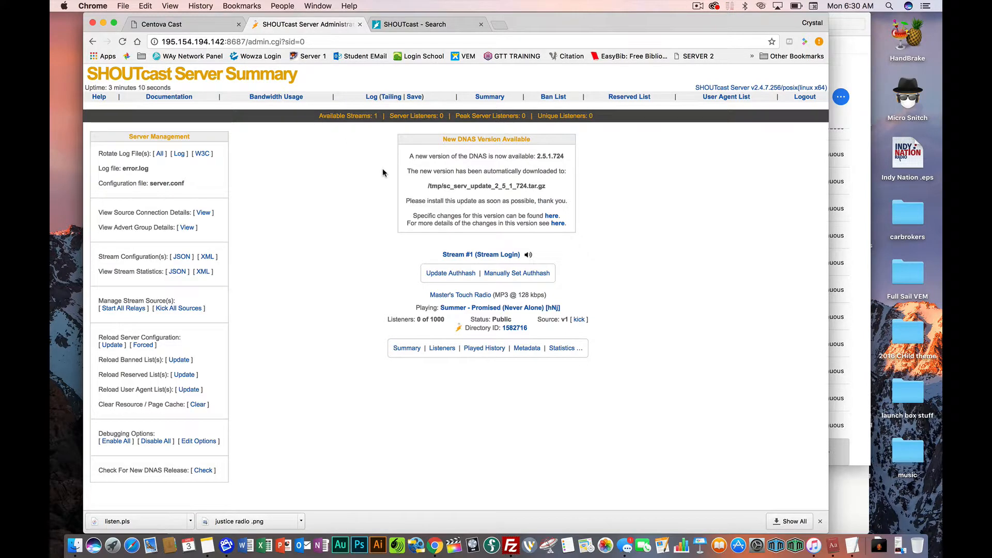
mouse_move(497, 255)
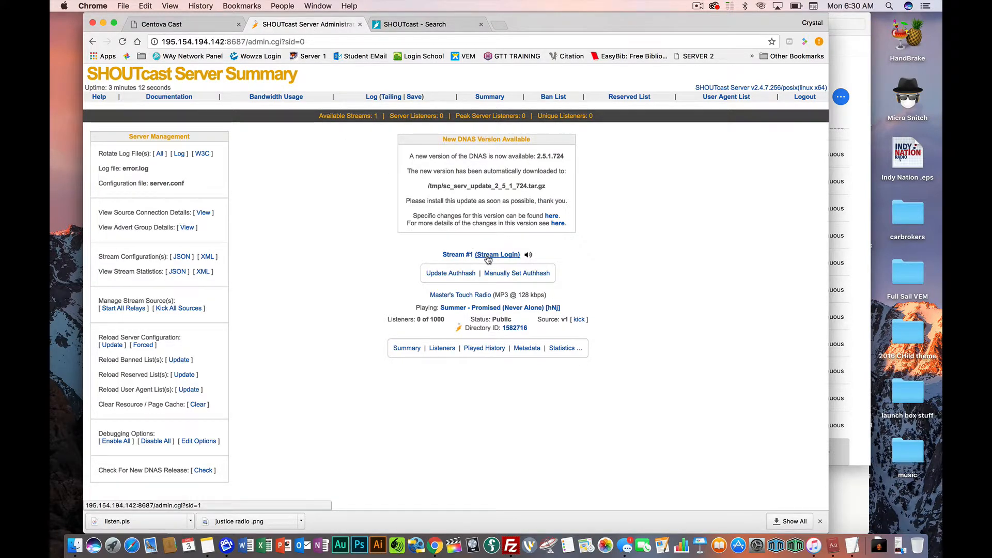
left_click(415, 23)
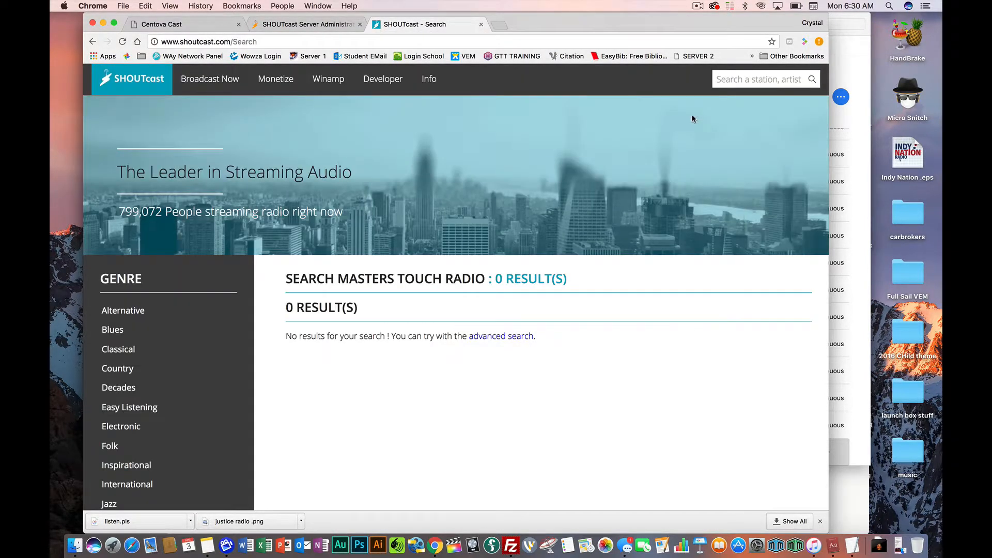
type("master's touch radio")
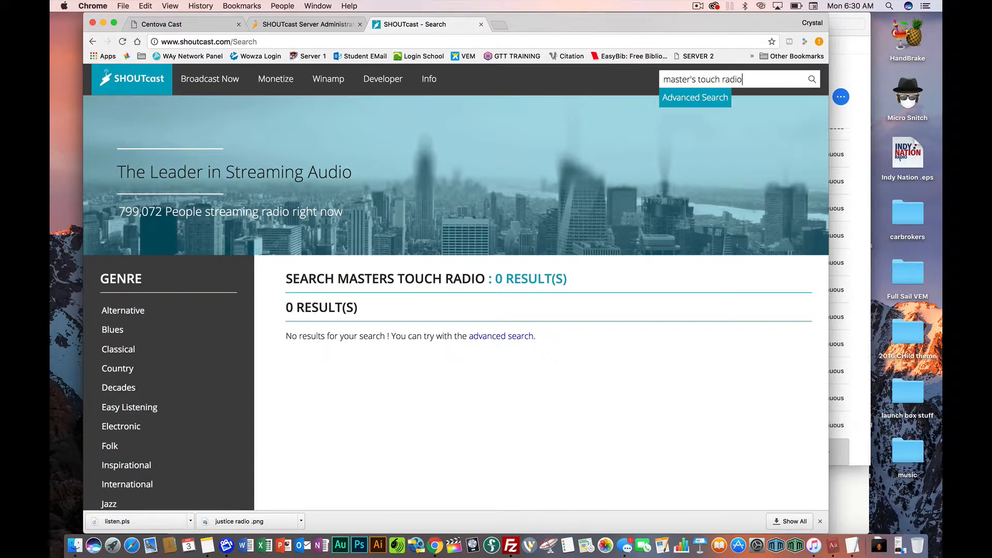
key("Return")
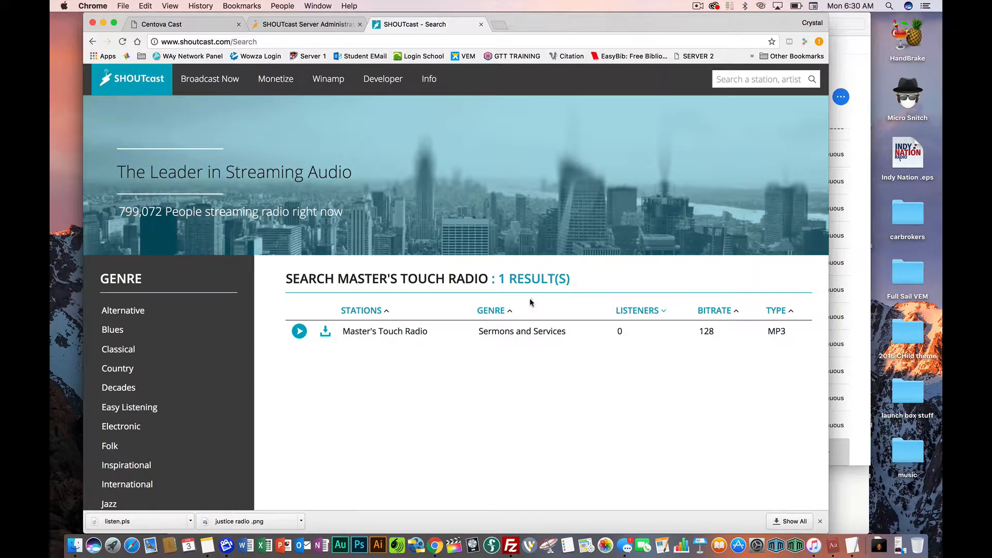
left_click(299, 330)
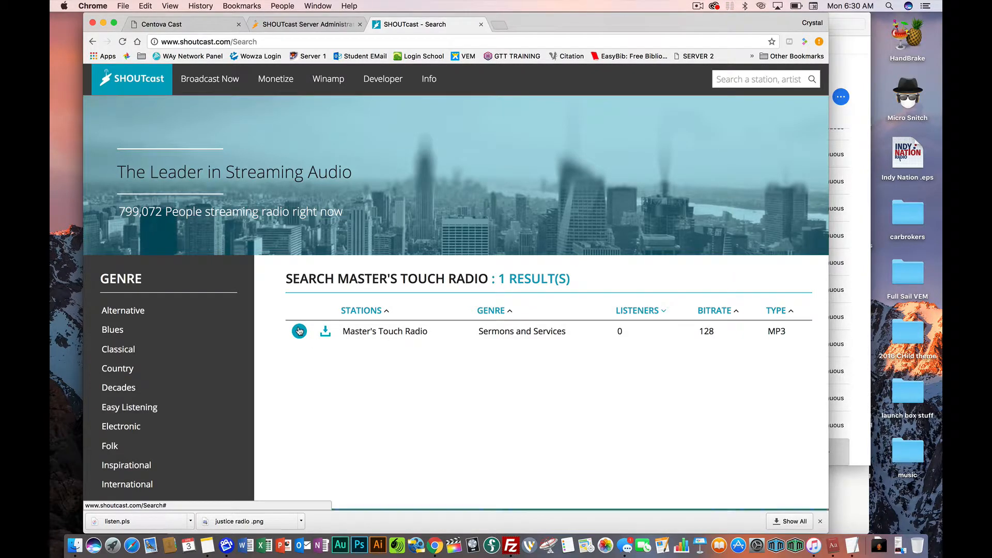
left_click(298, 330)
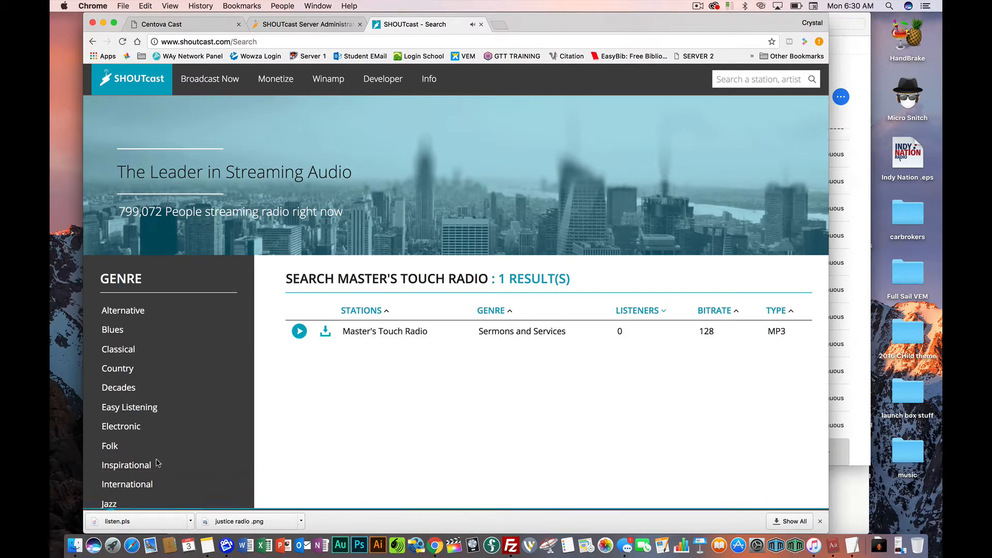
- Reload the SHOUTcast search page, leaving an empty results area beside the genre list
left_click(123, 41)
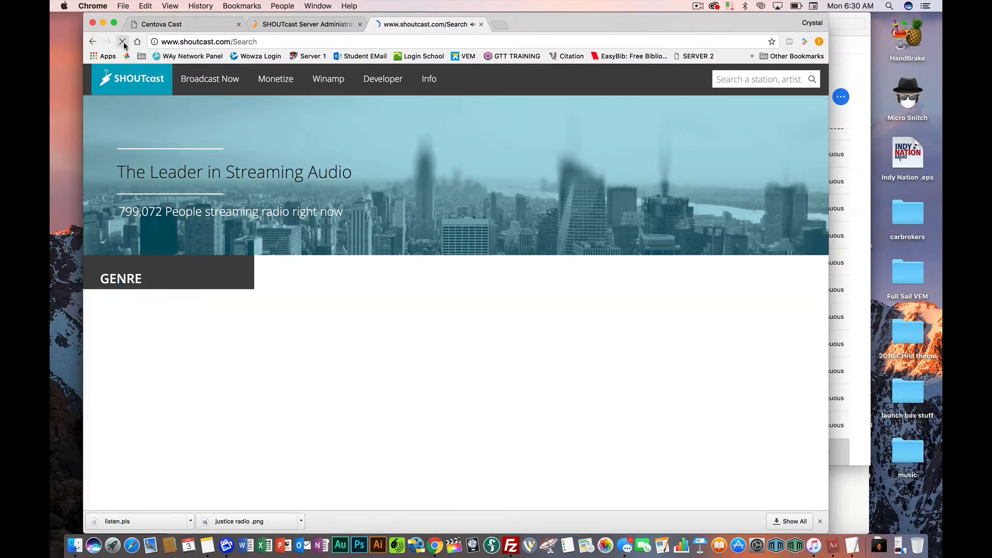
left_click(123, 42)
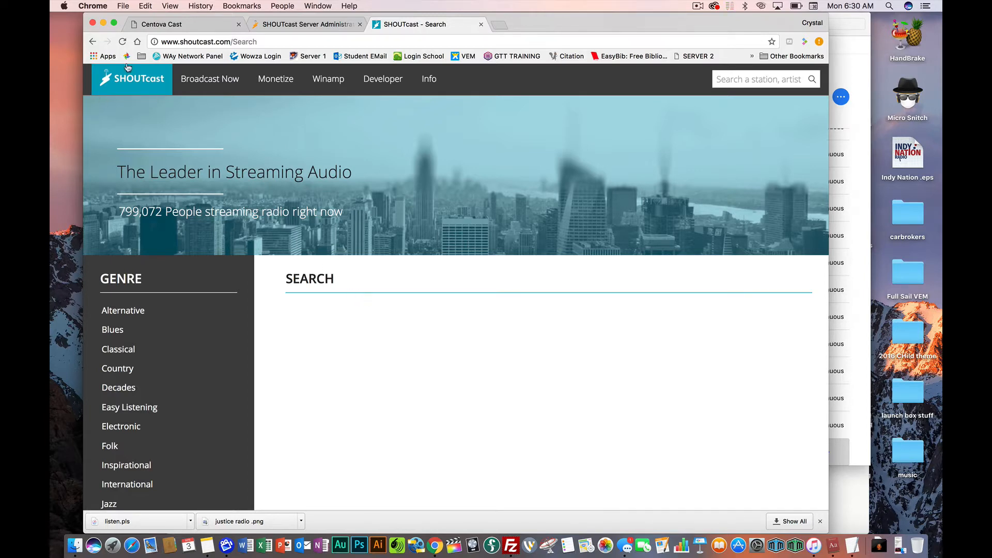
left_click(122, 42)
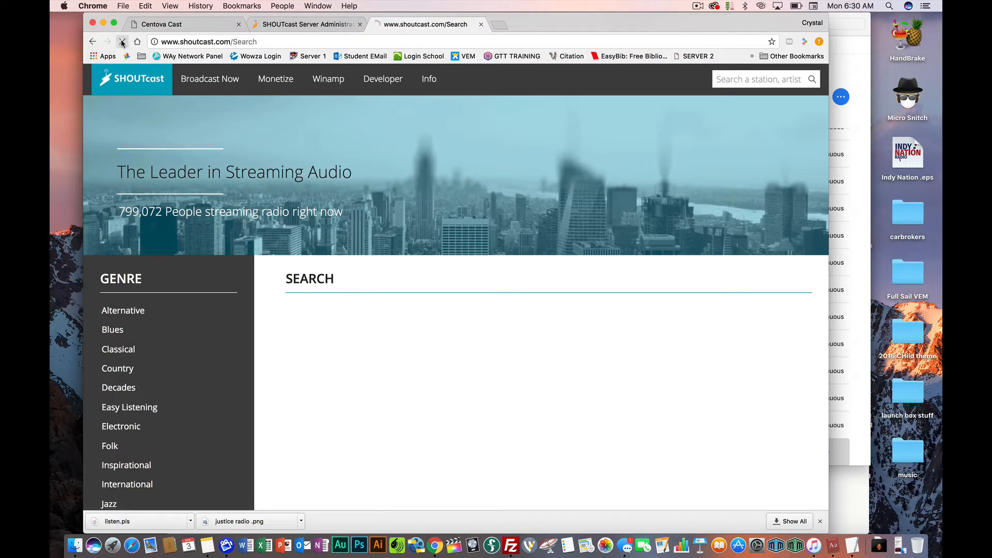
scroll("down", 3)
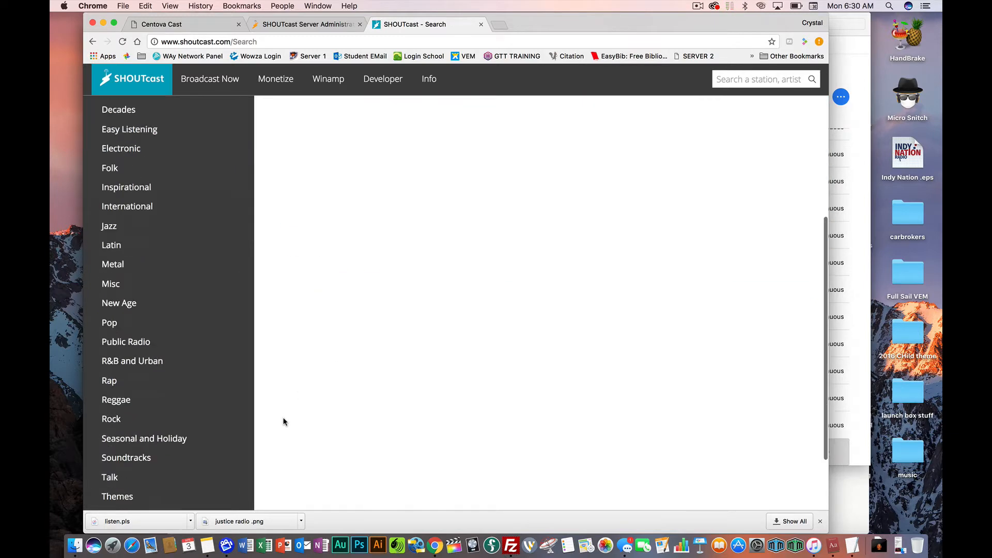
scroll("down", 3)
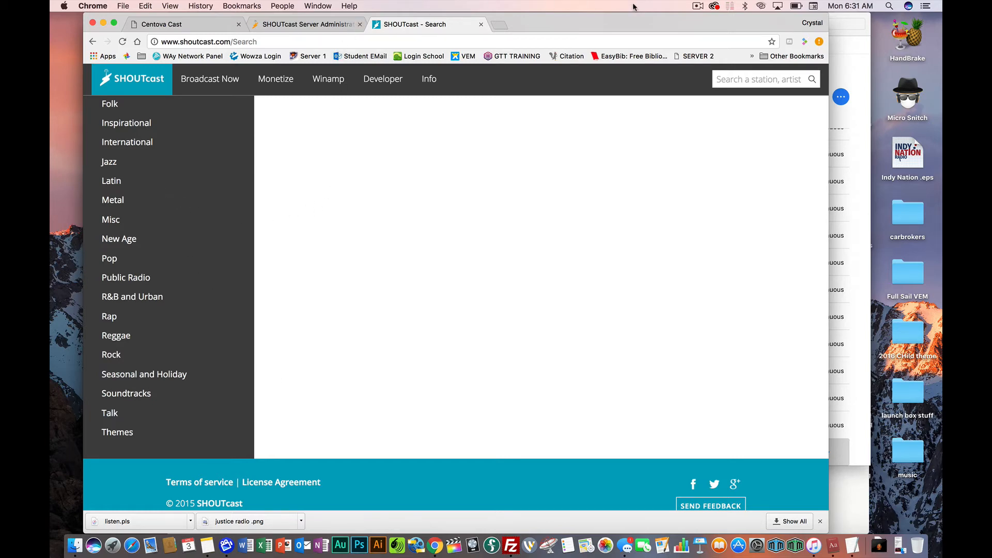
left_click(698, 6)
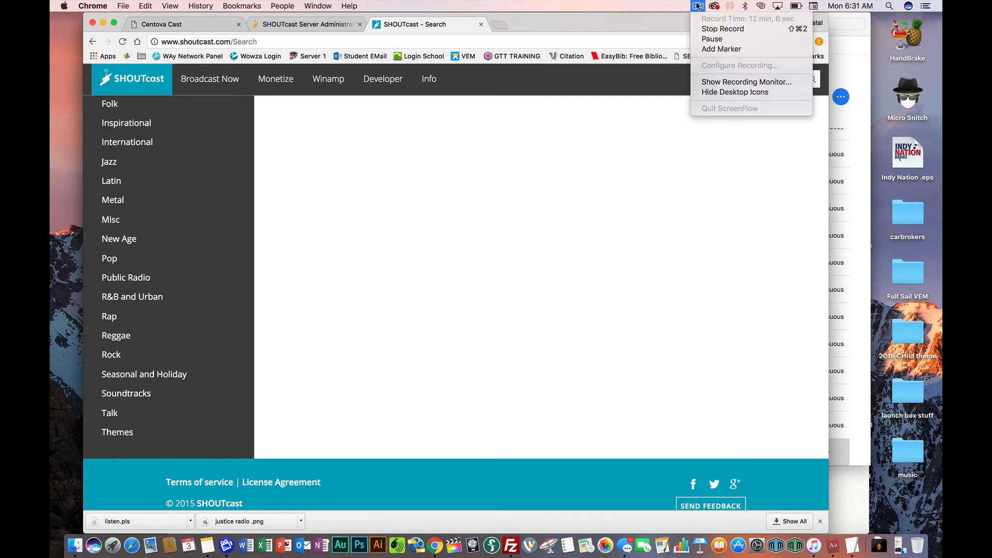